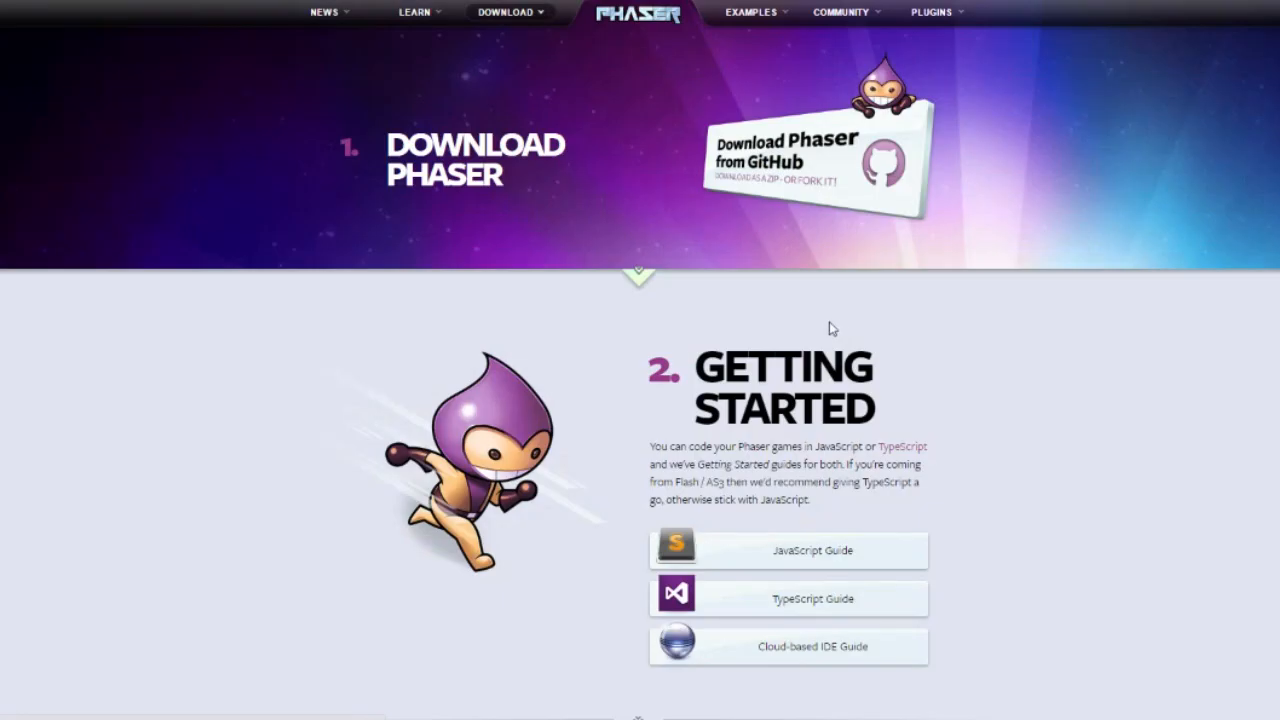
Go to the Phaser 2.6.2 "Kore Springs" download page from the Phaser site.
left_click(504, 12)
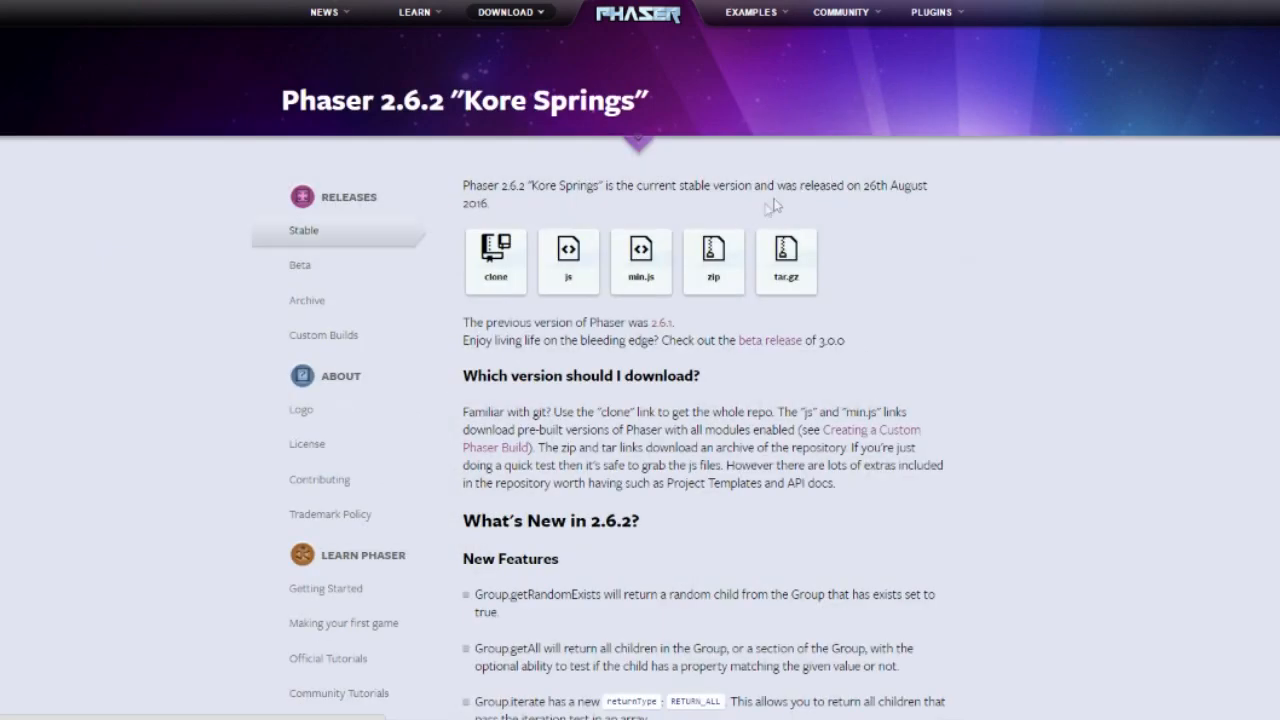
mouse_move(640, 256)
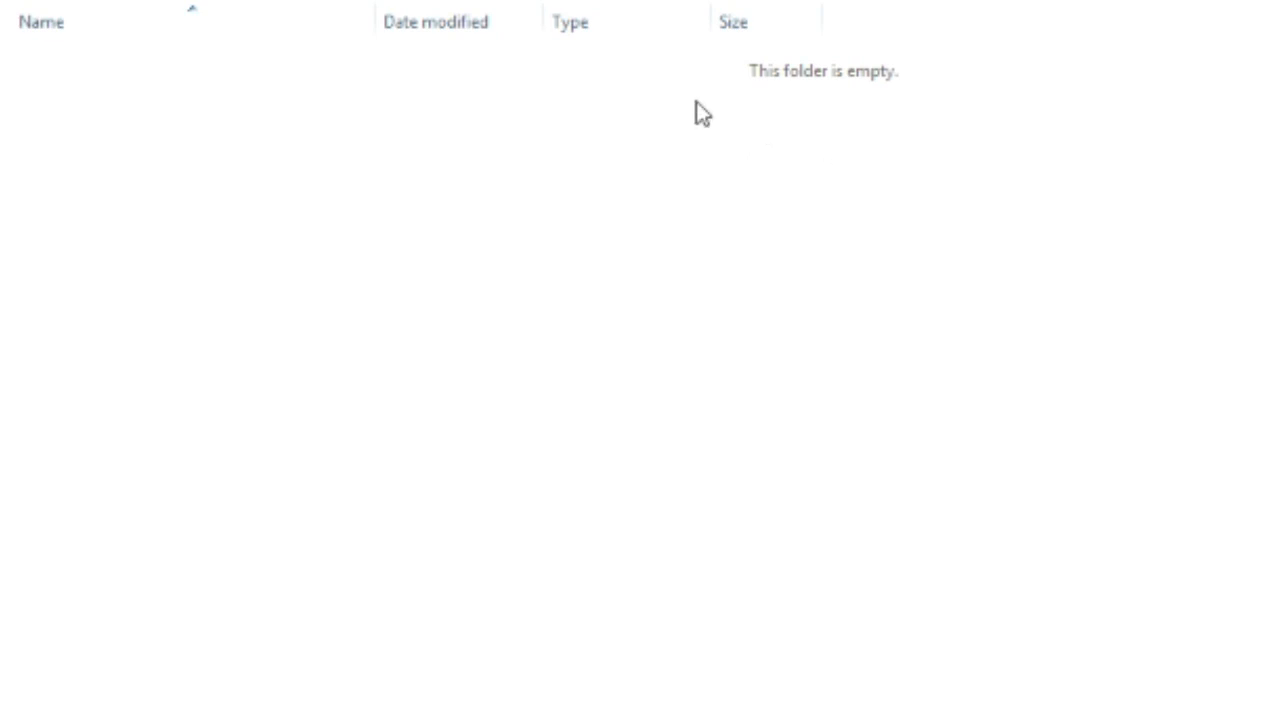
mouse_move(742, 192)
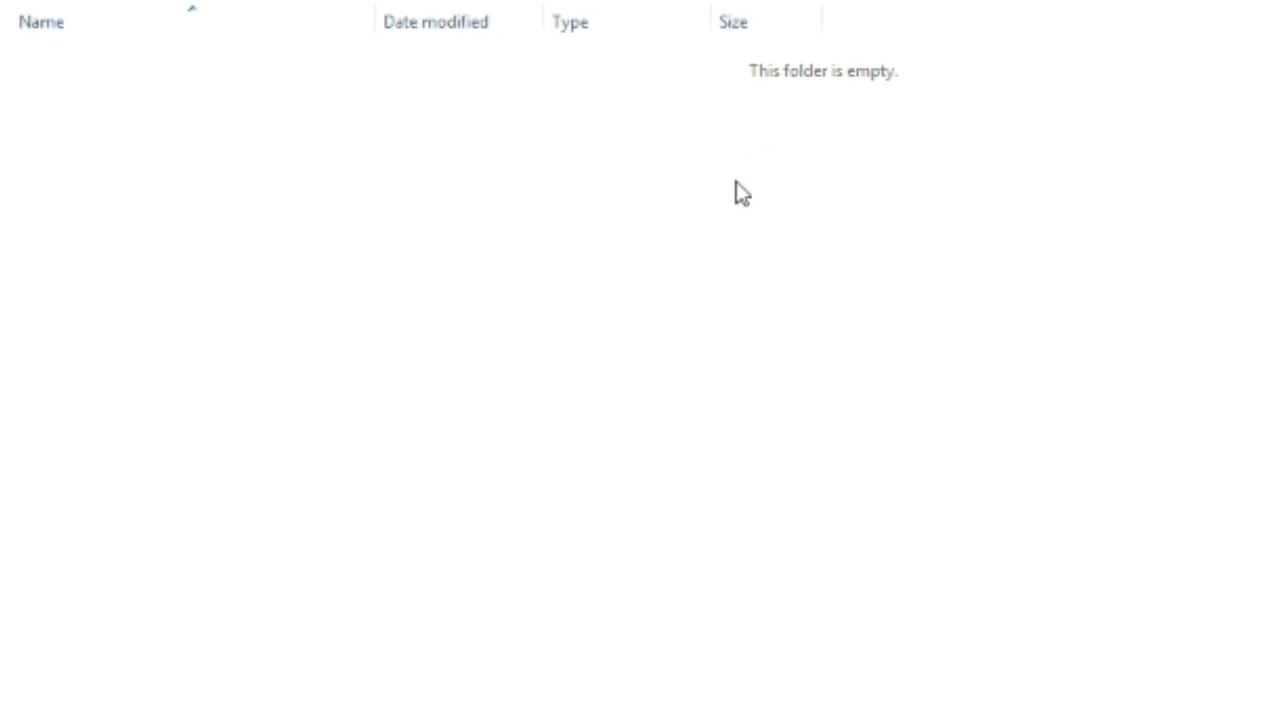
mouse_move(720, 174)
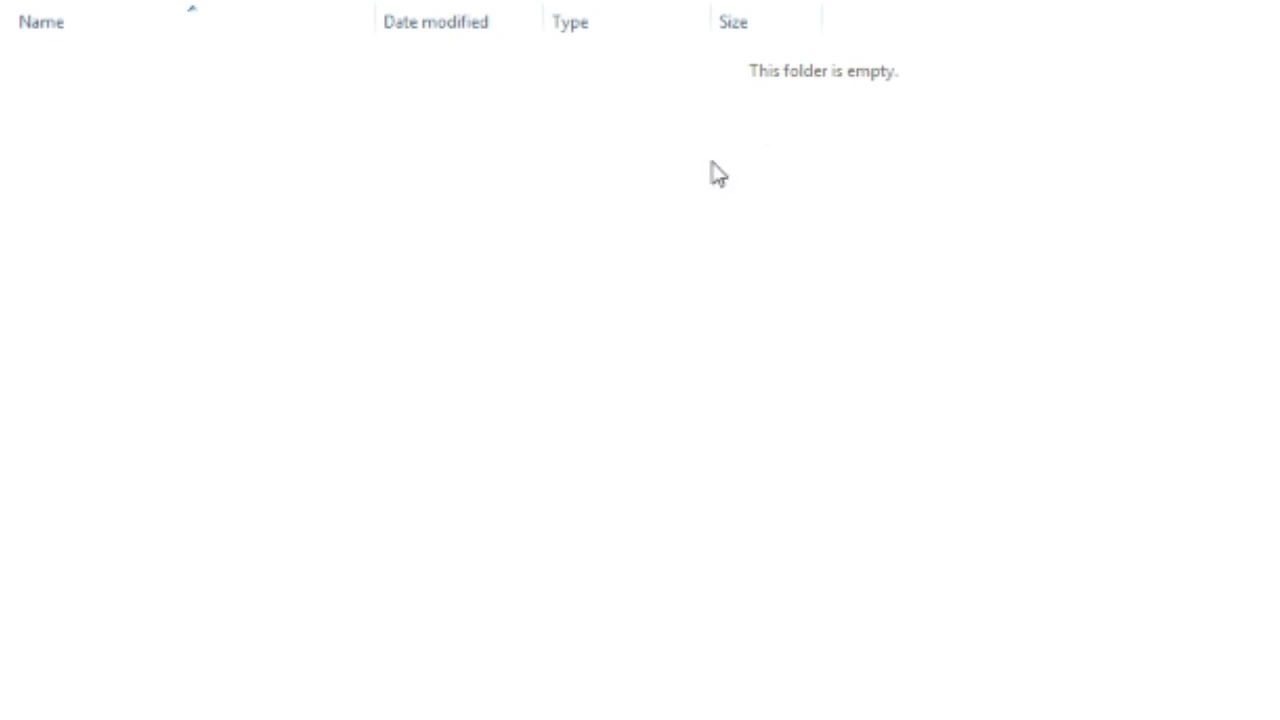
Create an assets folder in the project folder alongside phaser.min.js.
right_click(720, 172)
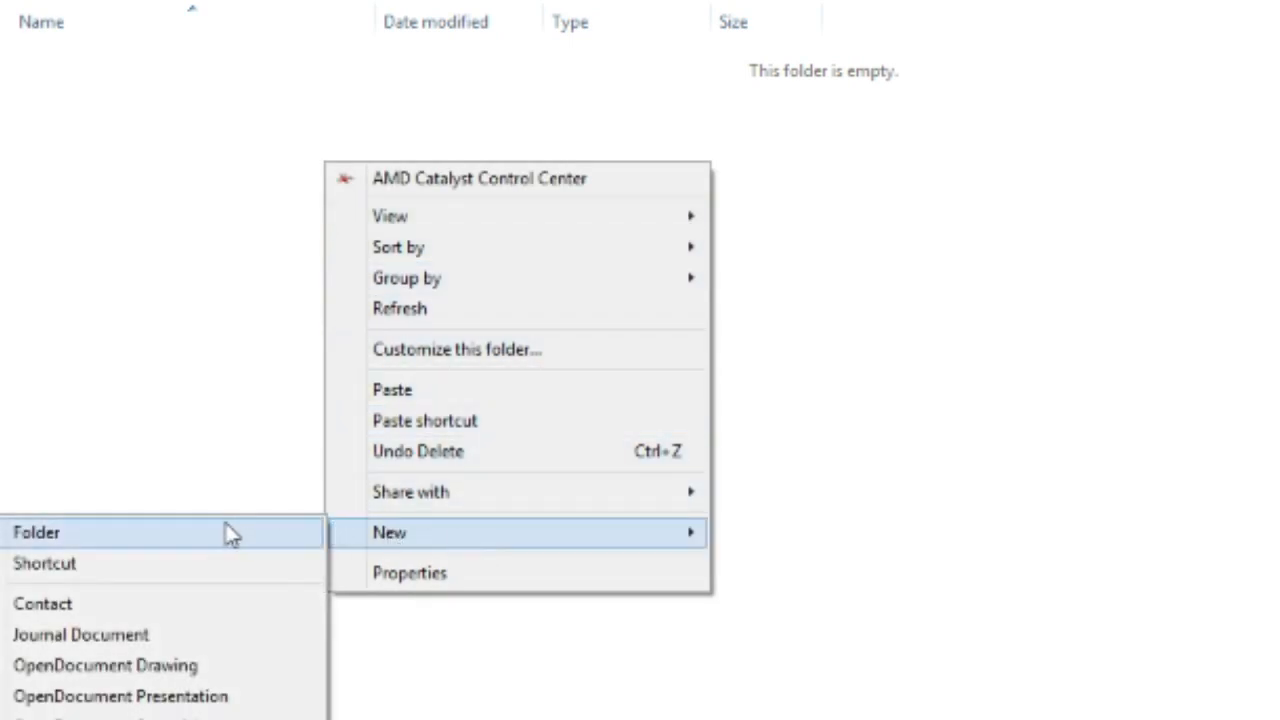
left_click(36, 532)
type("assets")
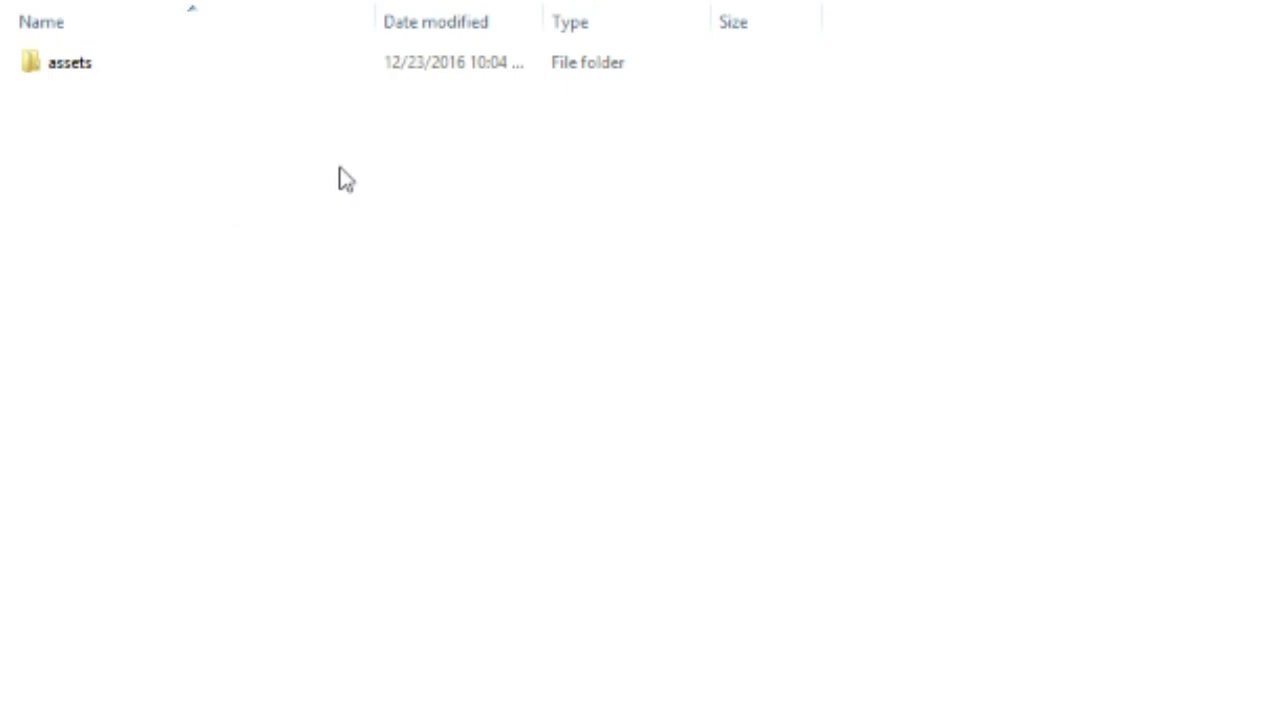
mouse_move(360, 152)
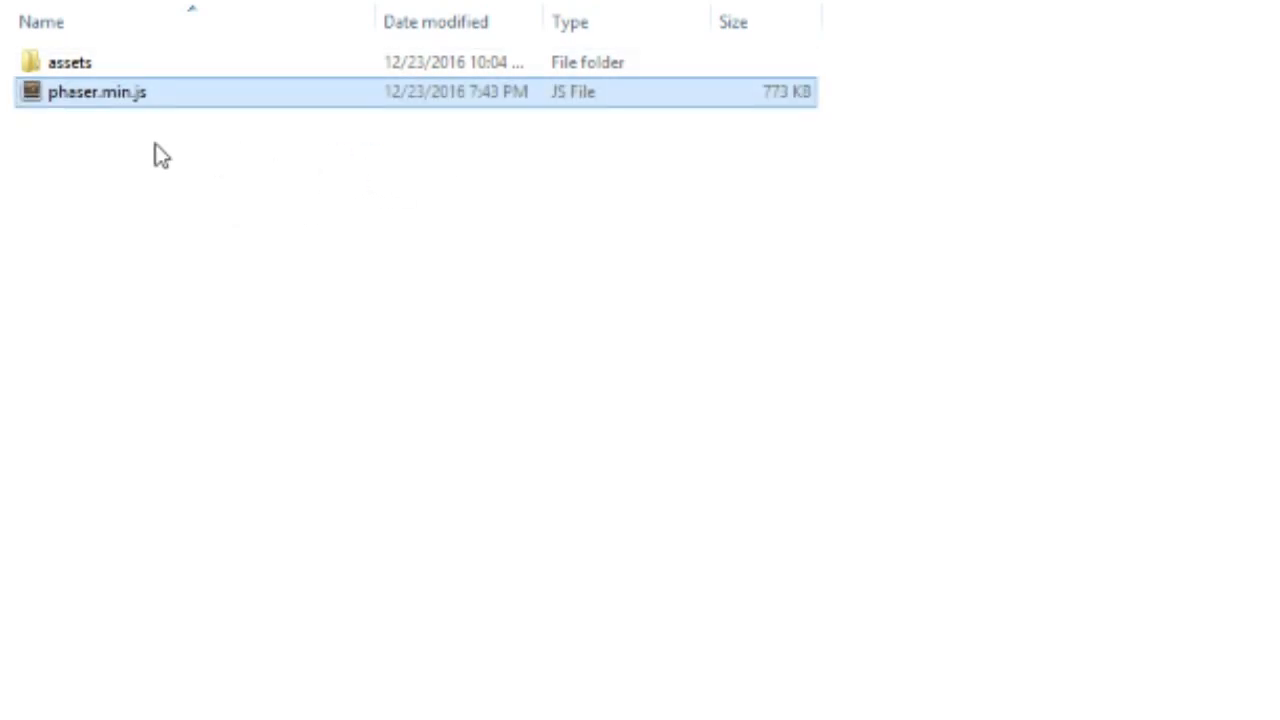
right_click(160, 160)
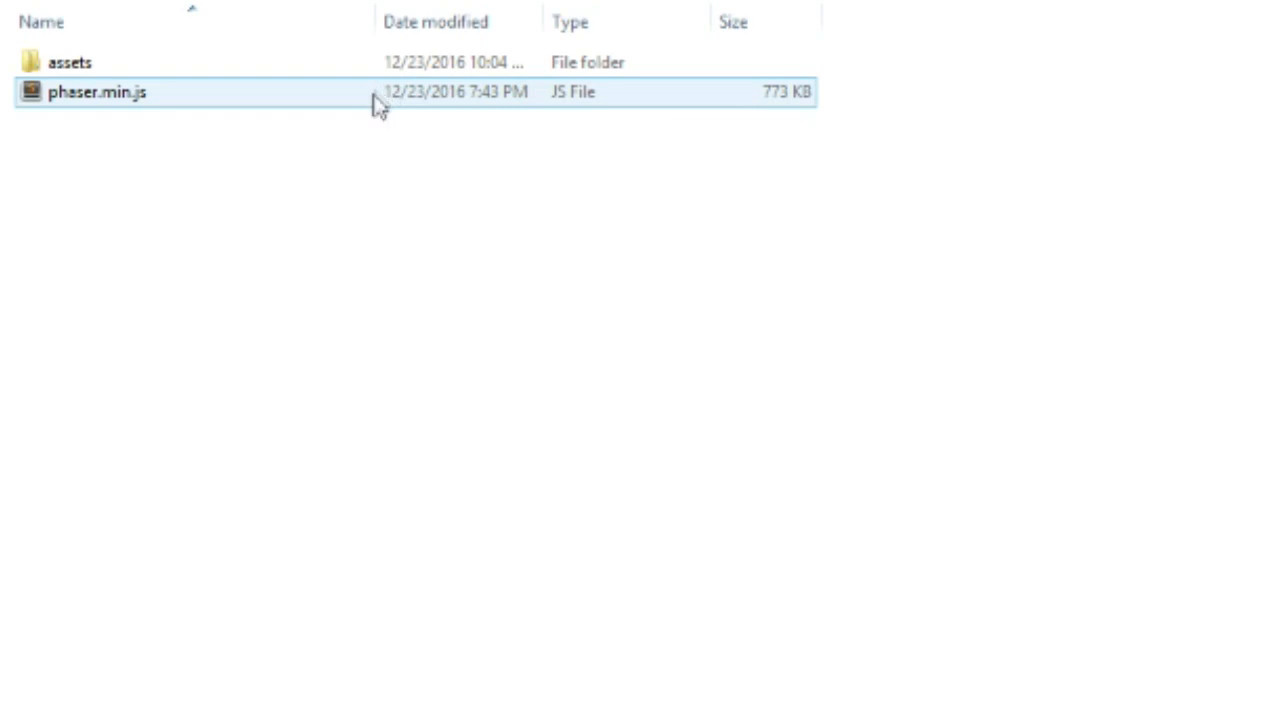
left_click(302, 182)
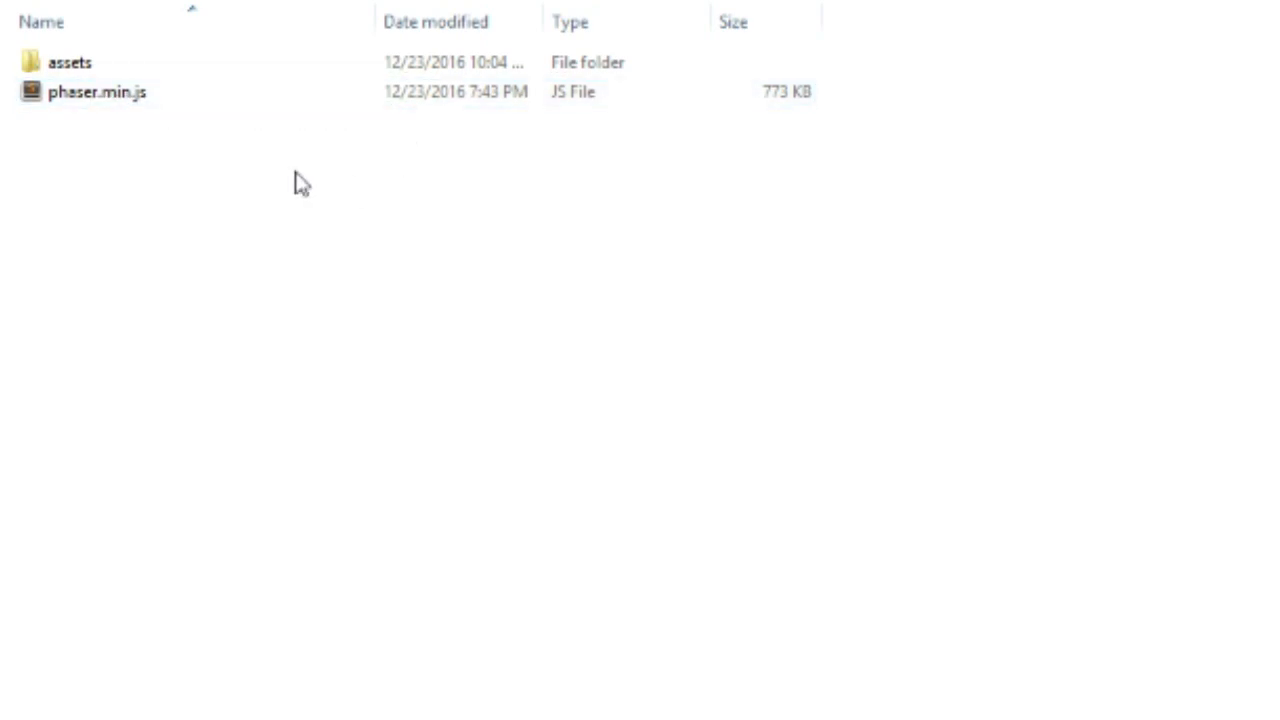
Create a new text document and name it index.html, confirming the extension change.
right_click(304, 184)
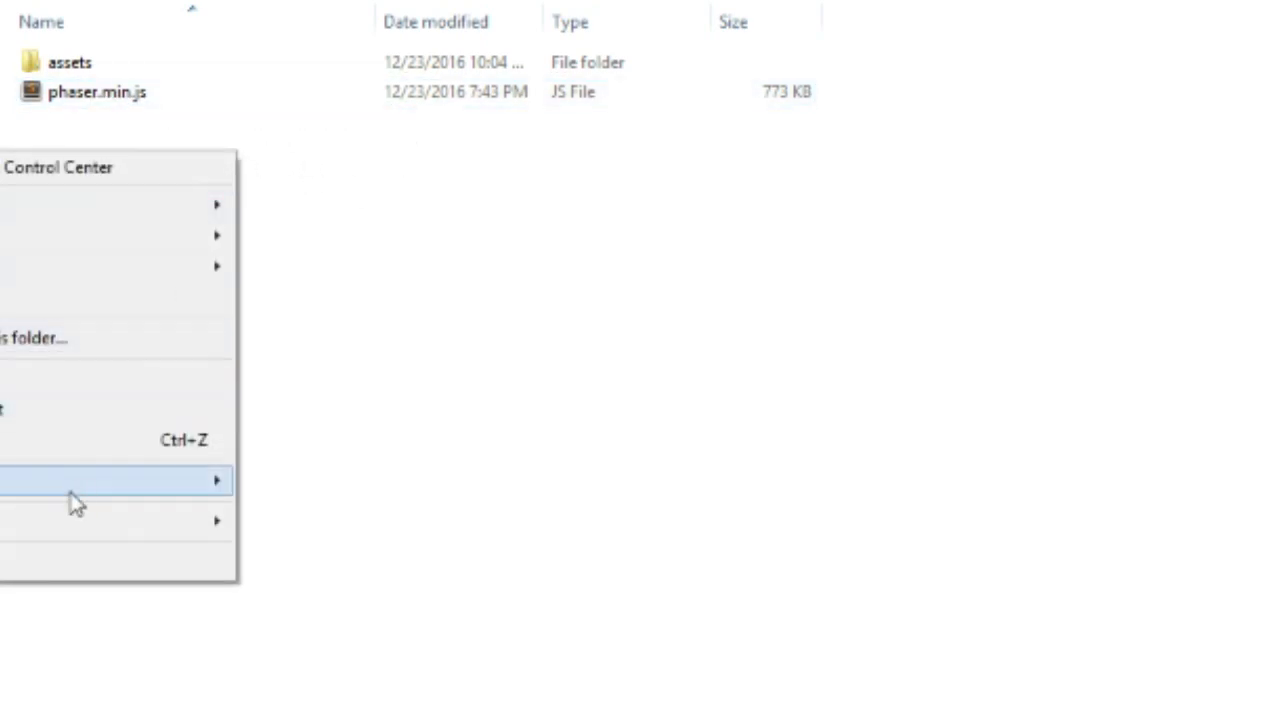
left_click(116, 480)
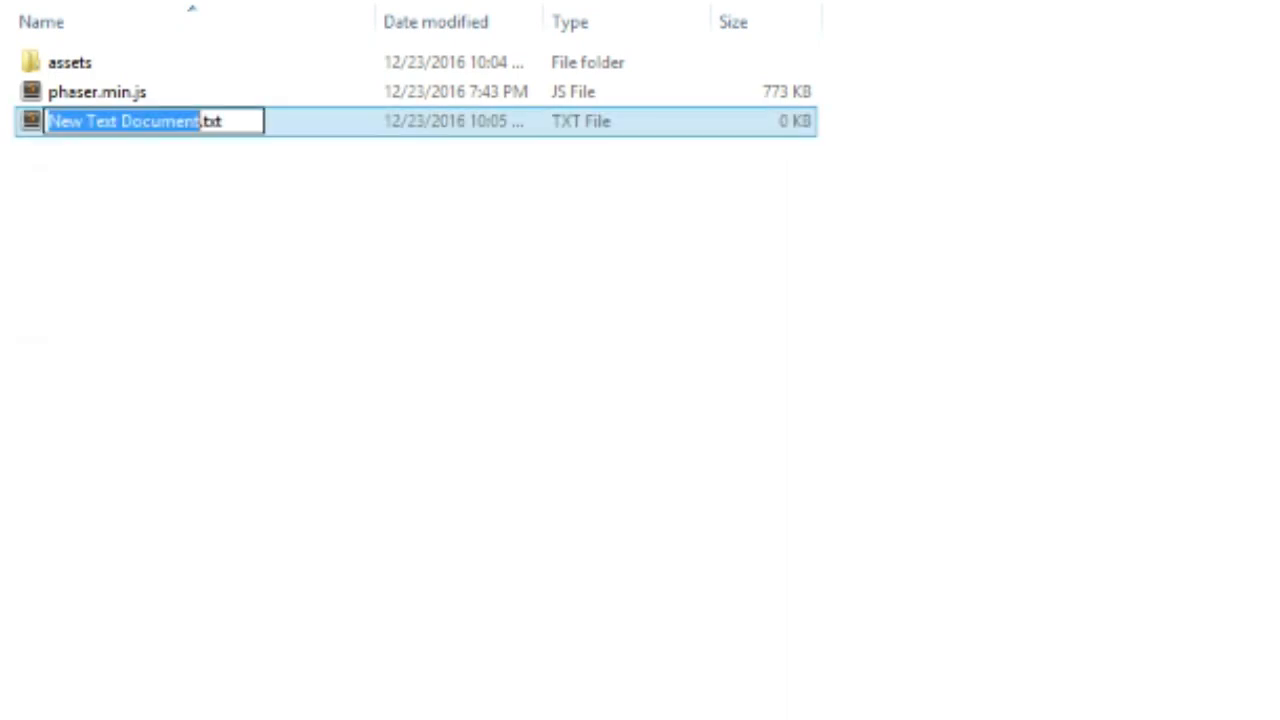
type("index.txt")
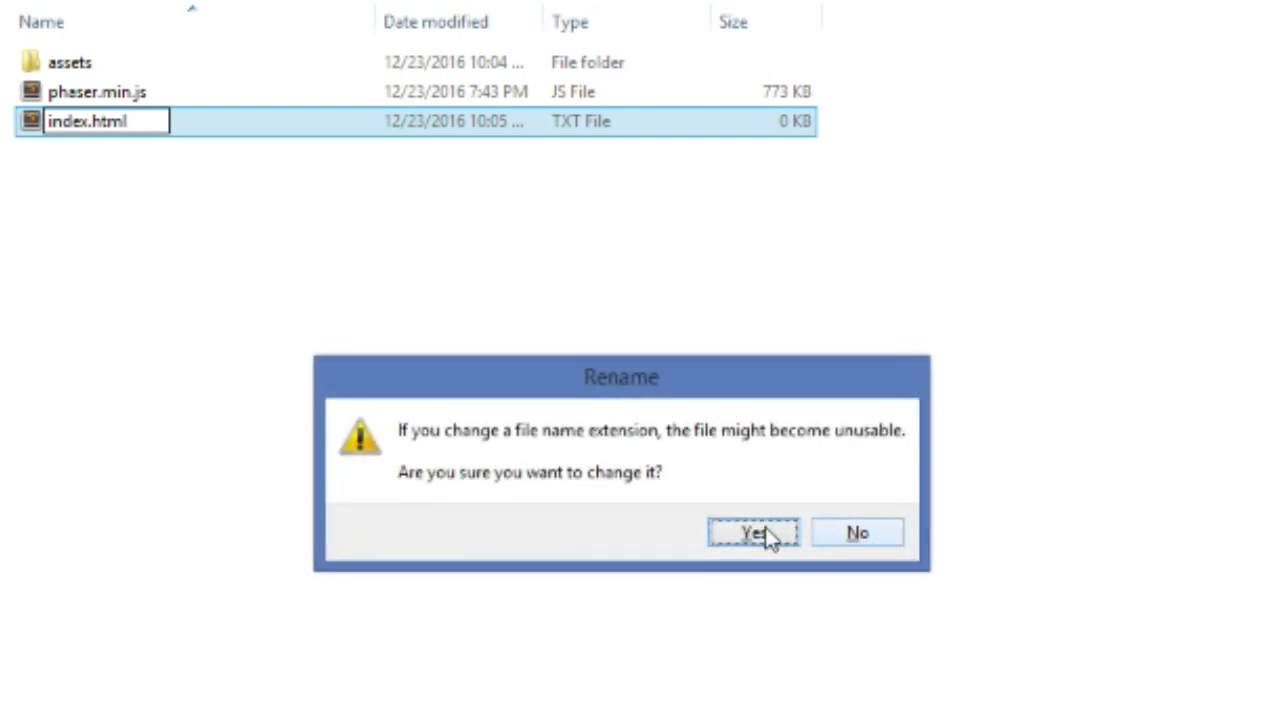
left_click(752, 532)
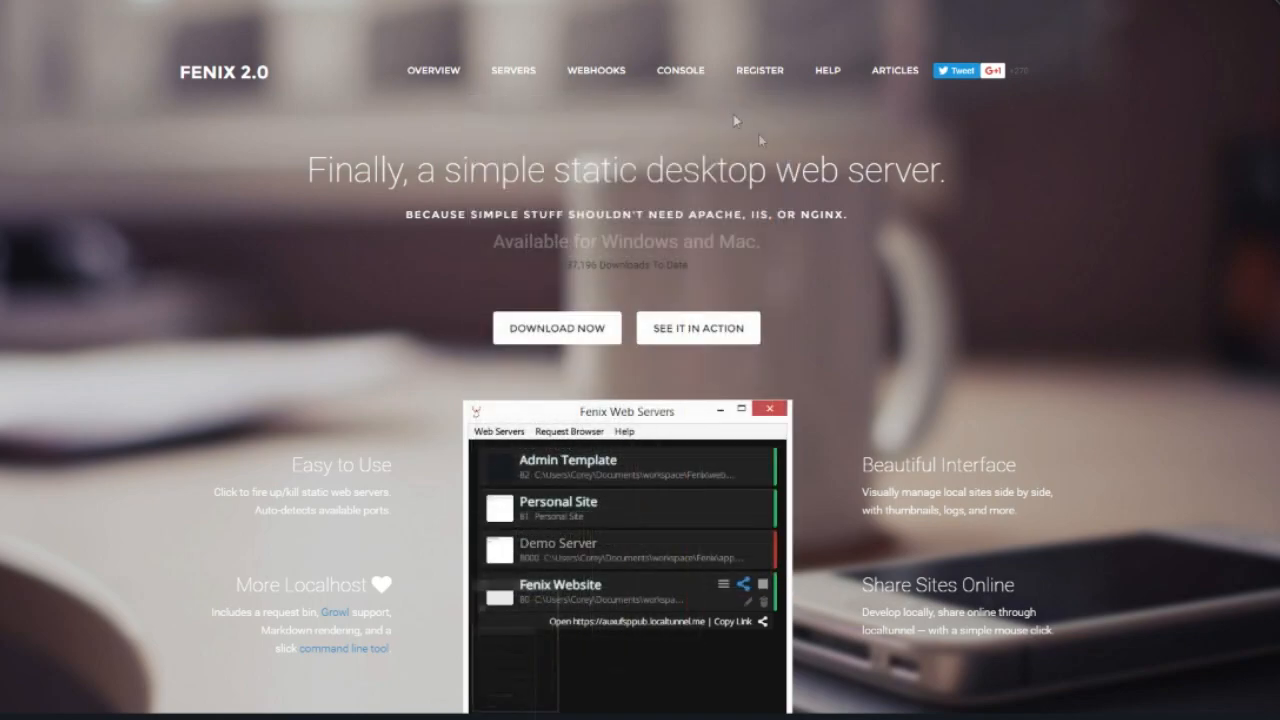
scroll("down", 3)
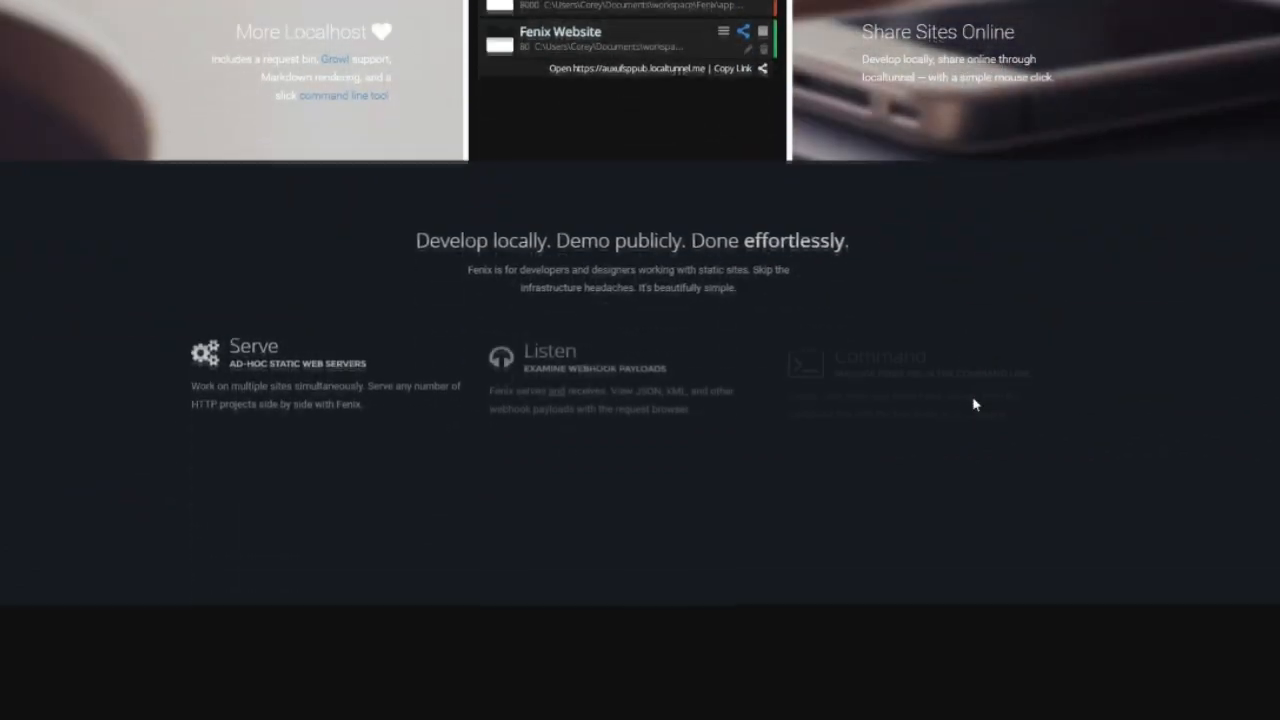
scroll("down", 3)
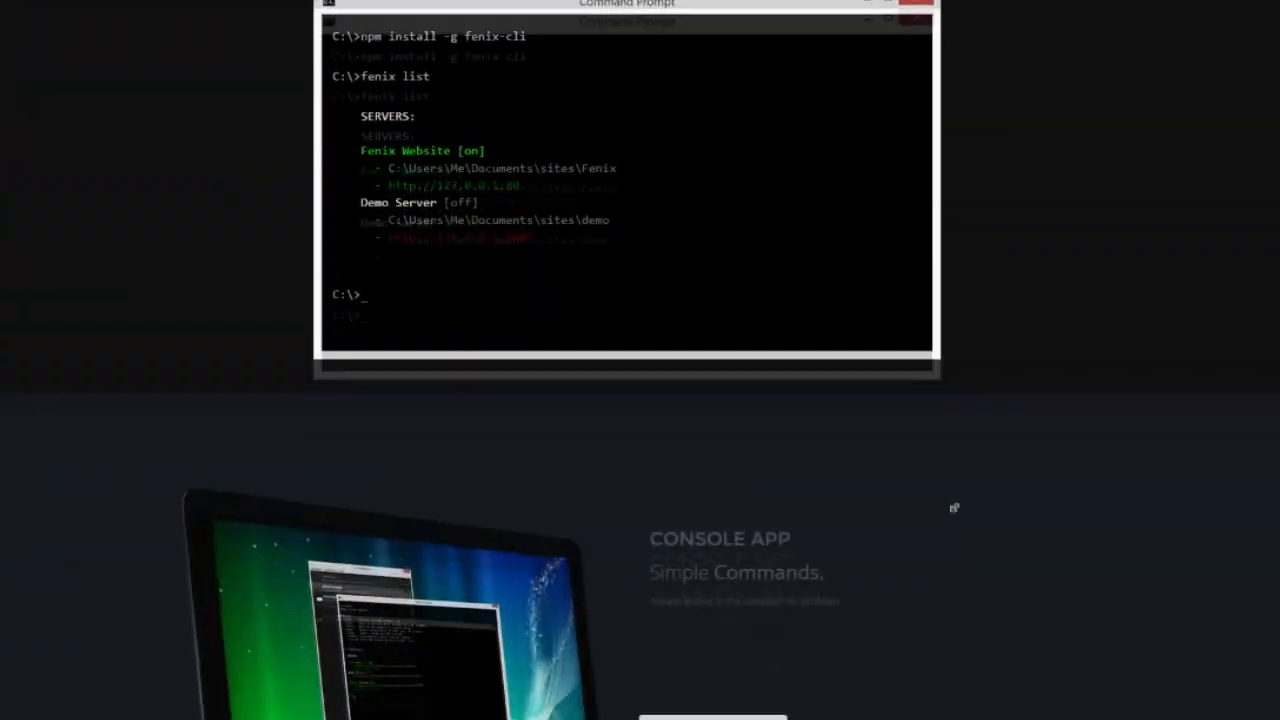
scroll("down", 3)
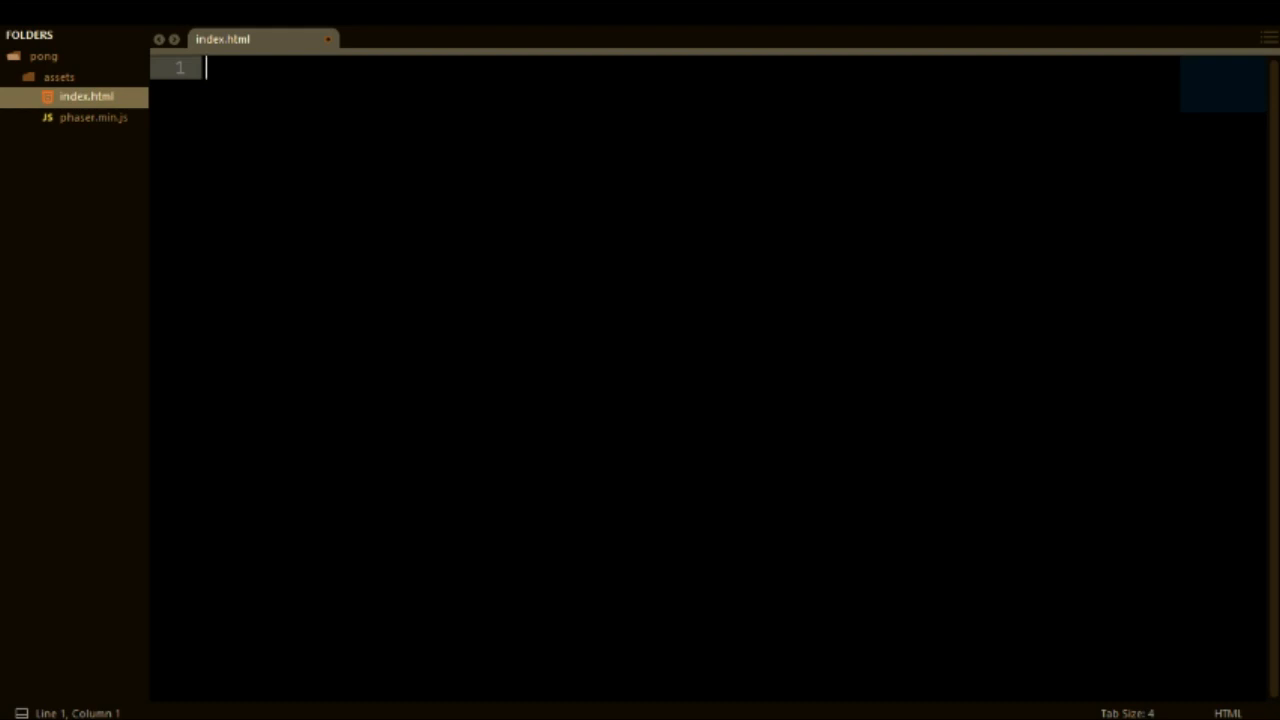
Write the html and head skeleton with the title "Pong".
type("<html>")
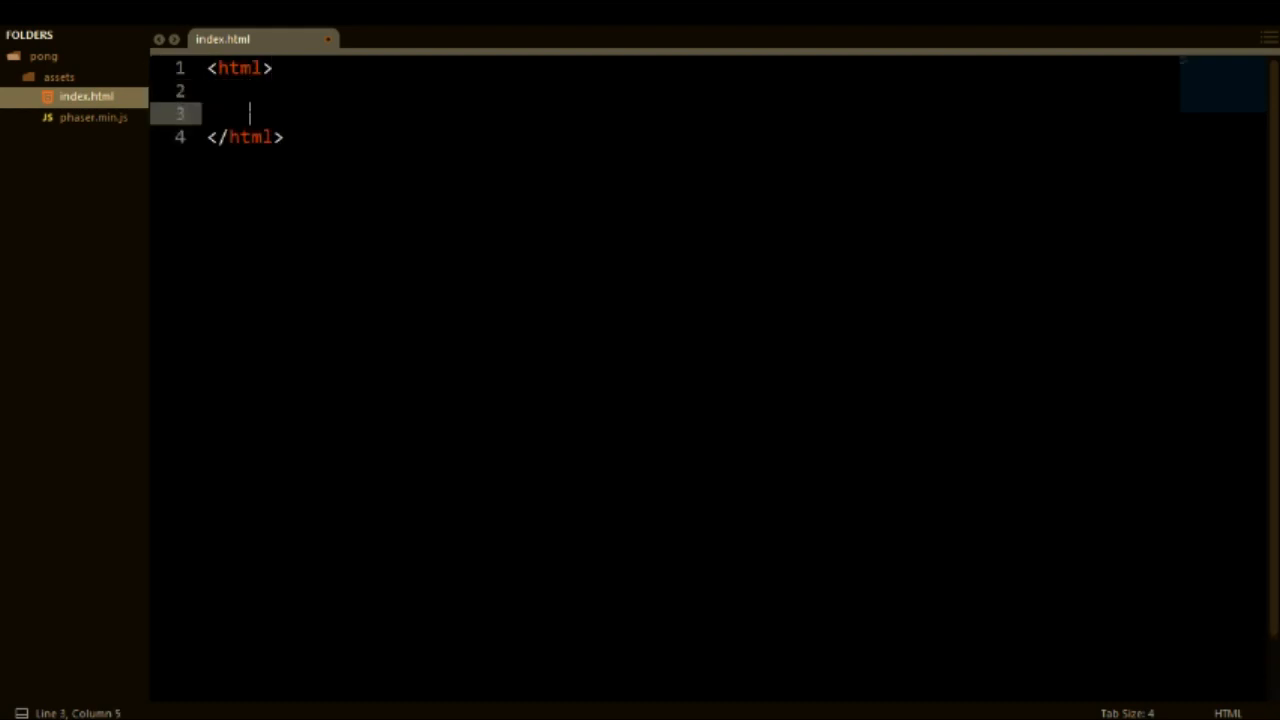
type("<head>")
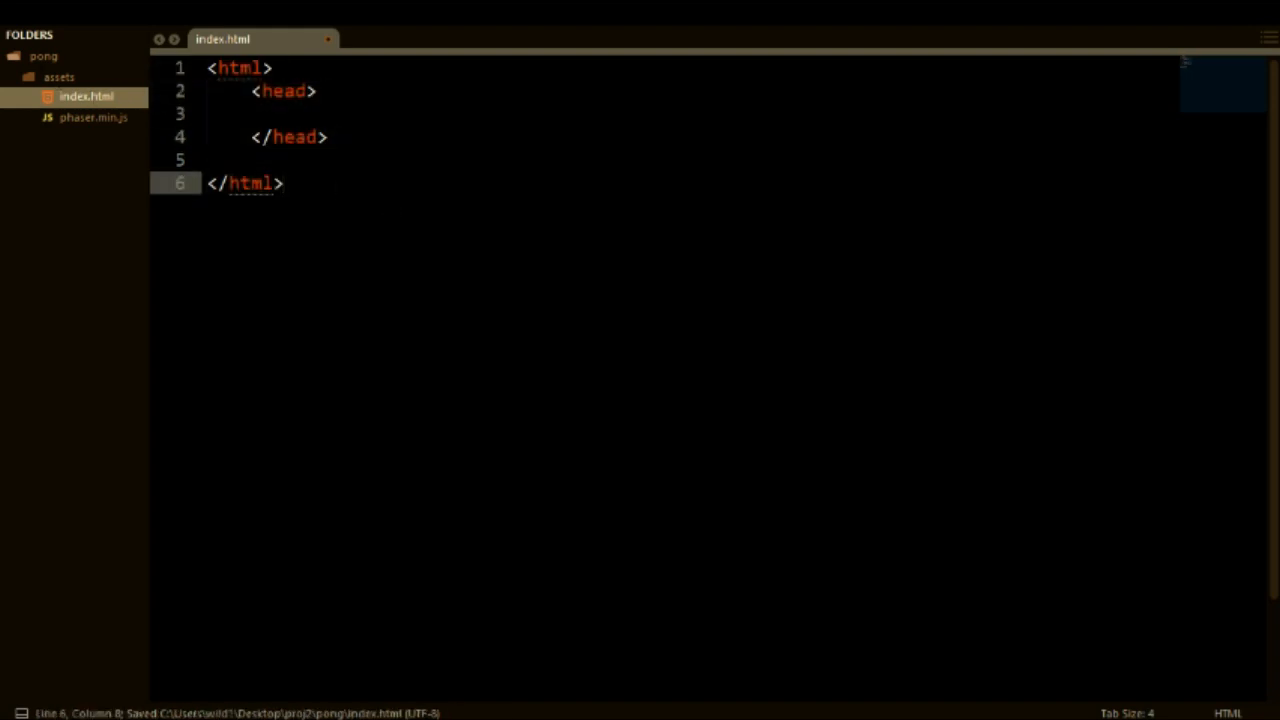
key("Backspace")
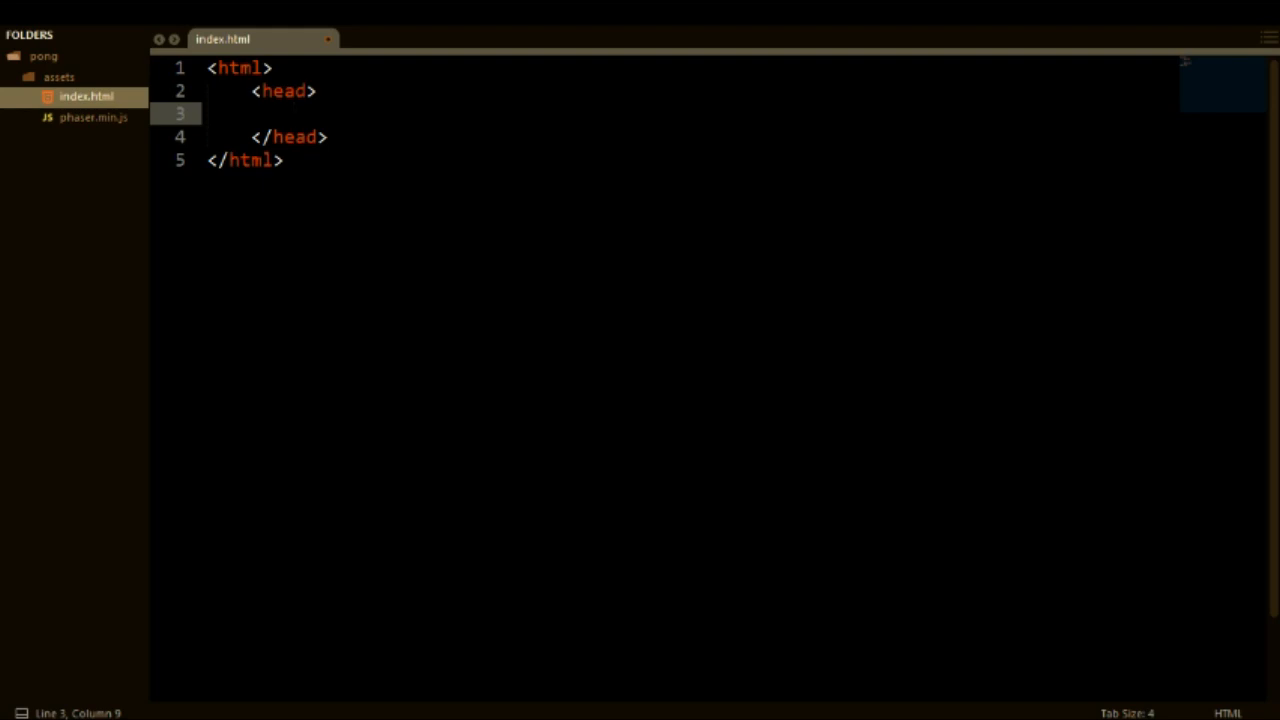
type("<")
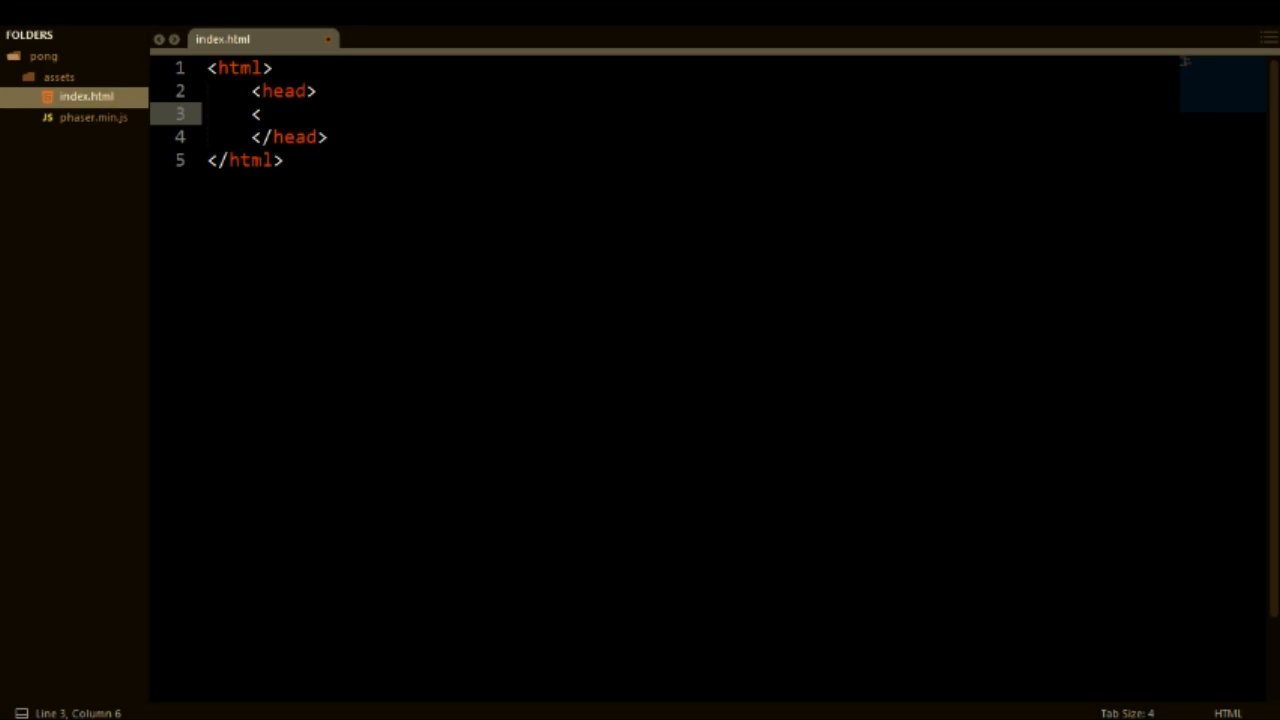
type("title>")
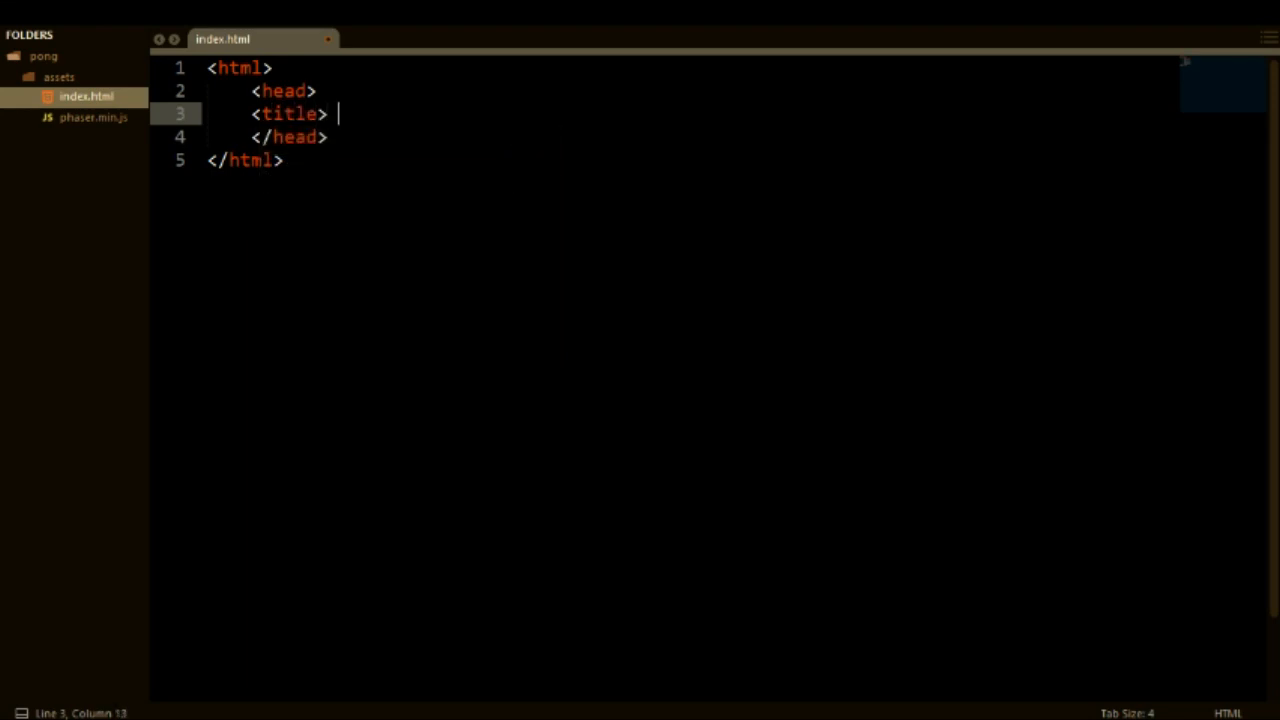
type("Pong </title>")
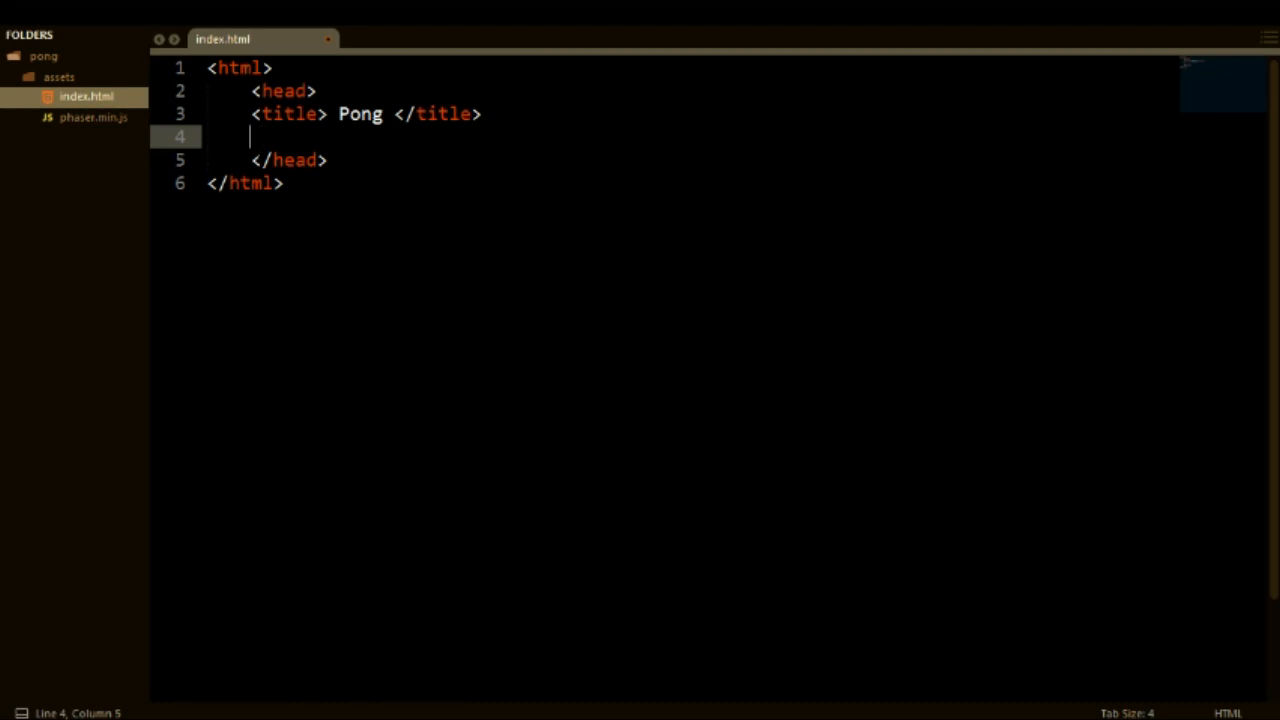
Add a text/javascript script tag in the head loading phaser.min.js.
type("<script")
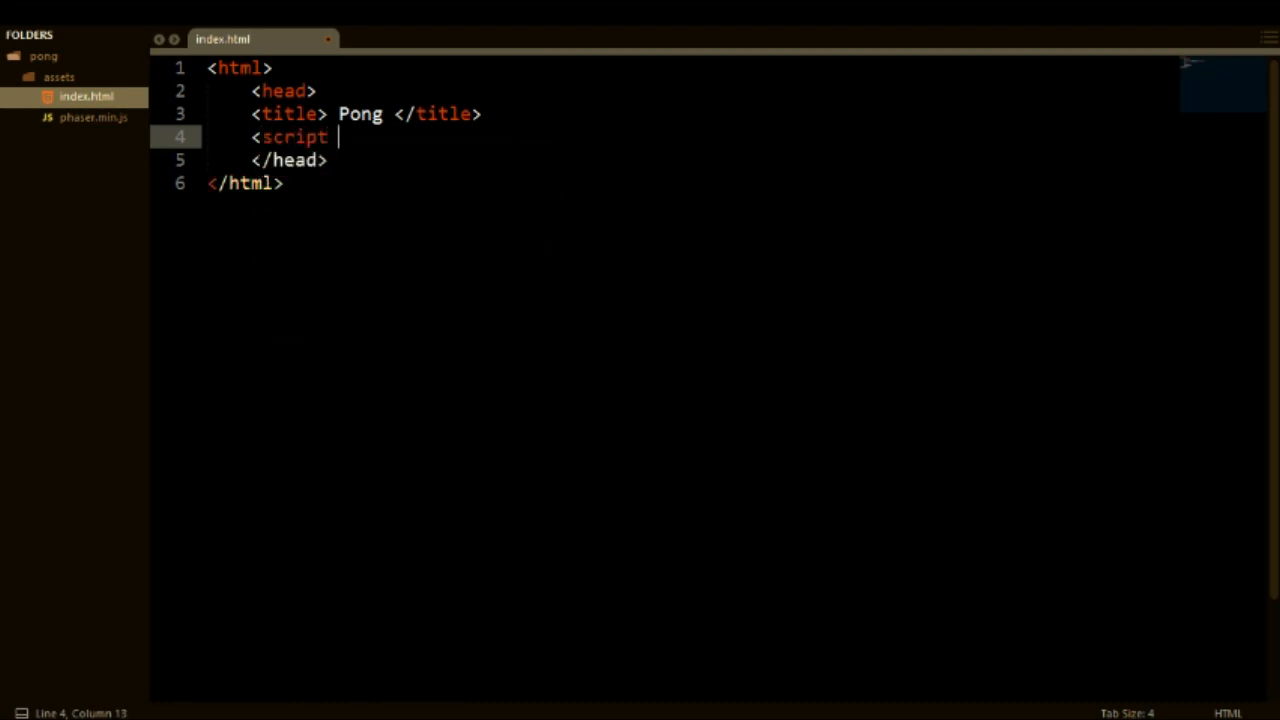
type("type = \"tex")
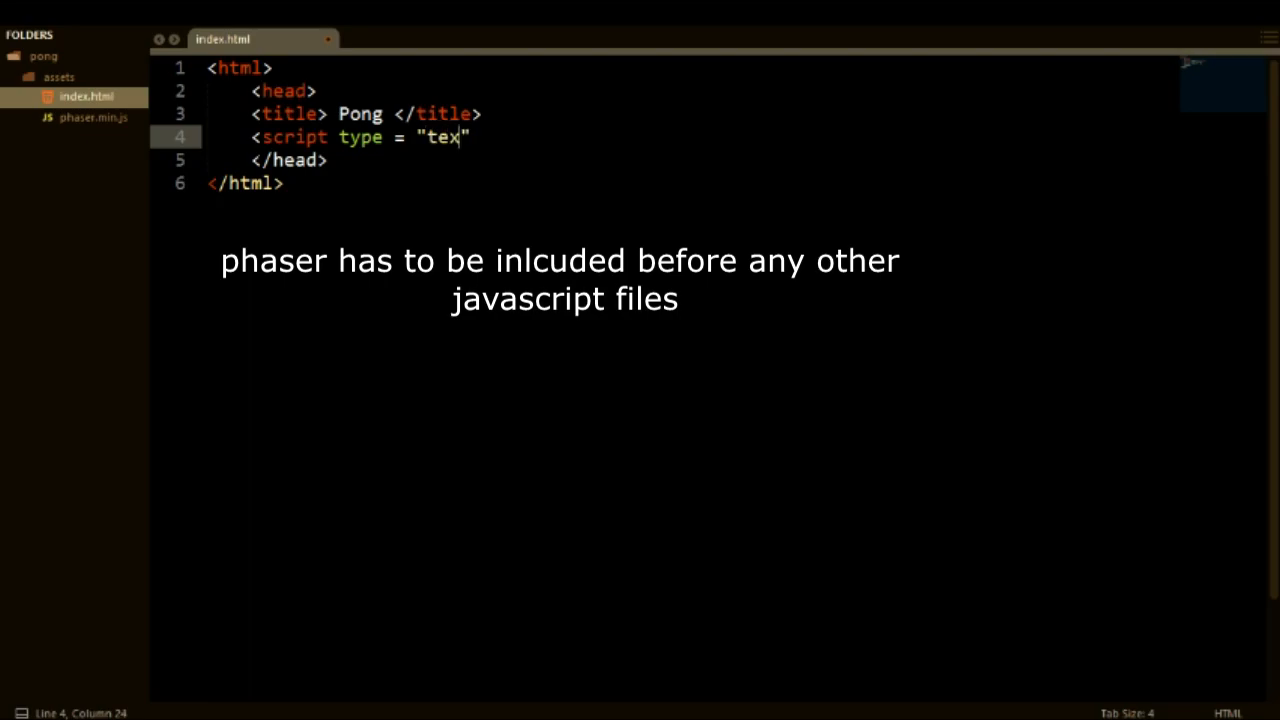
type("t/javascript\"")
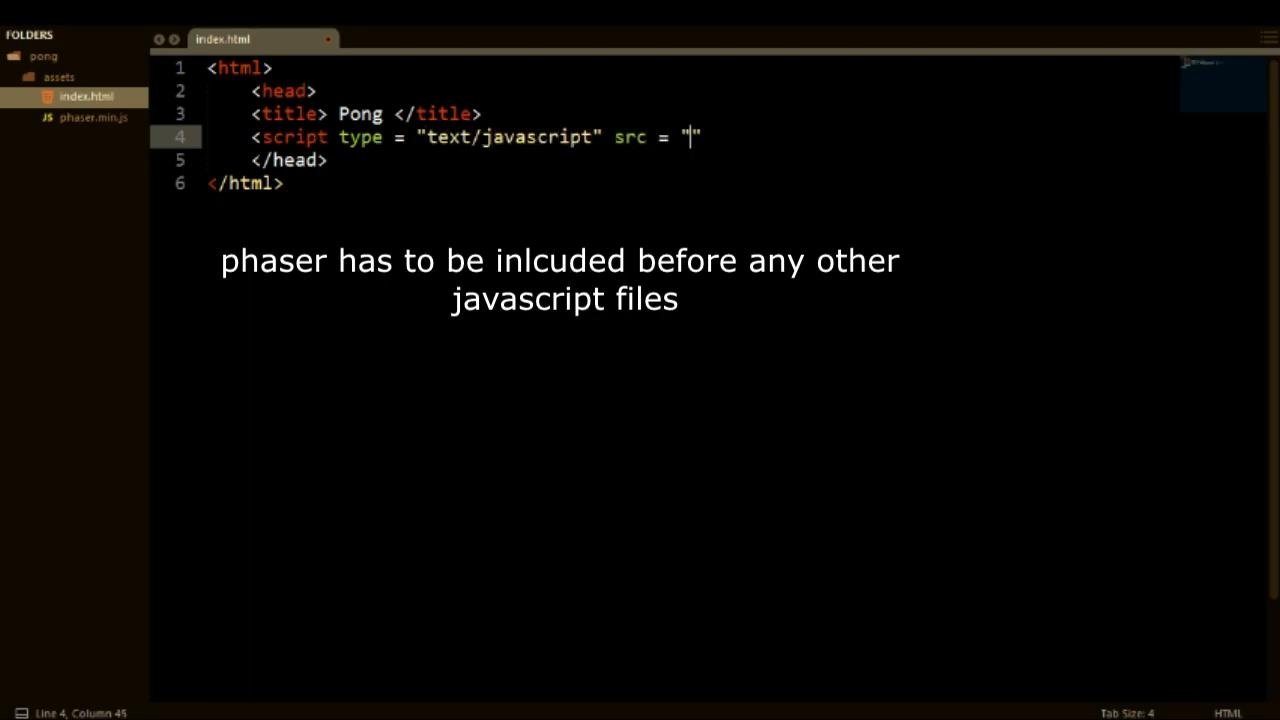
type("phaser.min.")
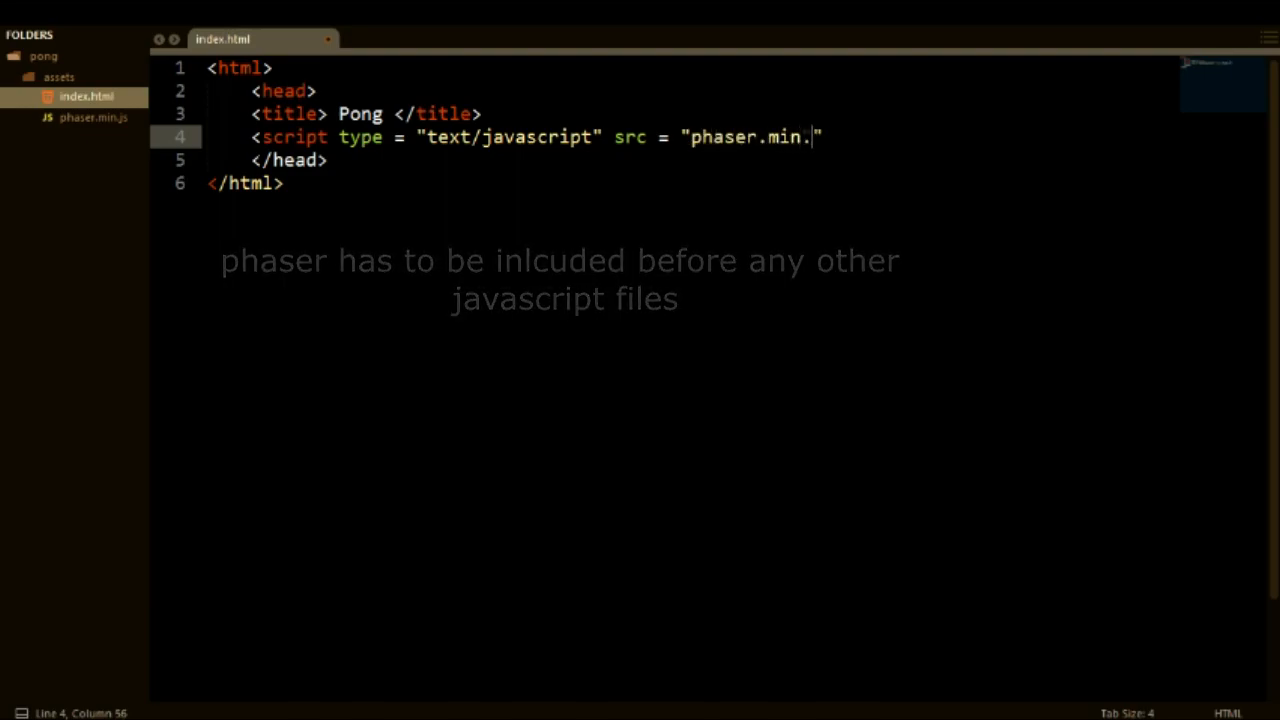
type("js\"> M")
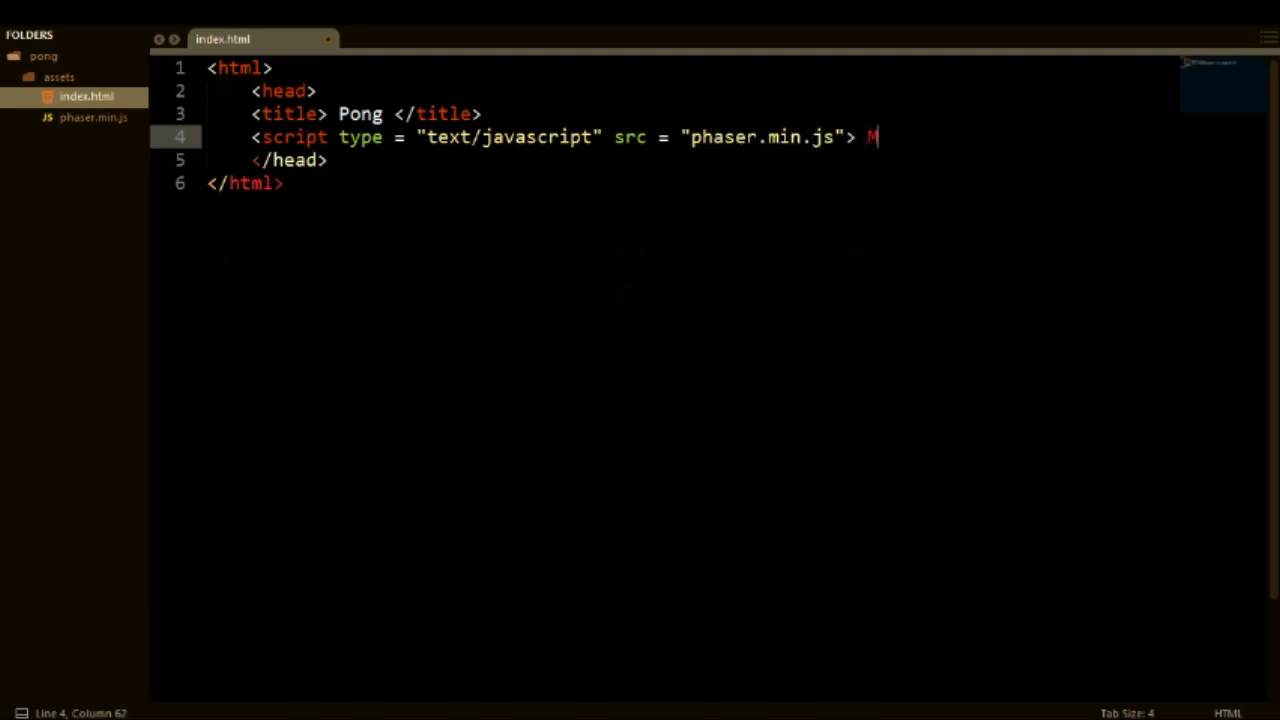
key("BackSpace")
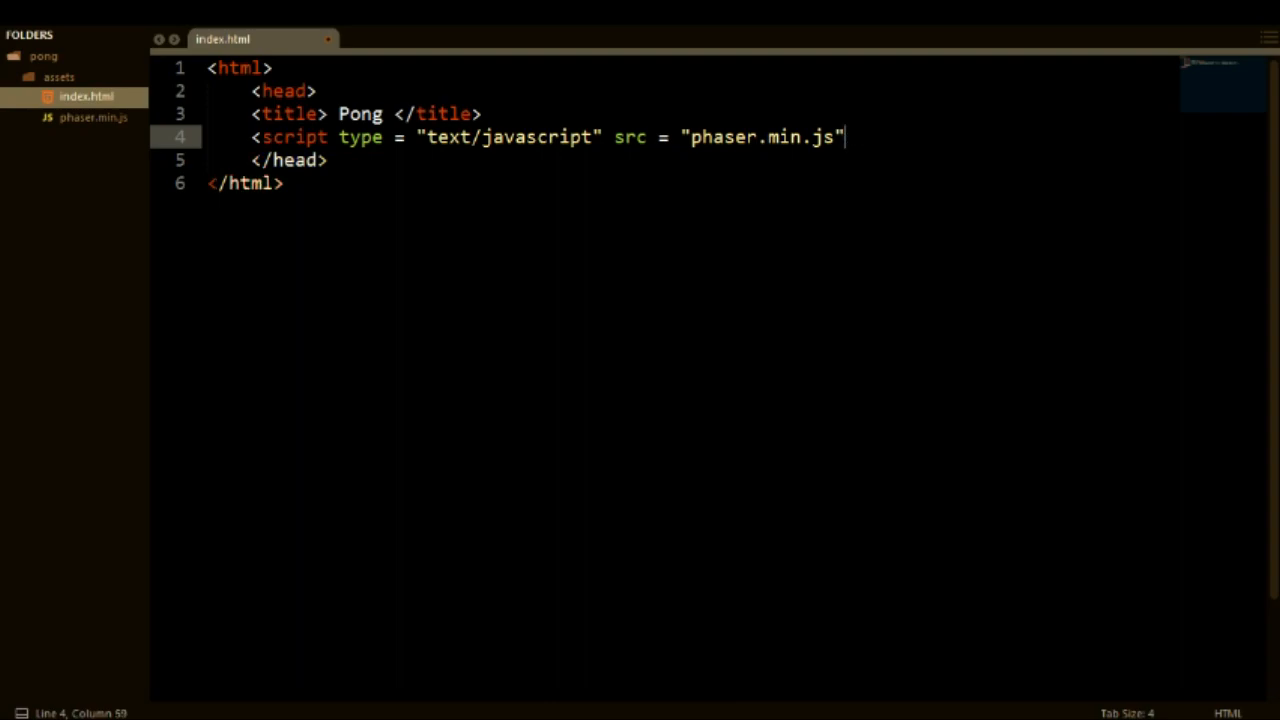
type("></script>")
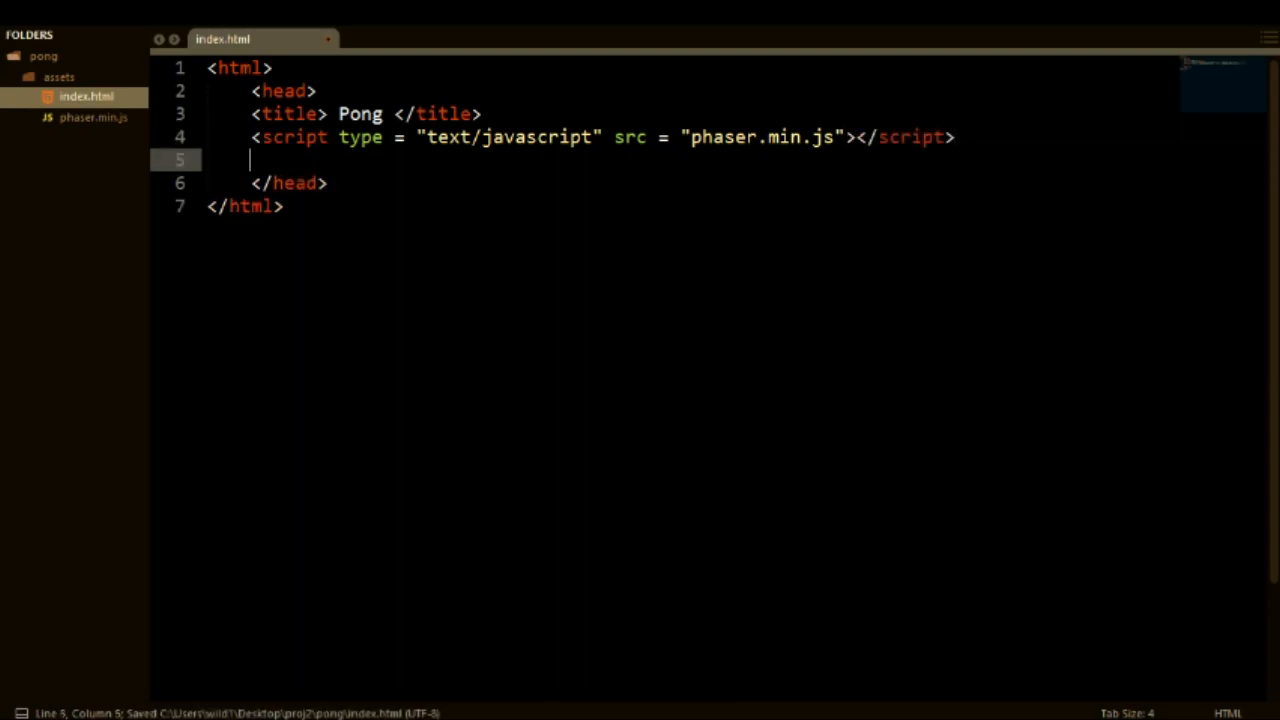
Add a text/css style block setting body margin to 0.
type("<style type")
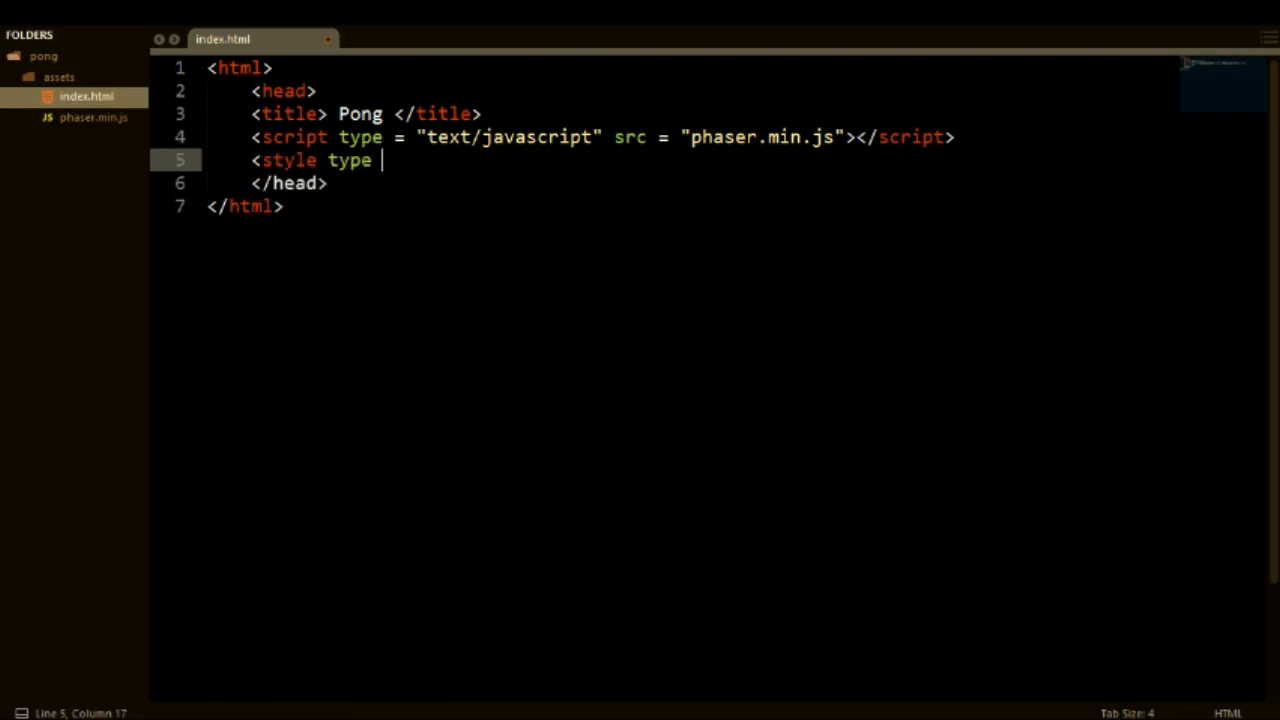
type("= \"text\"")
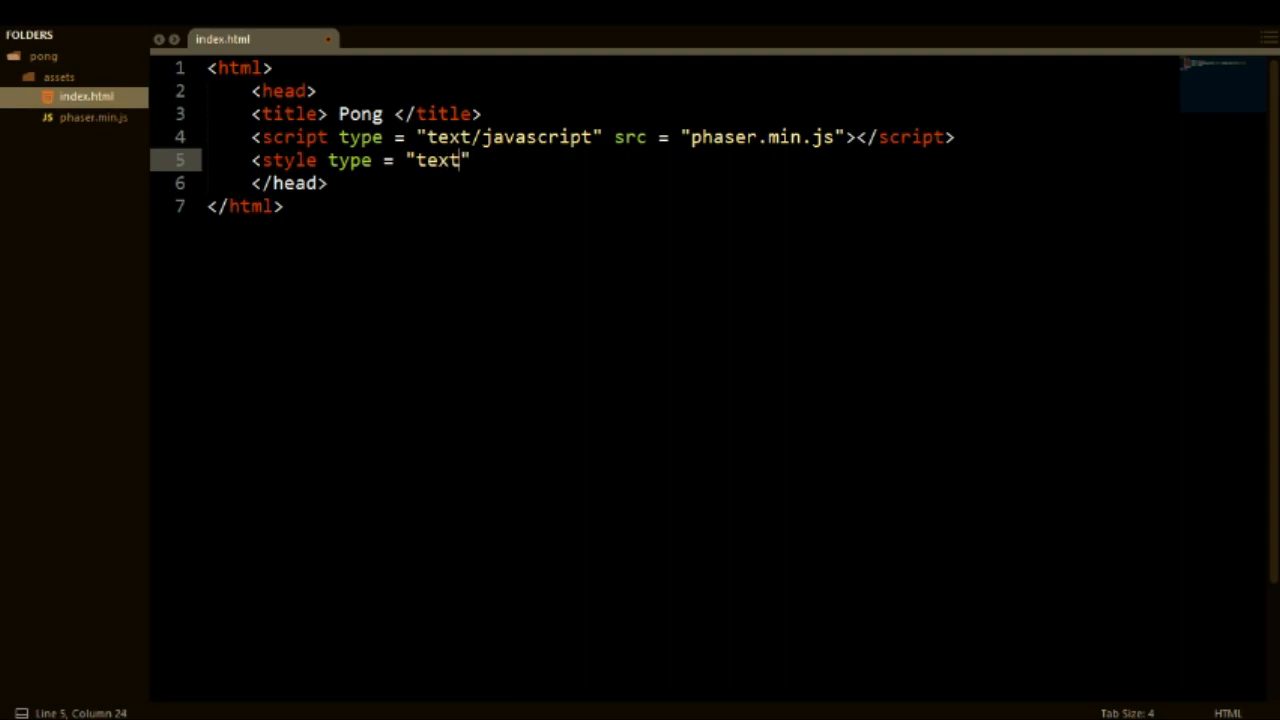
type("/css")
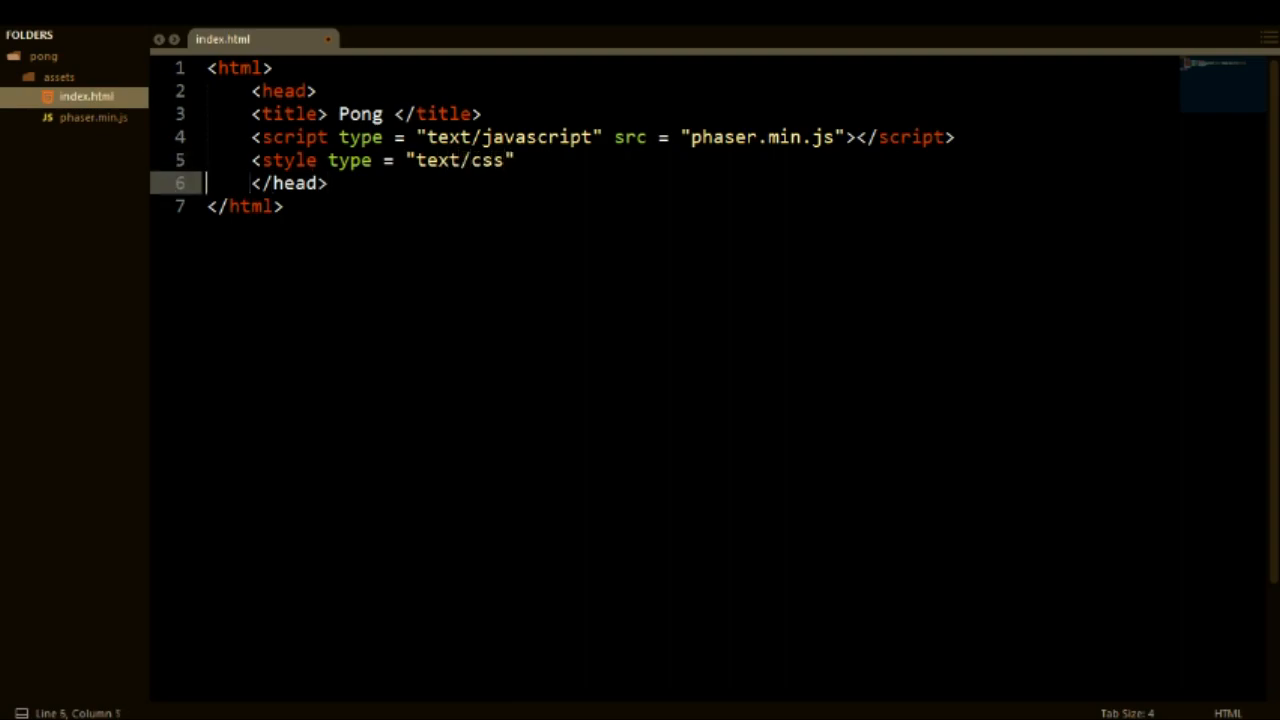
type("</style>")
type("body {")
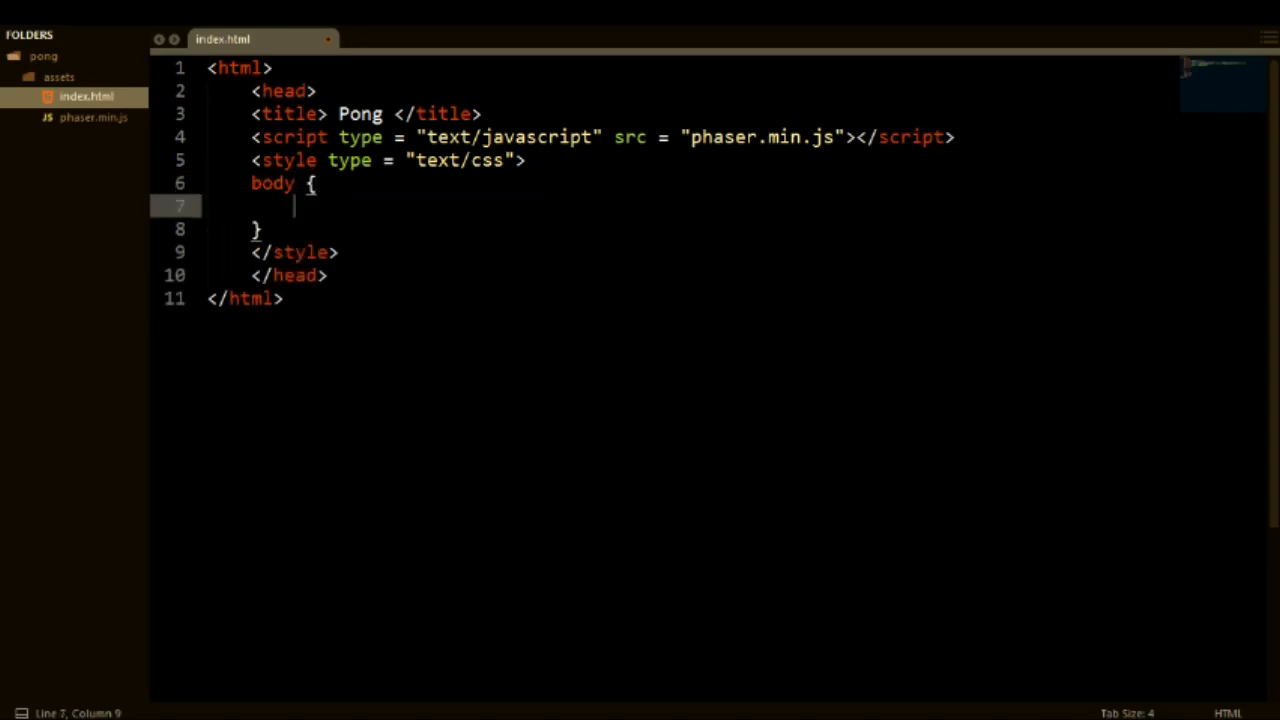
type("margin: 0;")
type("<")
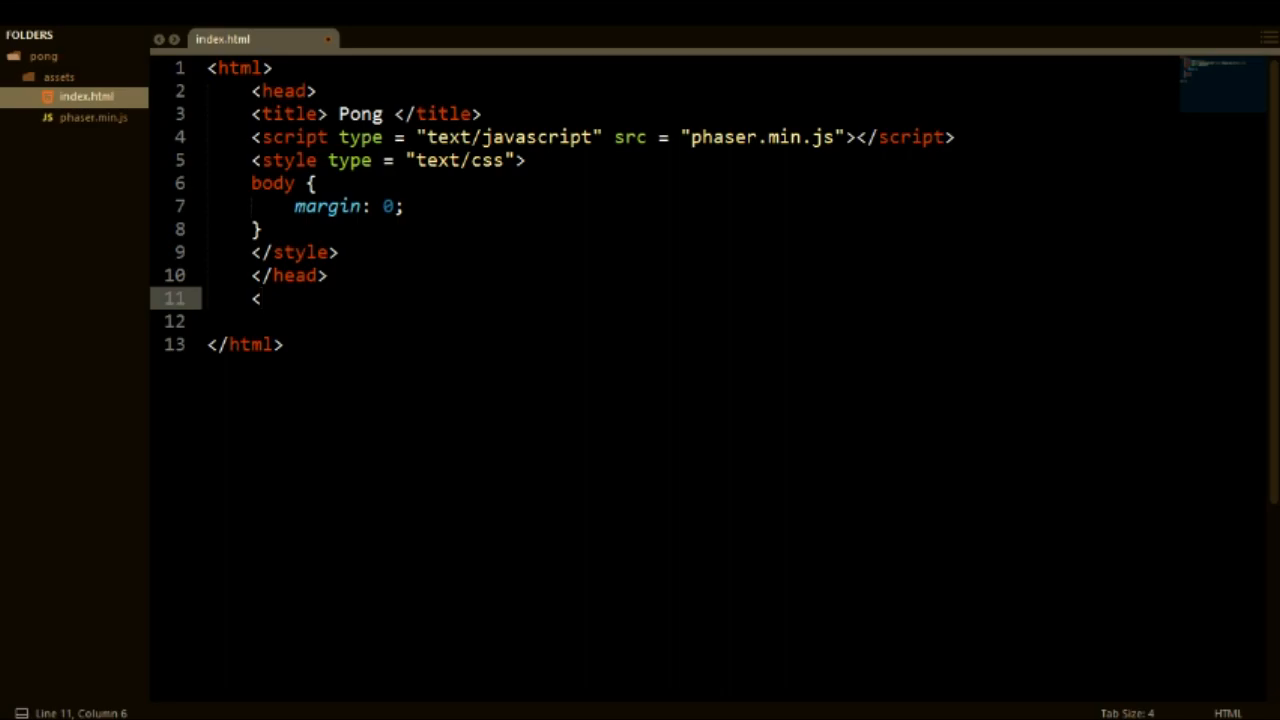
Add a body containing an empty text/javascript script block and reindent the markup.
type("body>")
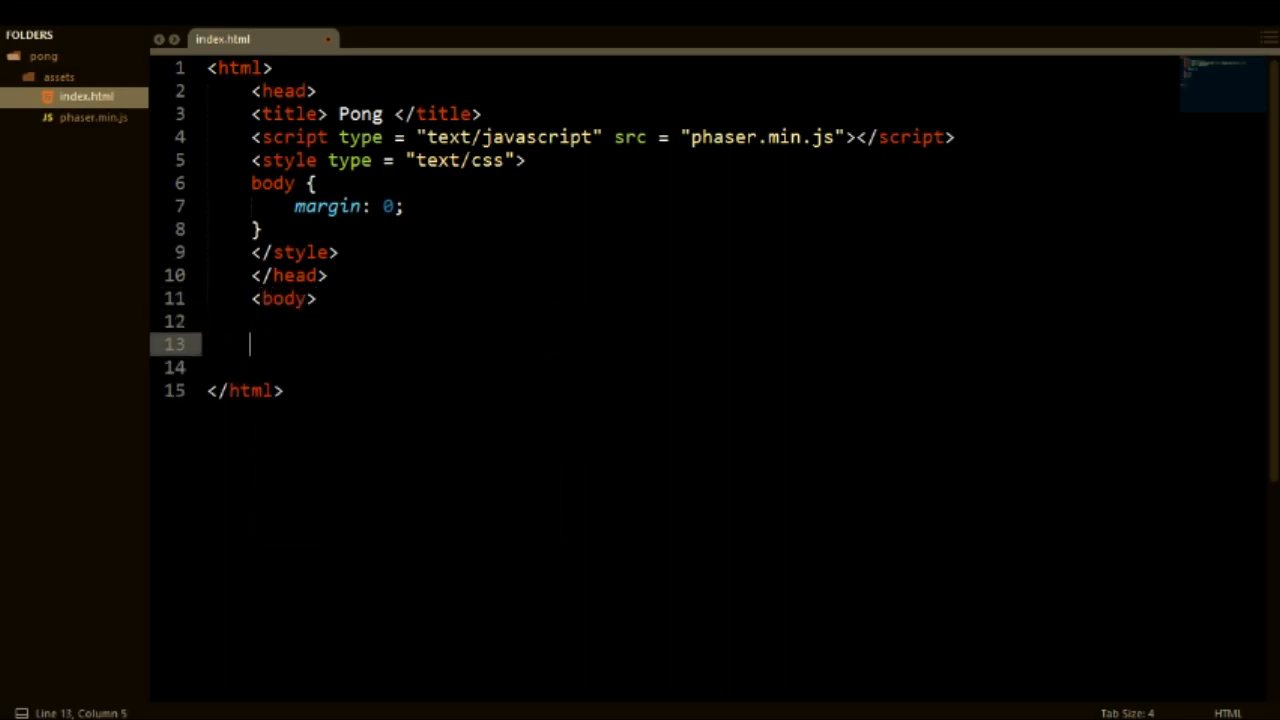
type("</body>")
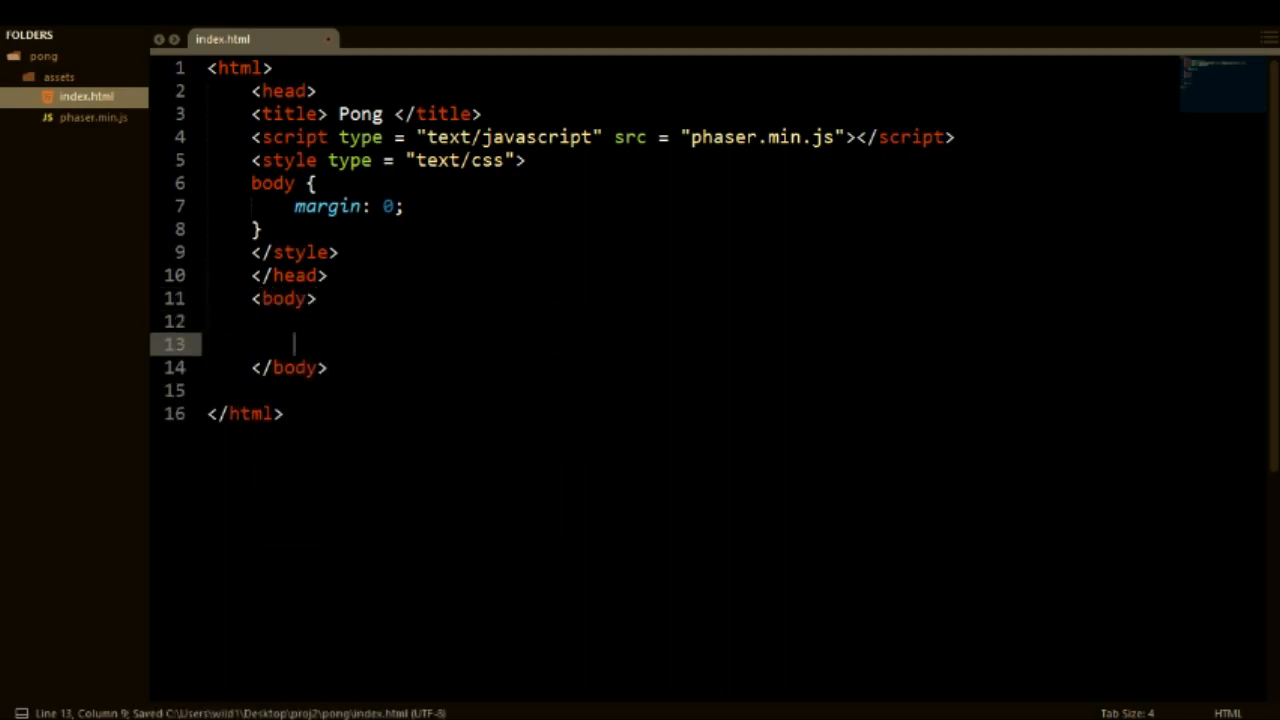
type("<script type")
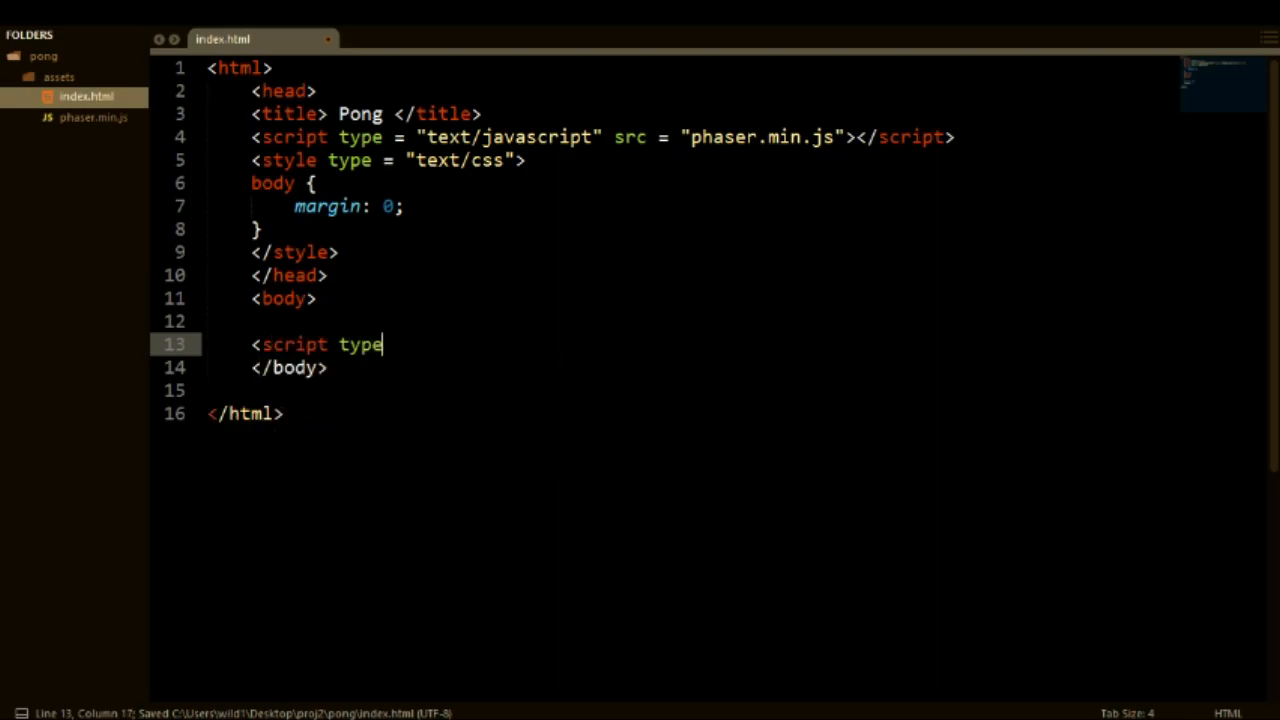
type("= \"text /\"")
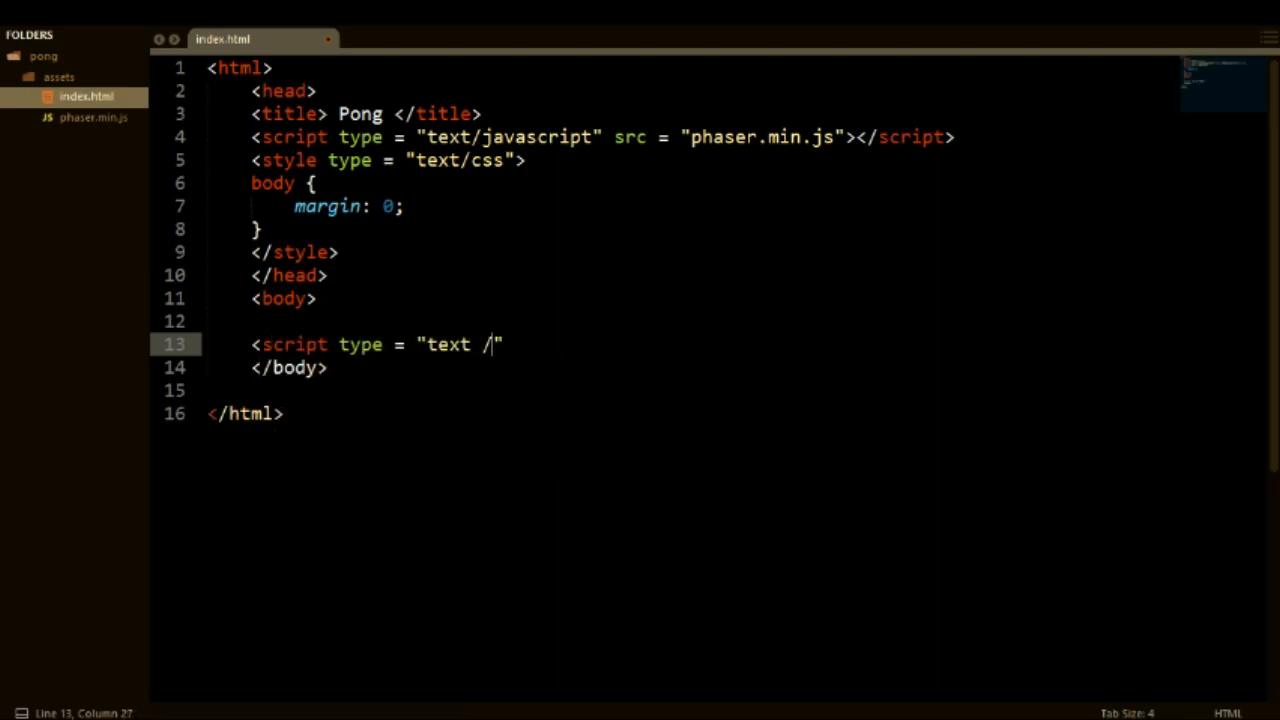
type("h")
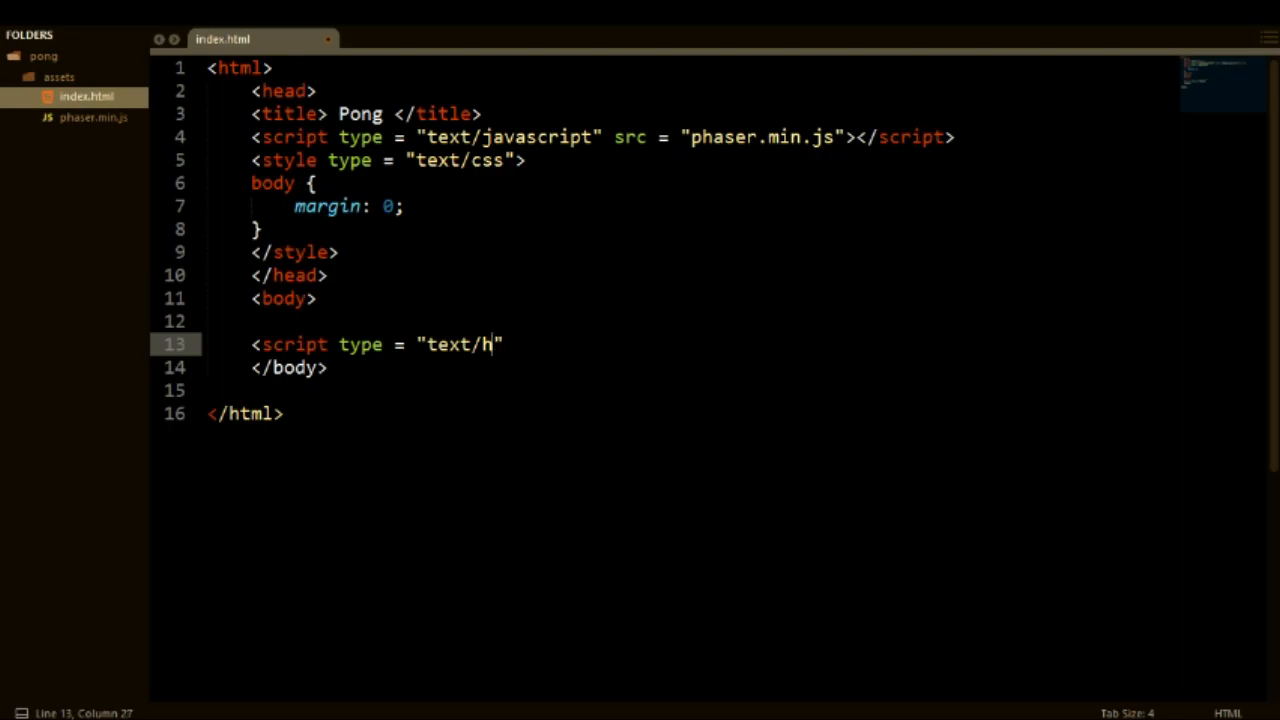
type("jav")
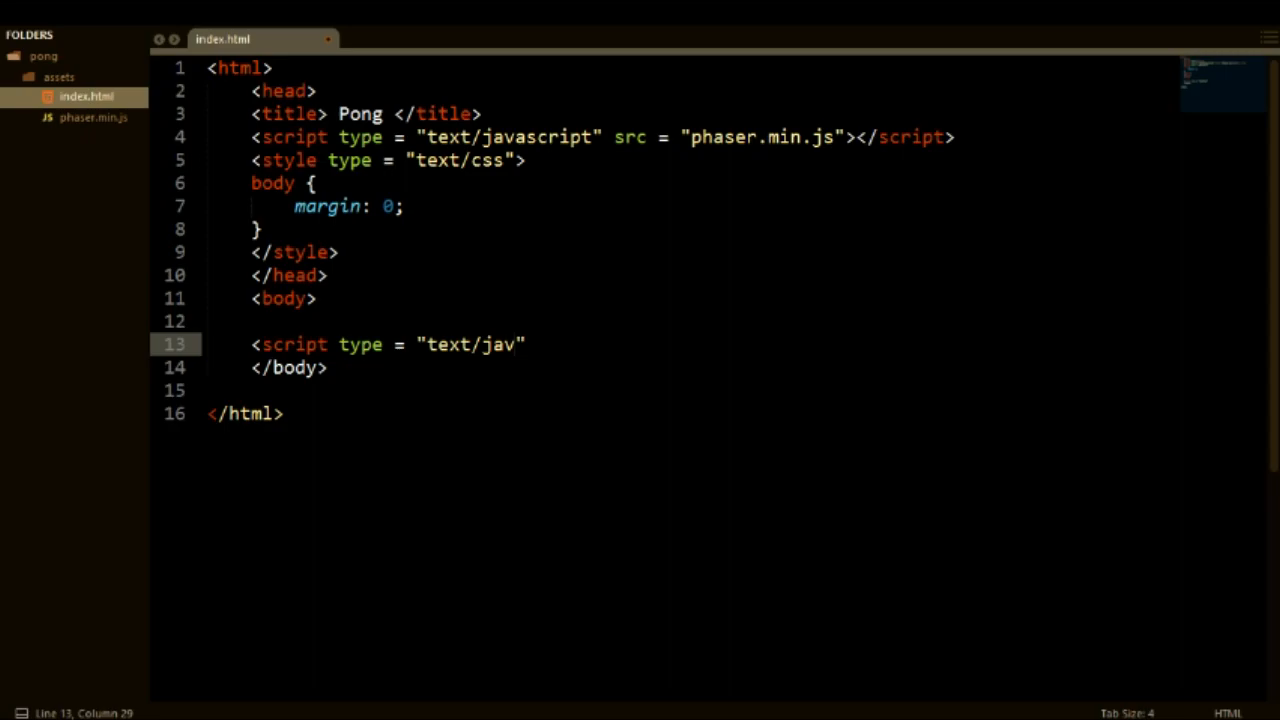
type("ascript")
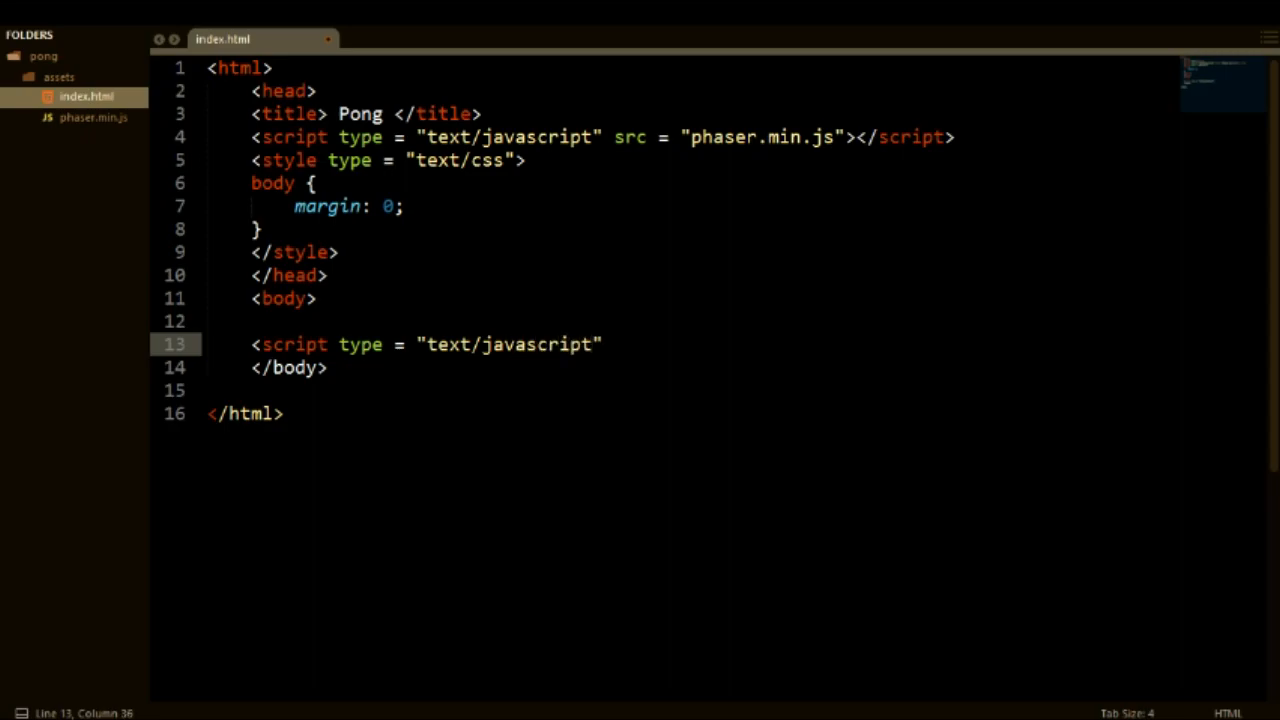
type(">")
key("Enter")
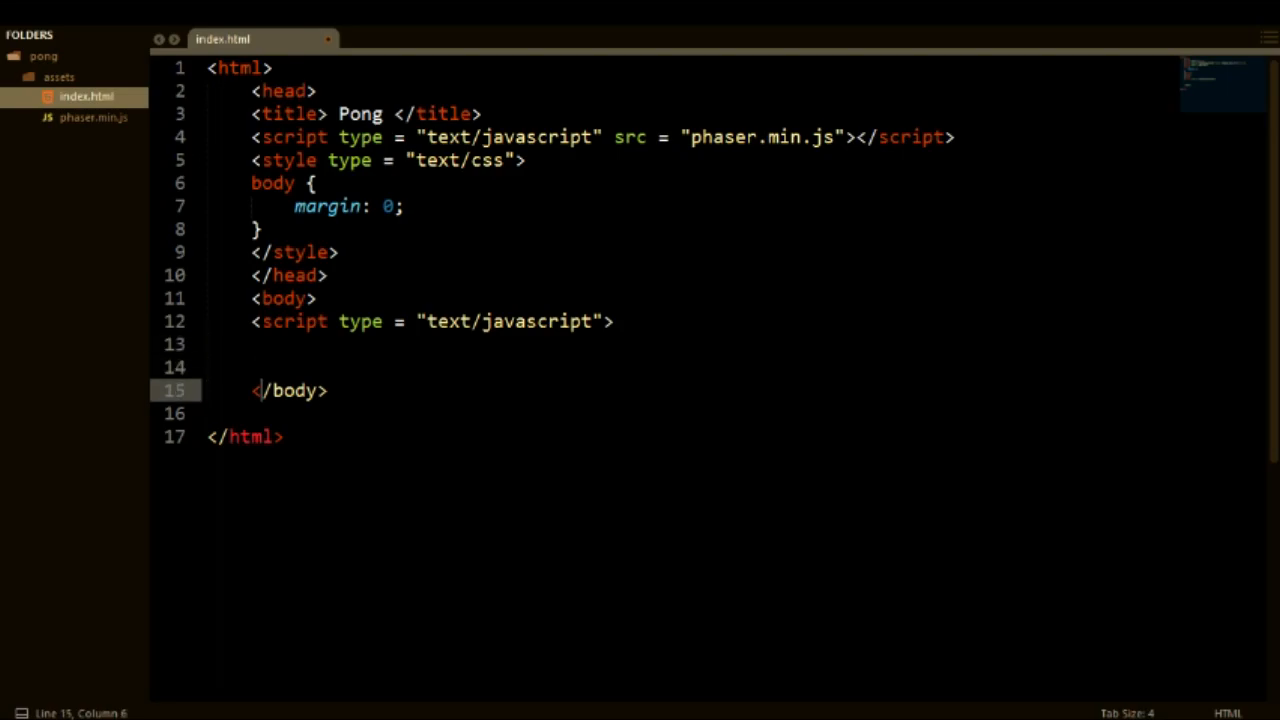
type("</script>")
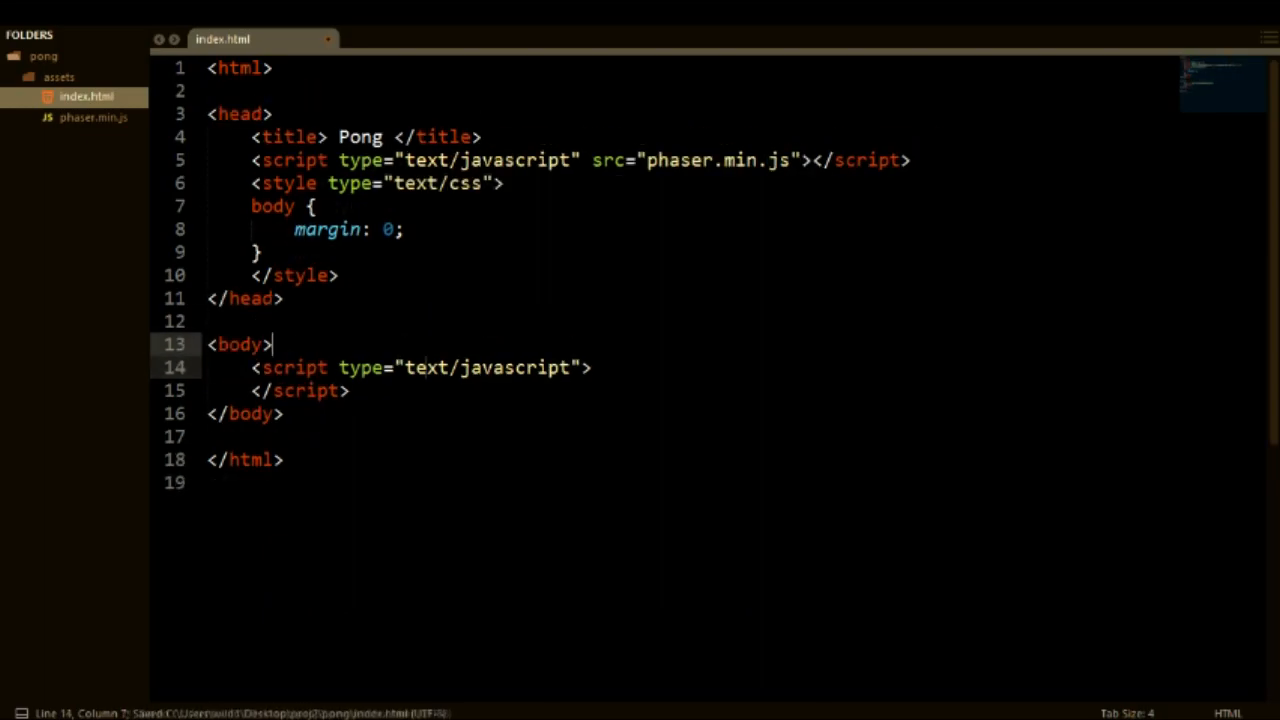
key("enter")
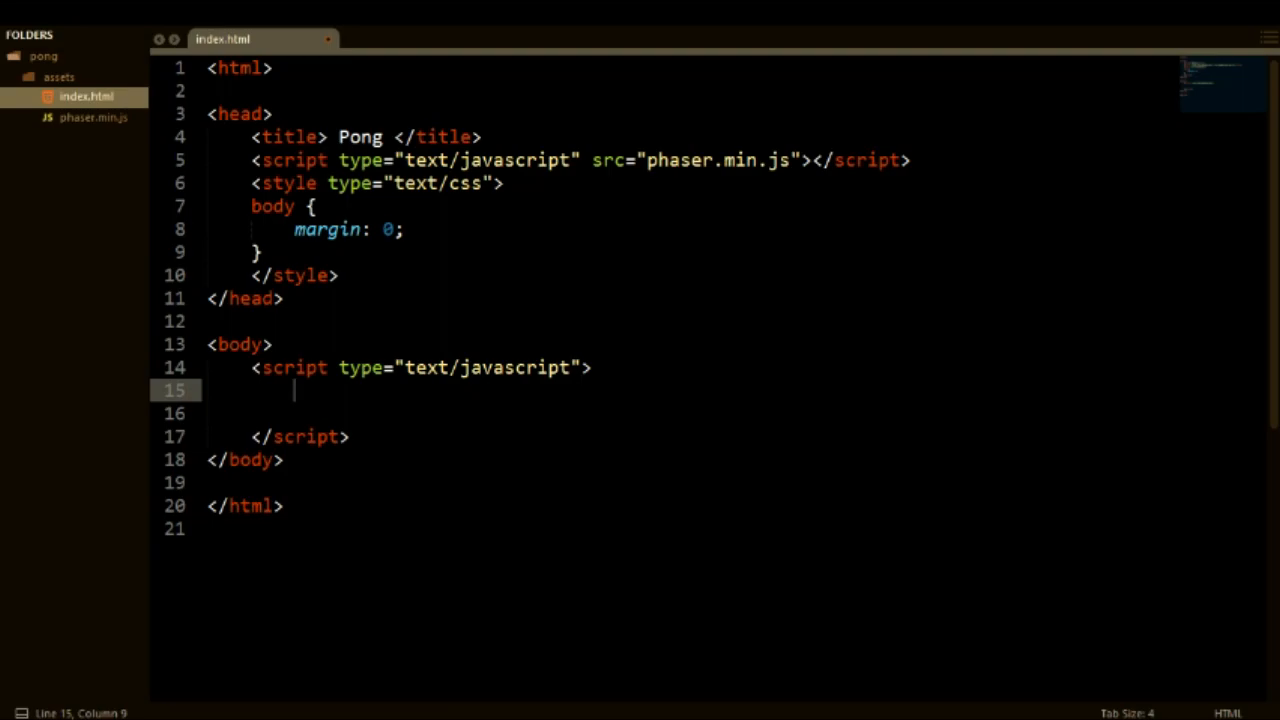
Declare var game = new Phaser.Game(); in the body script.
type("var ga")
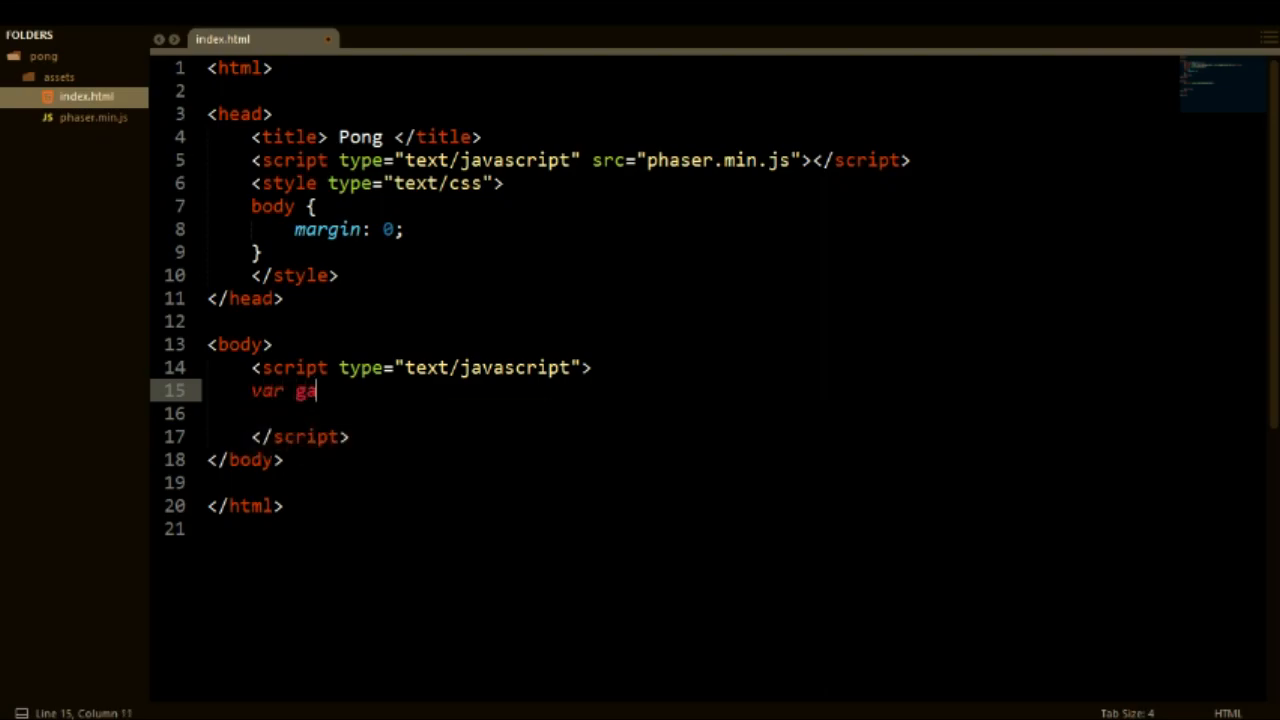
type("me =")
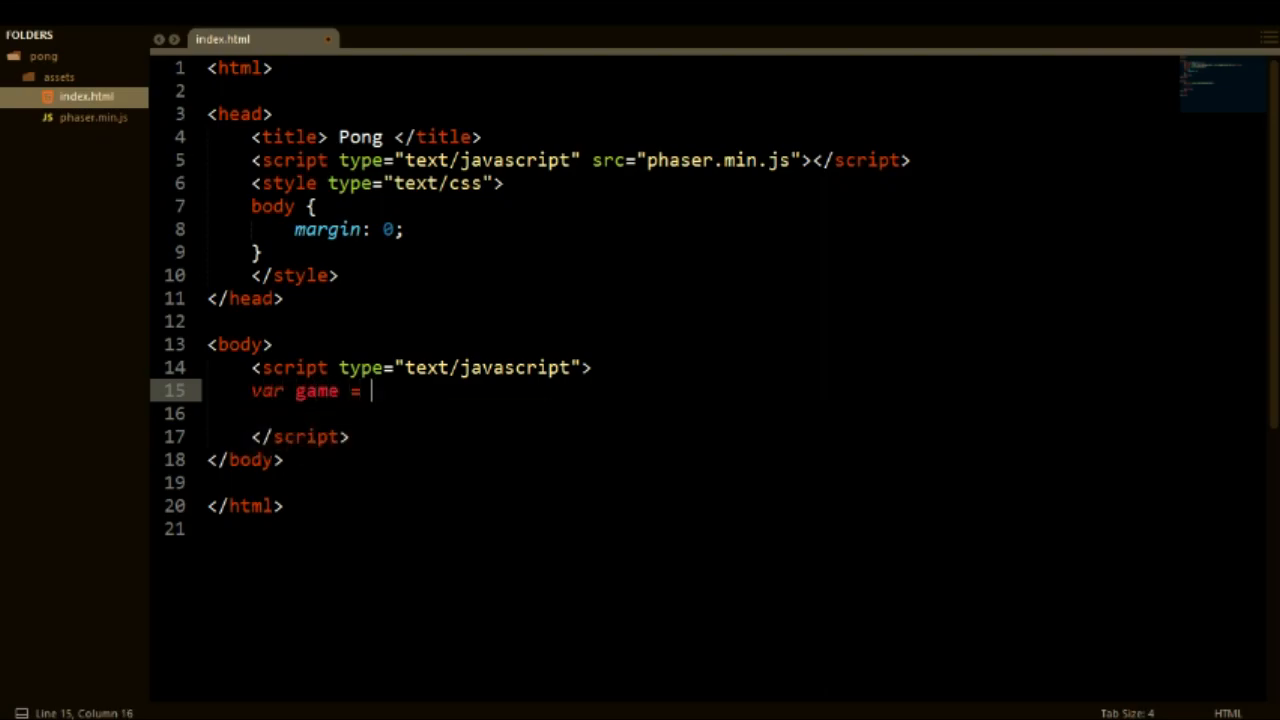
type("new Phaser")
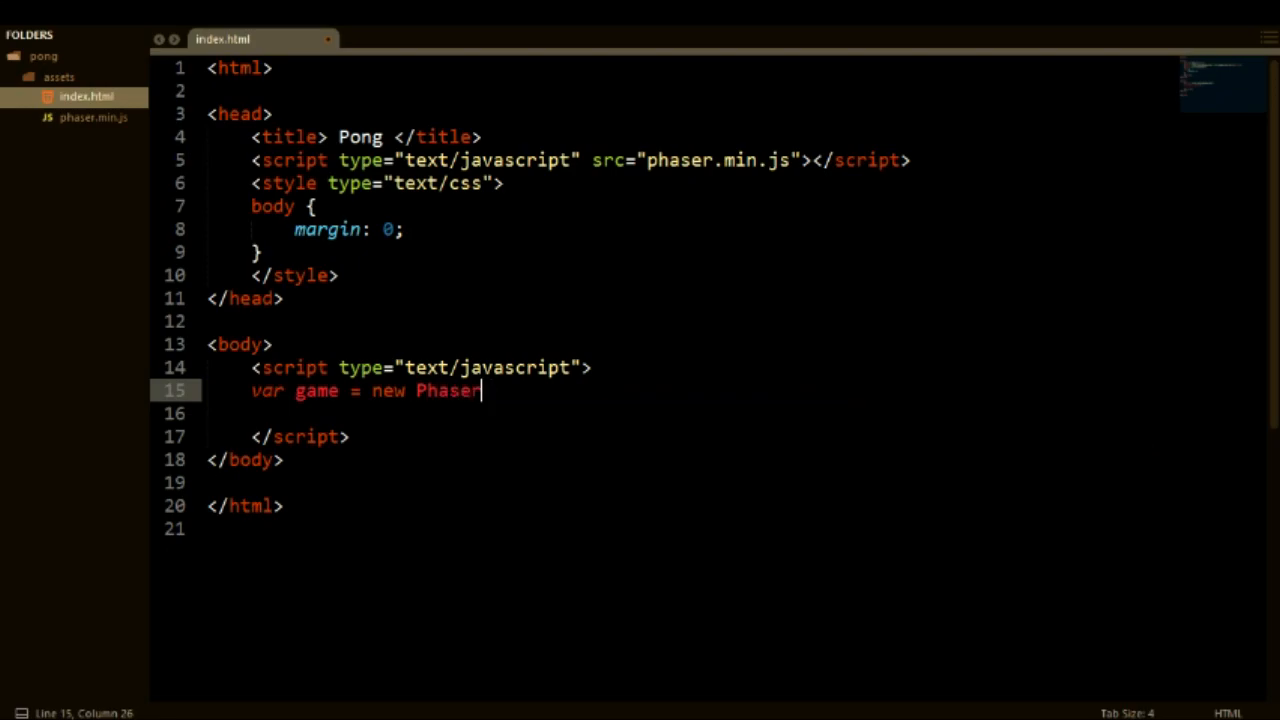
type(".Game()")
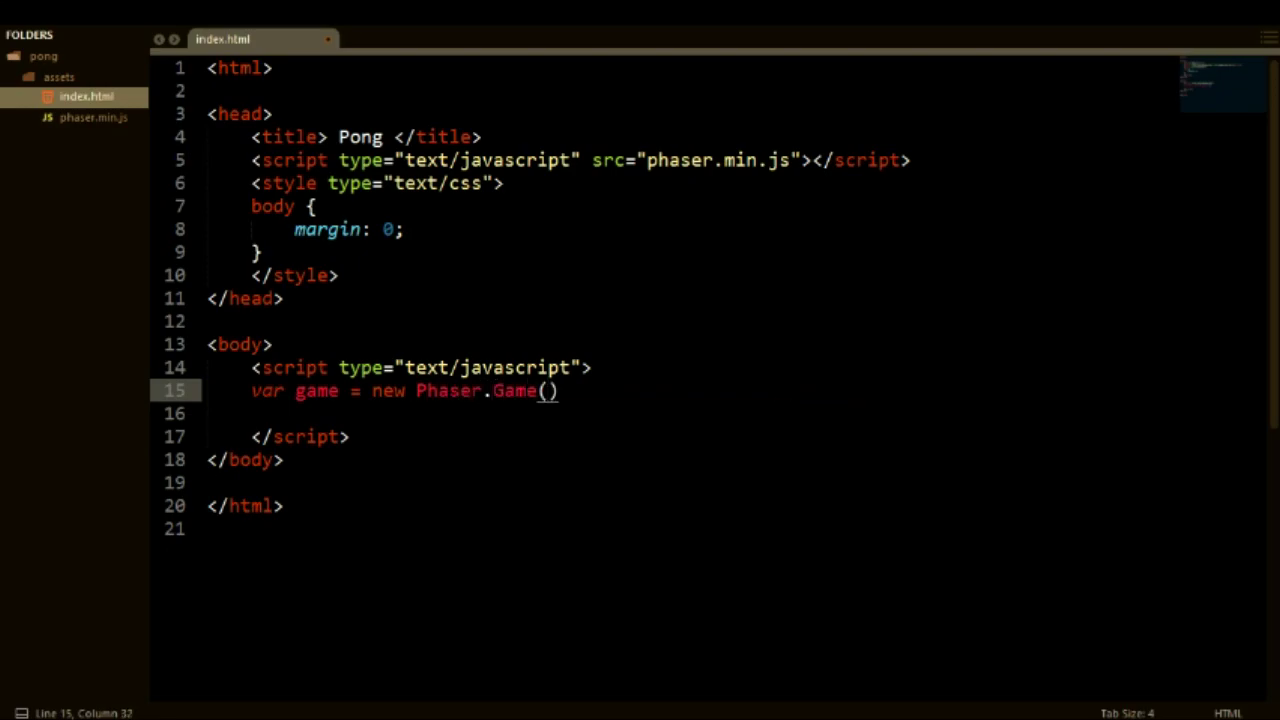
type(";")
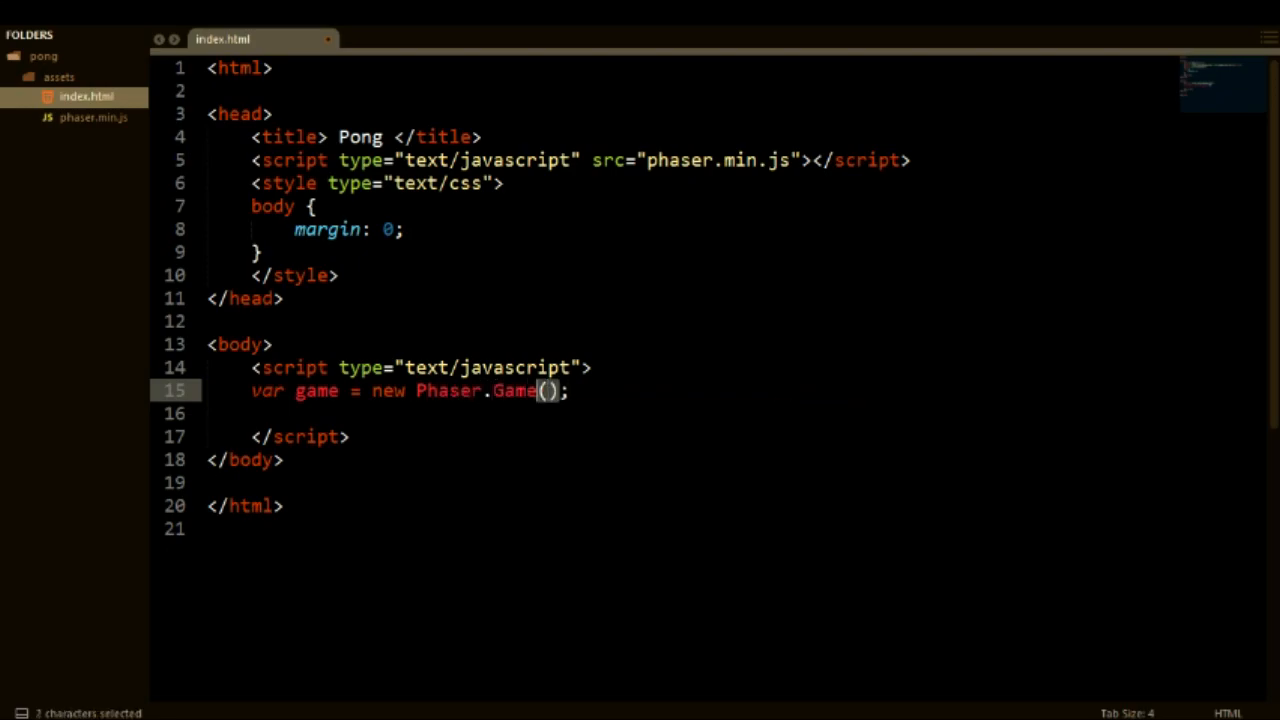
left_click(546, 390)
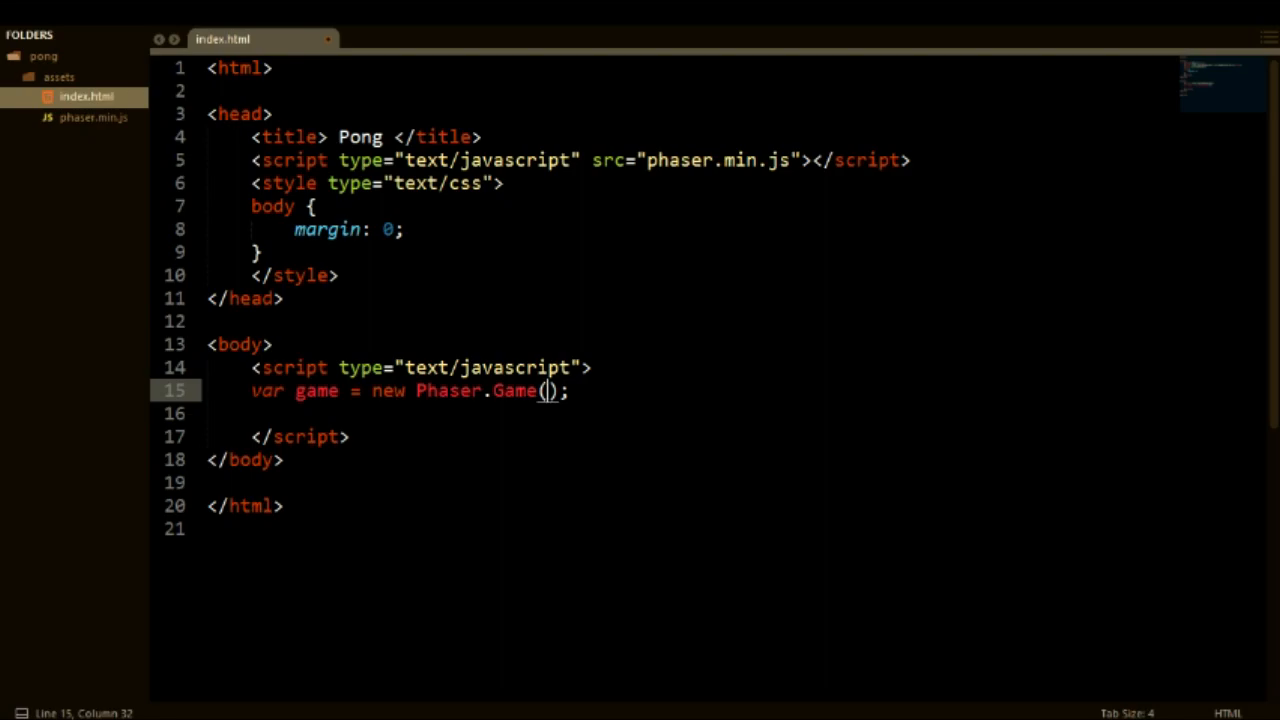
Pass 800 and 600 as the Game's width and height and start the third argument.
type("800")
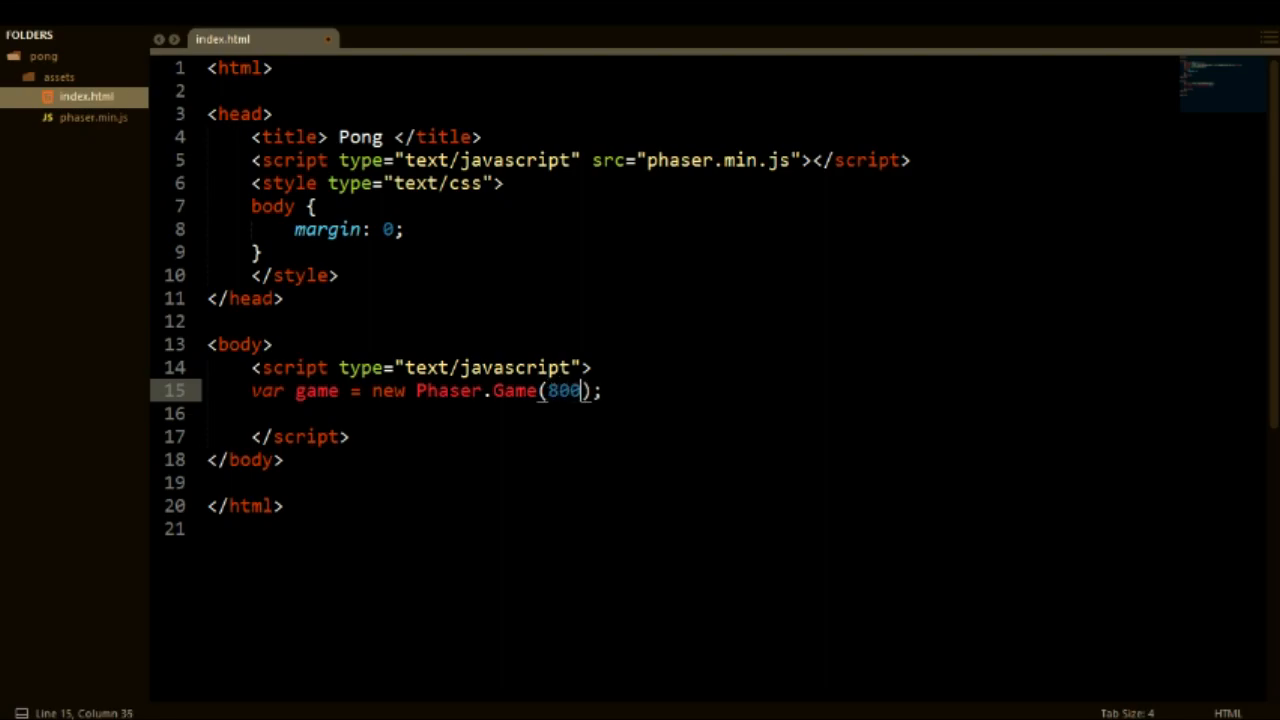
type(",600")
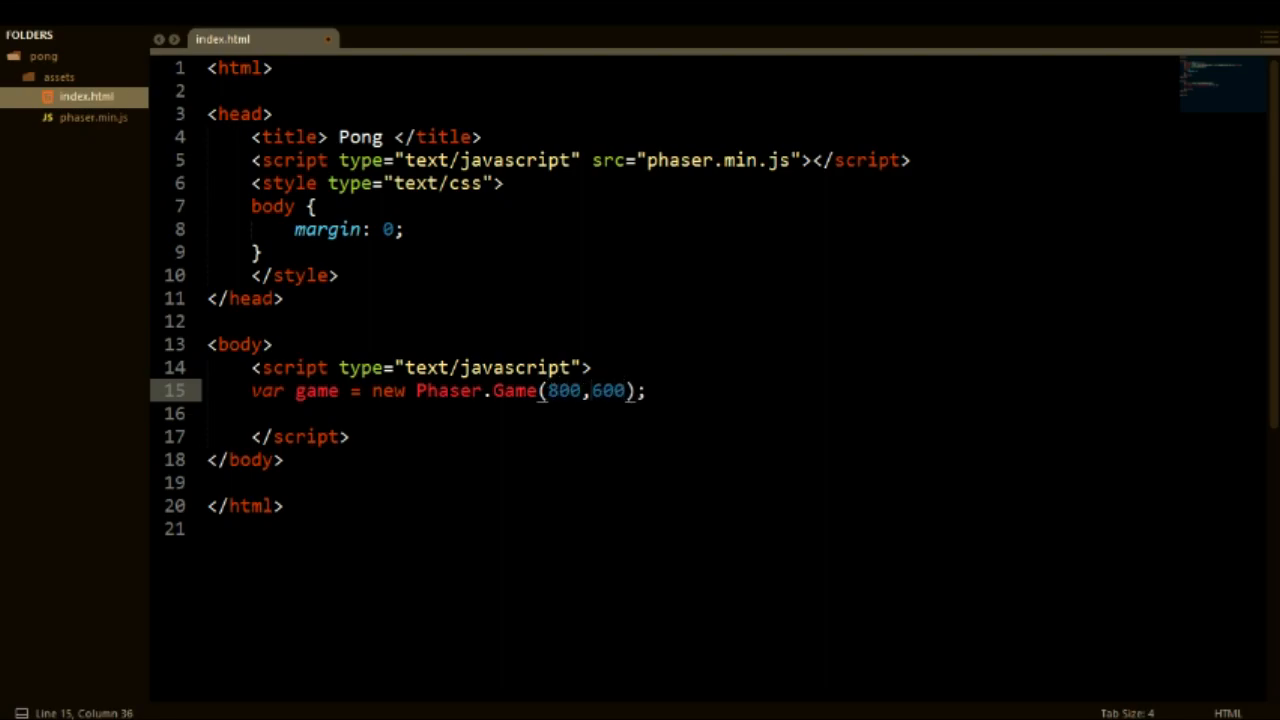
double_click(608, 390)
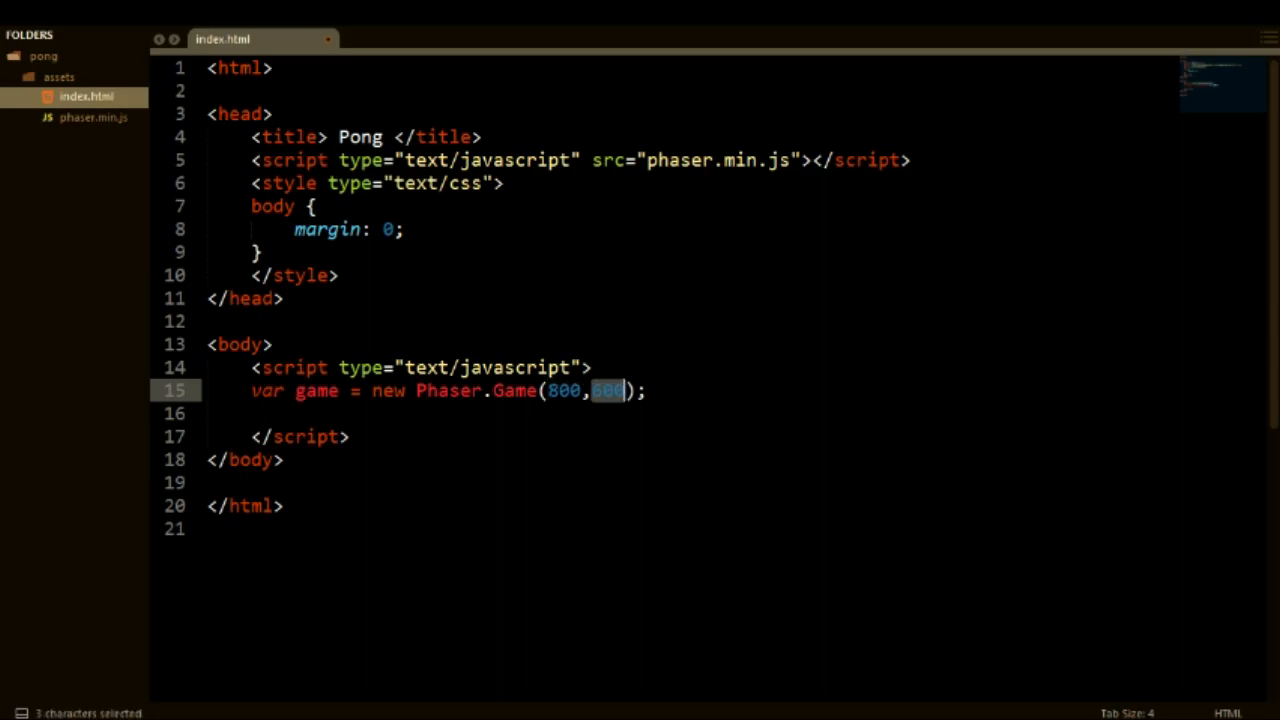
left_click(624, 390)
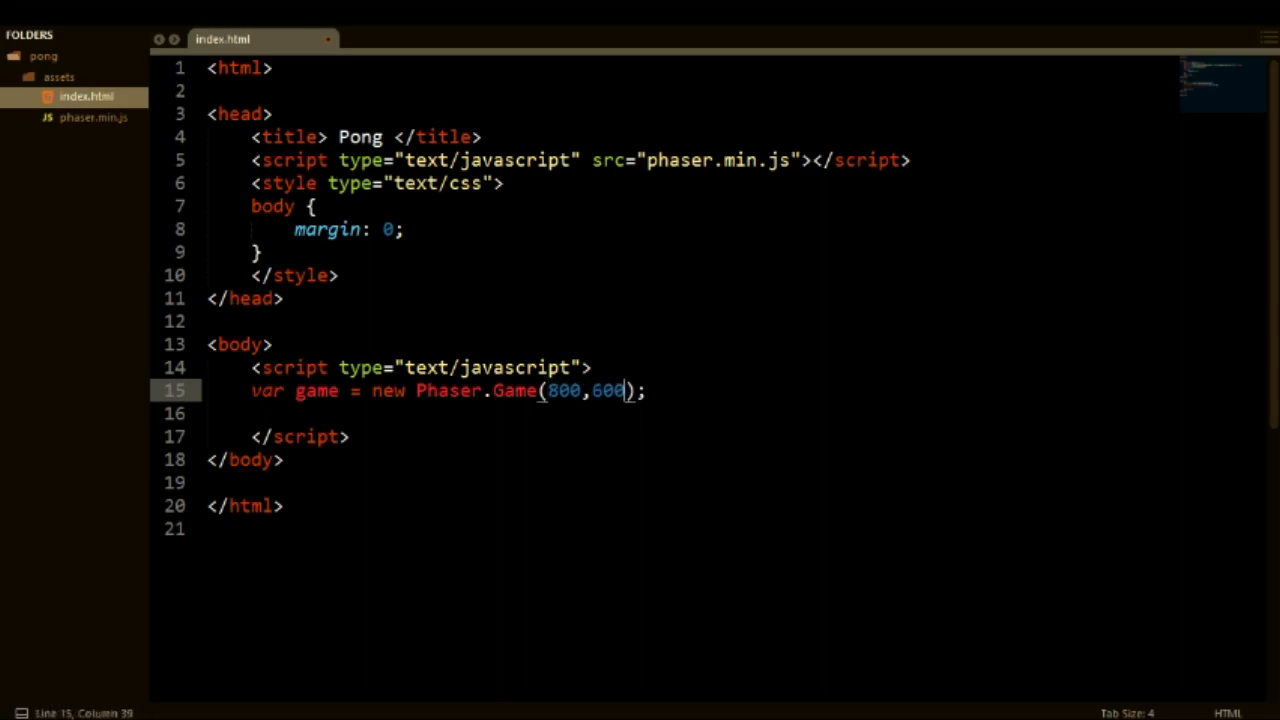
type(",")
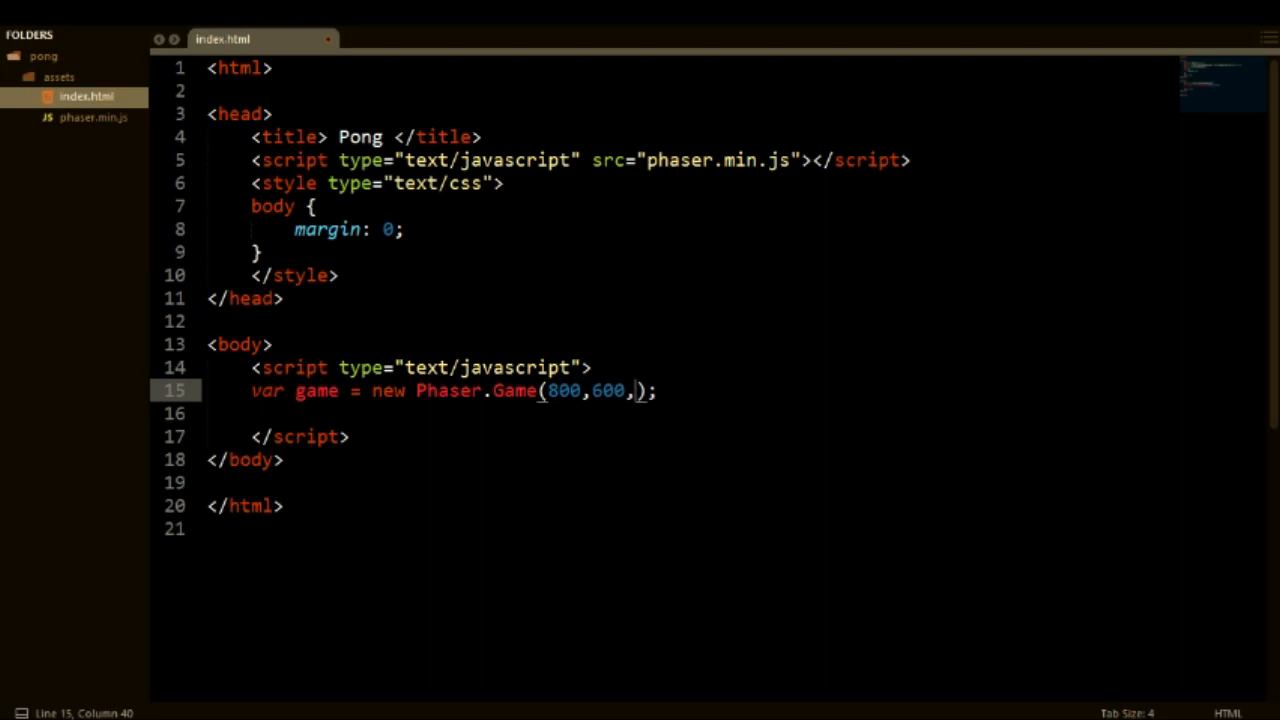
type("P")
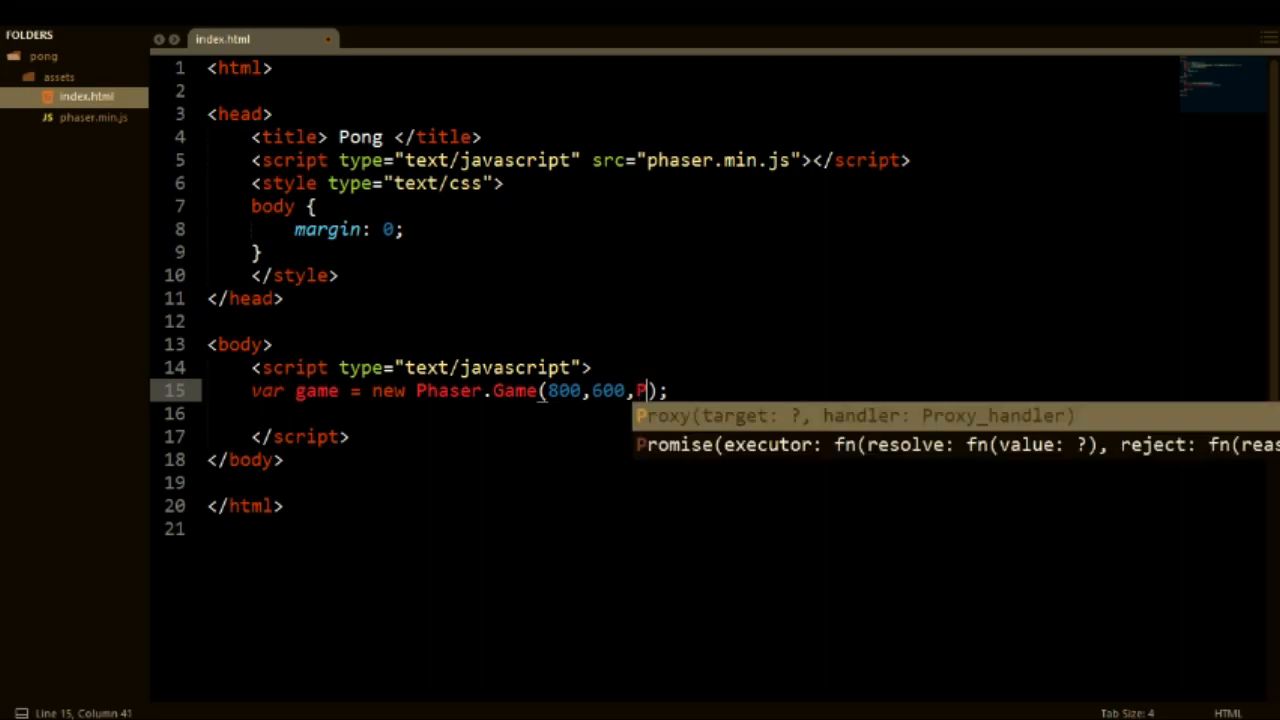
Add Phaser.AUTO and an empty string as the renderer and parent arguments.
type("haser.AUTO")
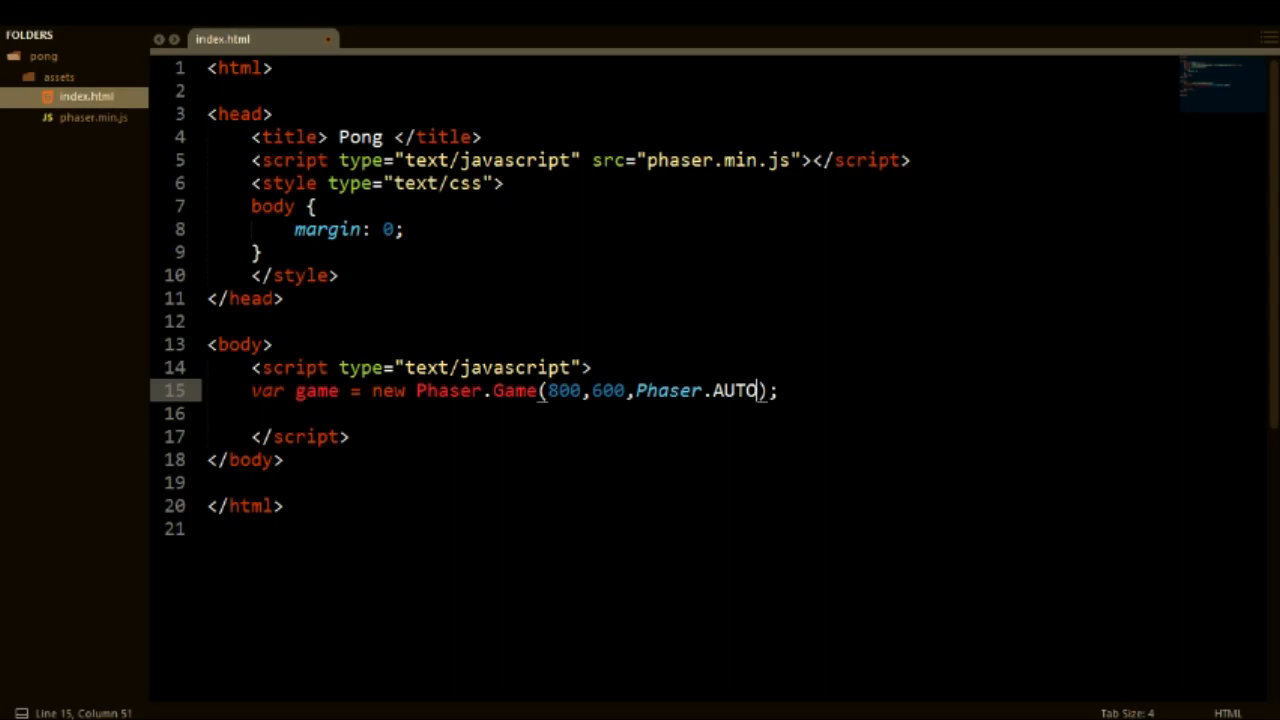
type(",")
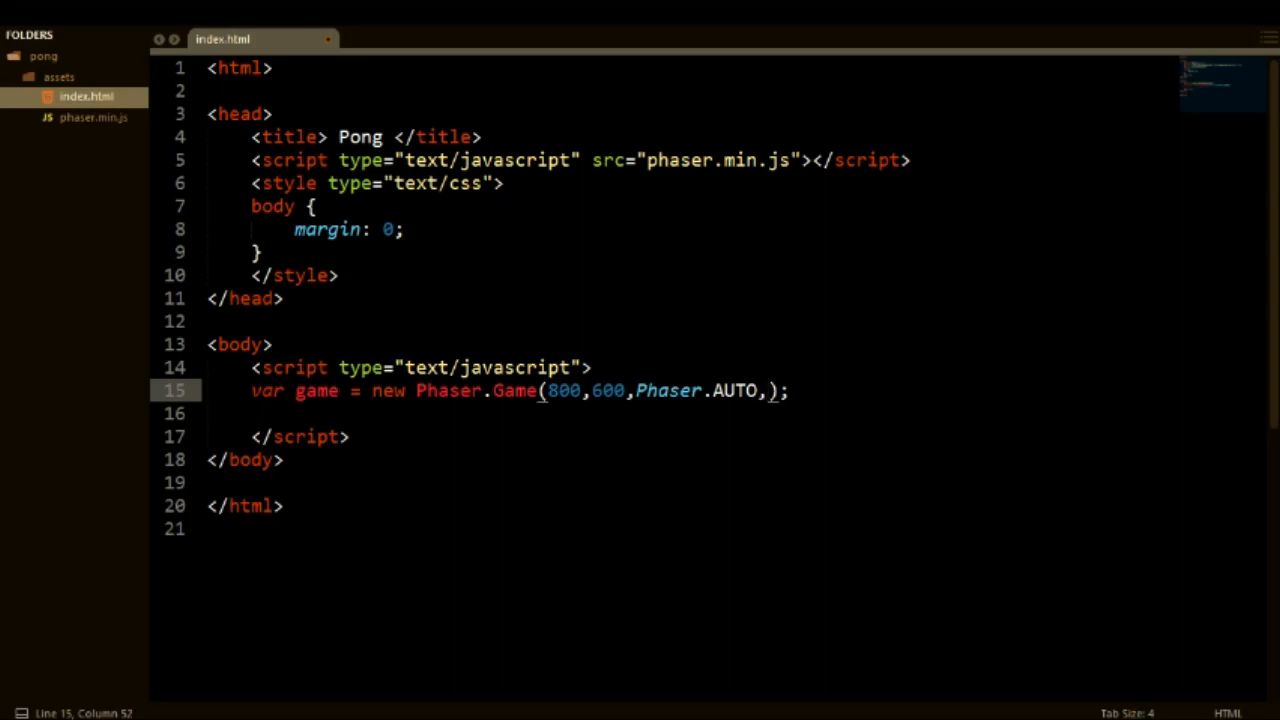
type("'',")
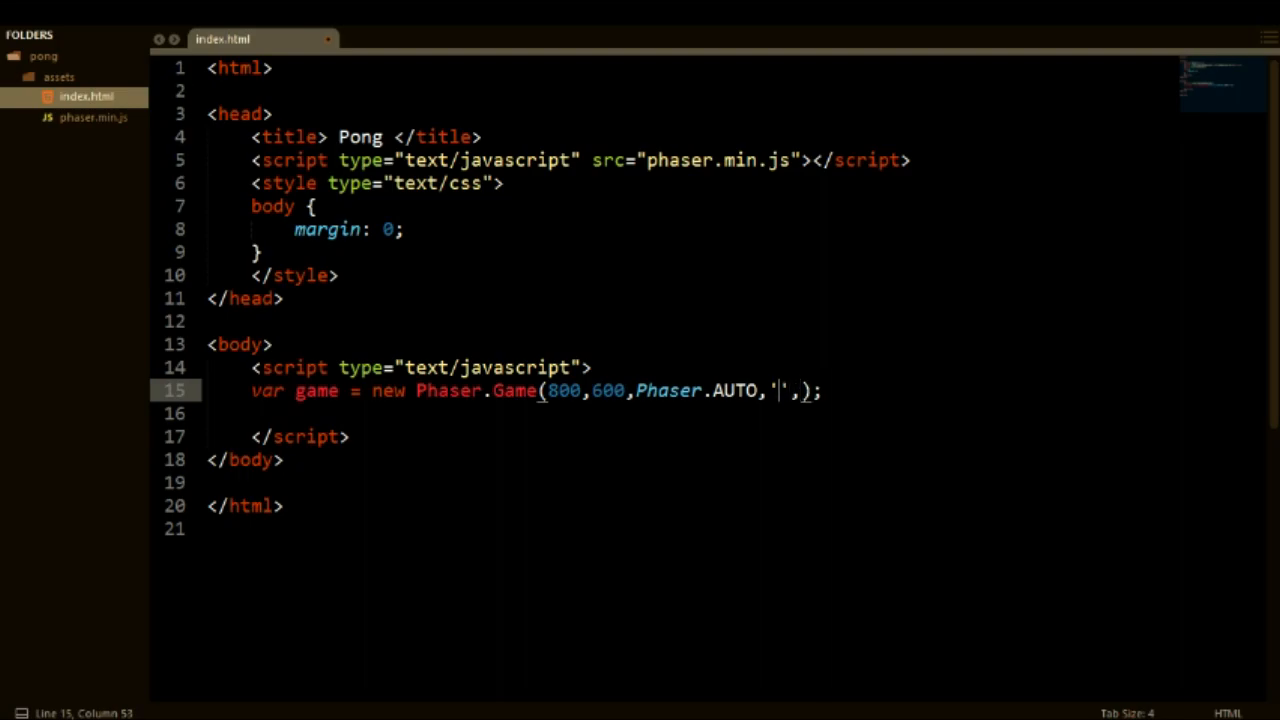
type("'")
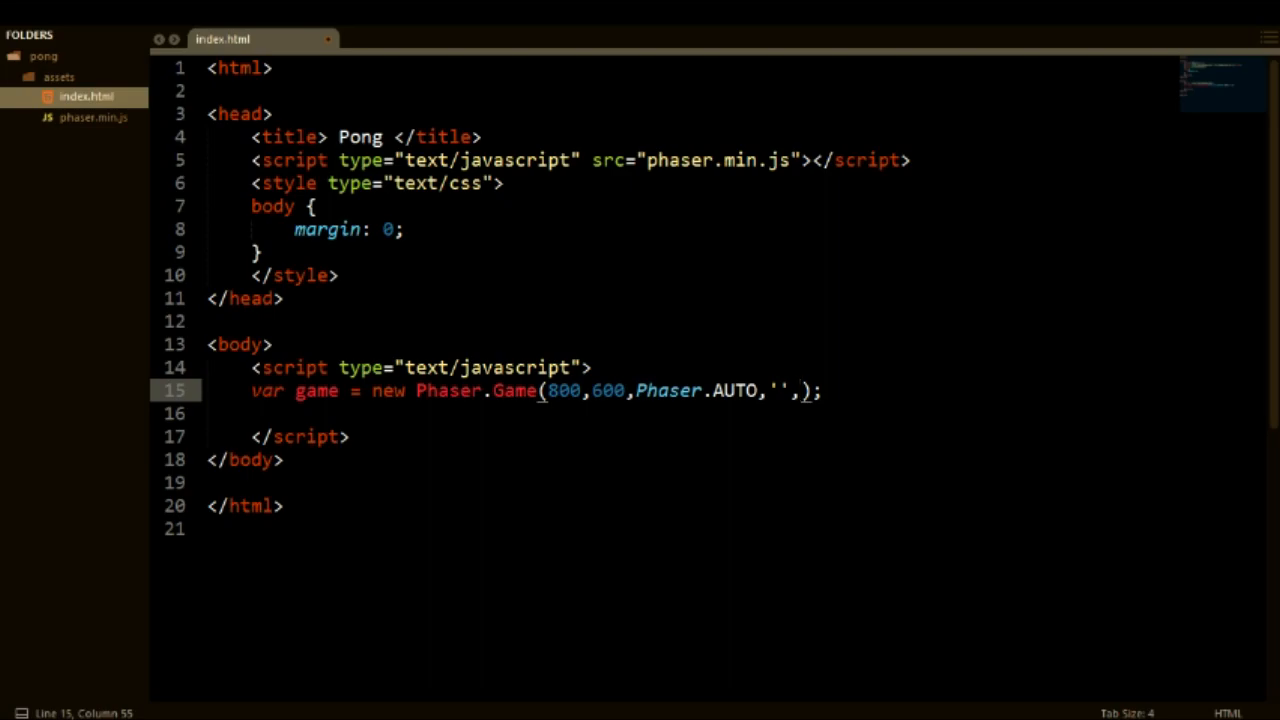
Pass the state object {preload: preload, create: create, update: update} and save.
type("{}")
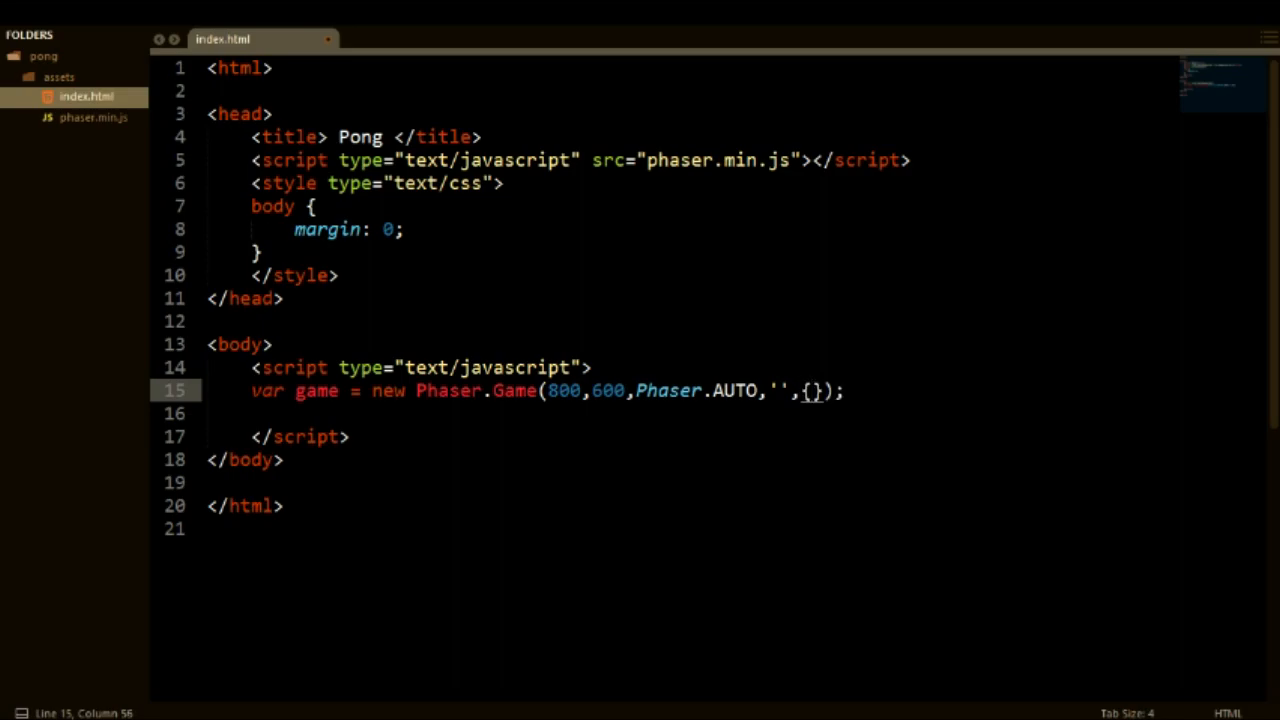
type("preload")
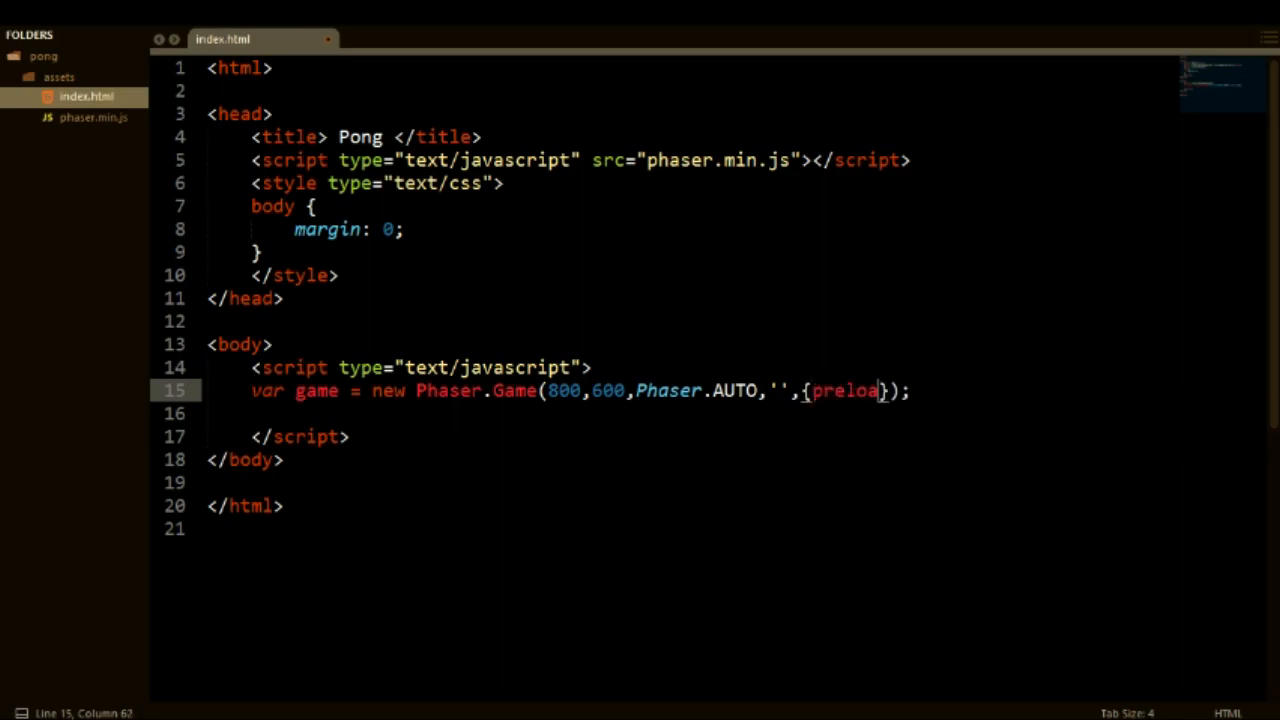
type(":preload :")
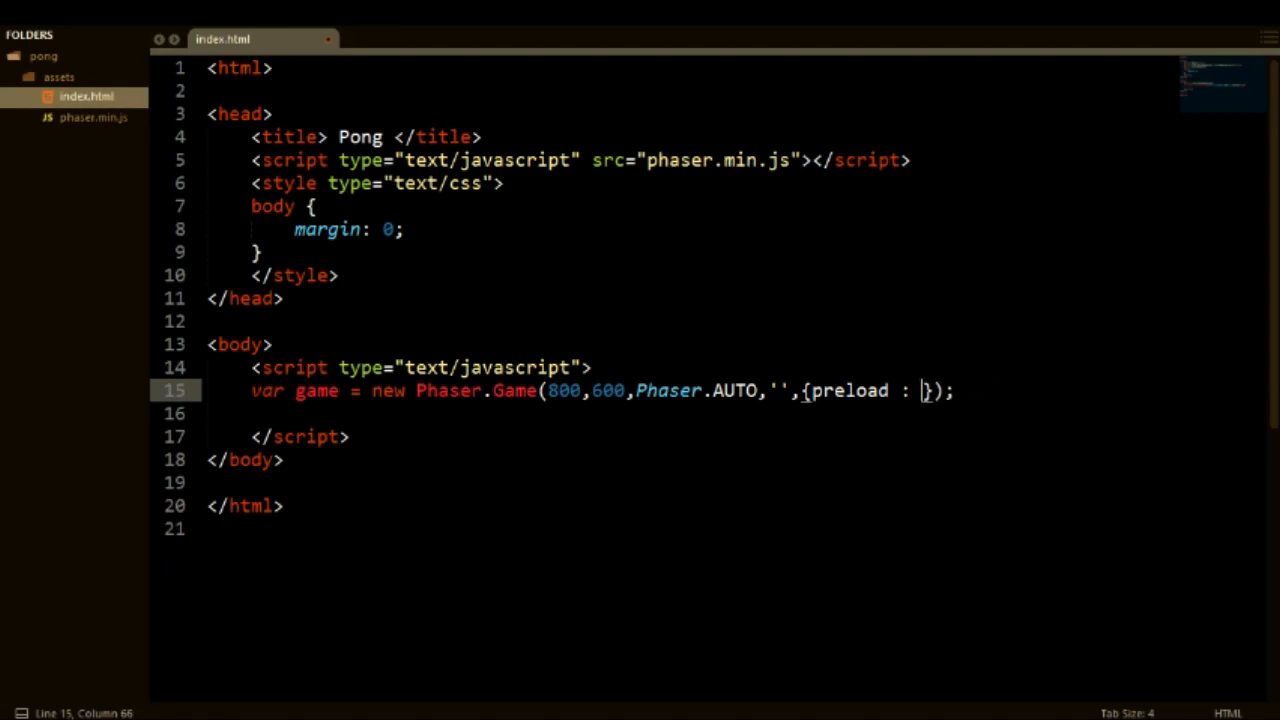
type("preload, create: create, update: update")
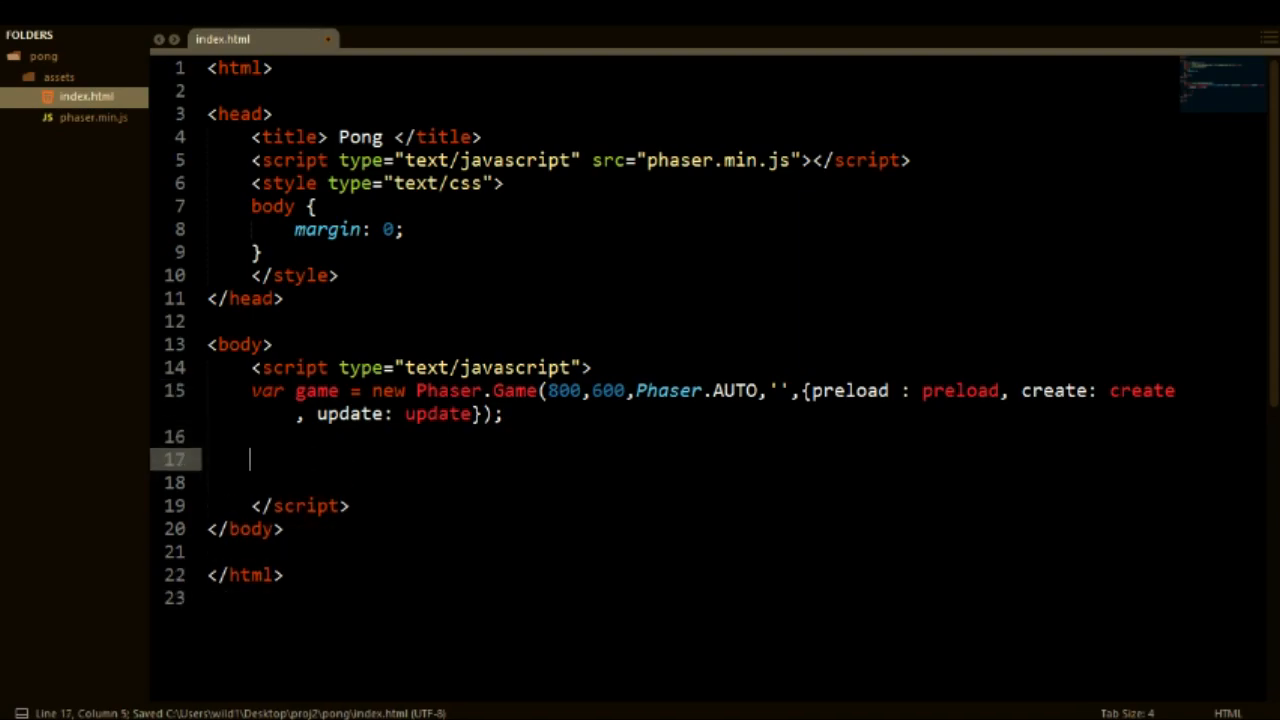
Define empty preload(), create() and update() functions below the game line.
type("f")
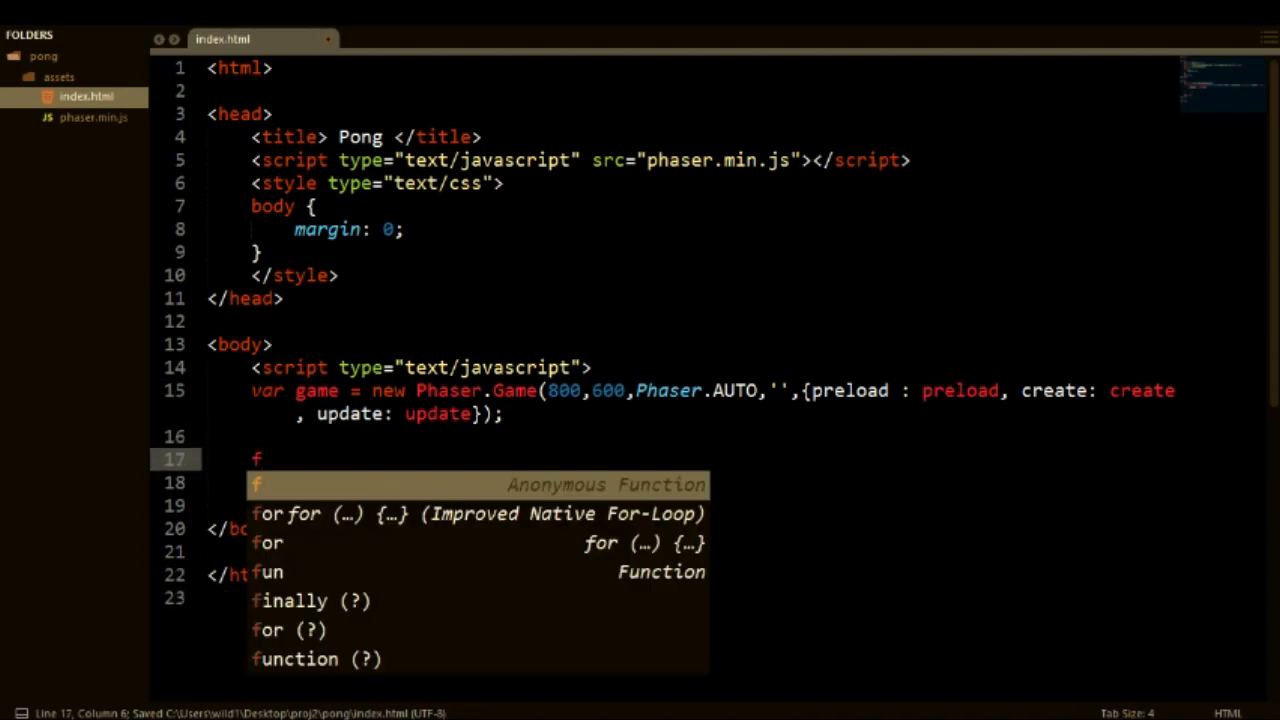
type("unction preload(){")
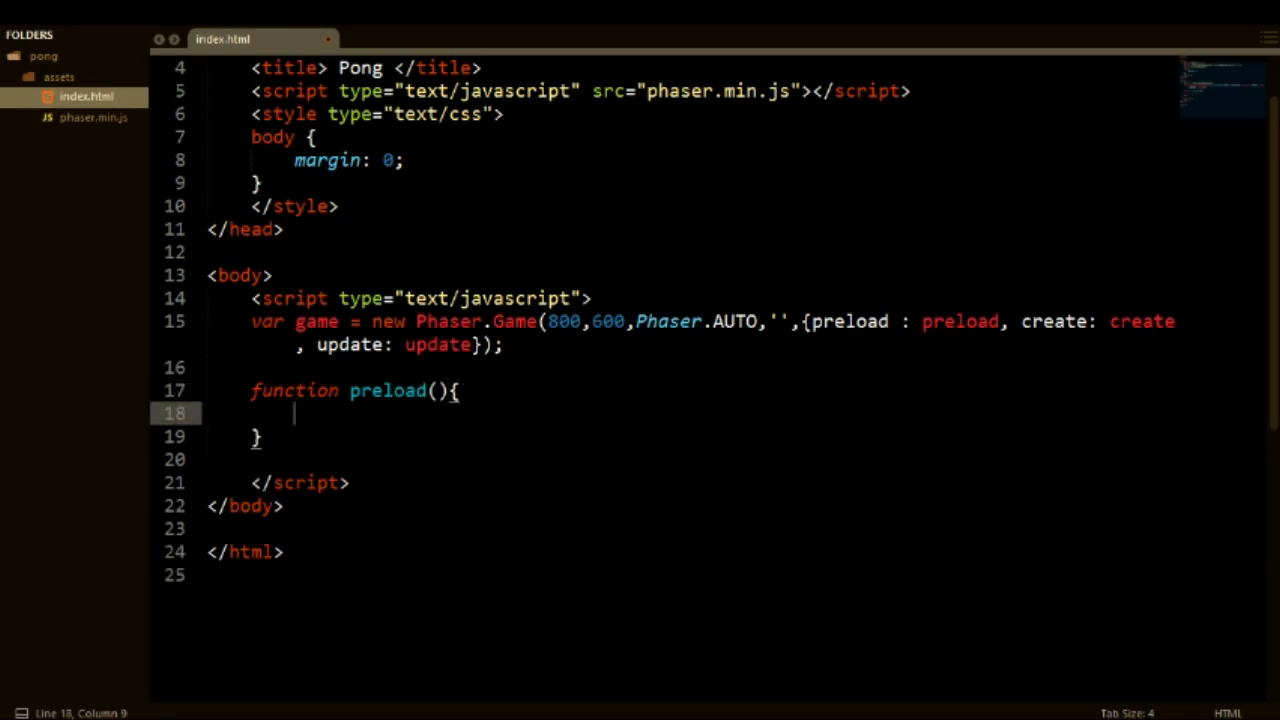
type("c")
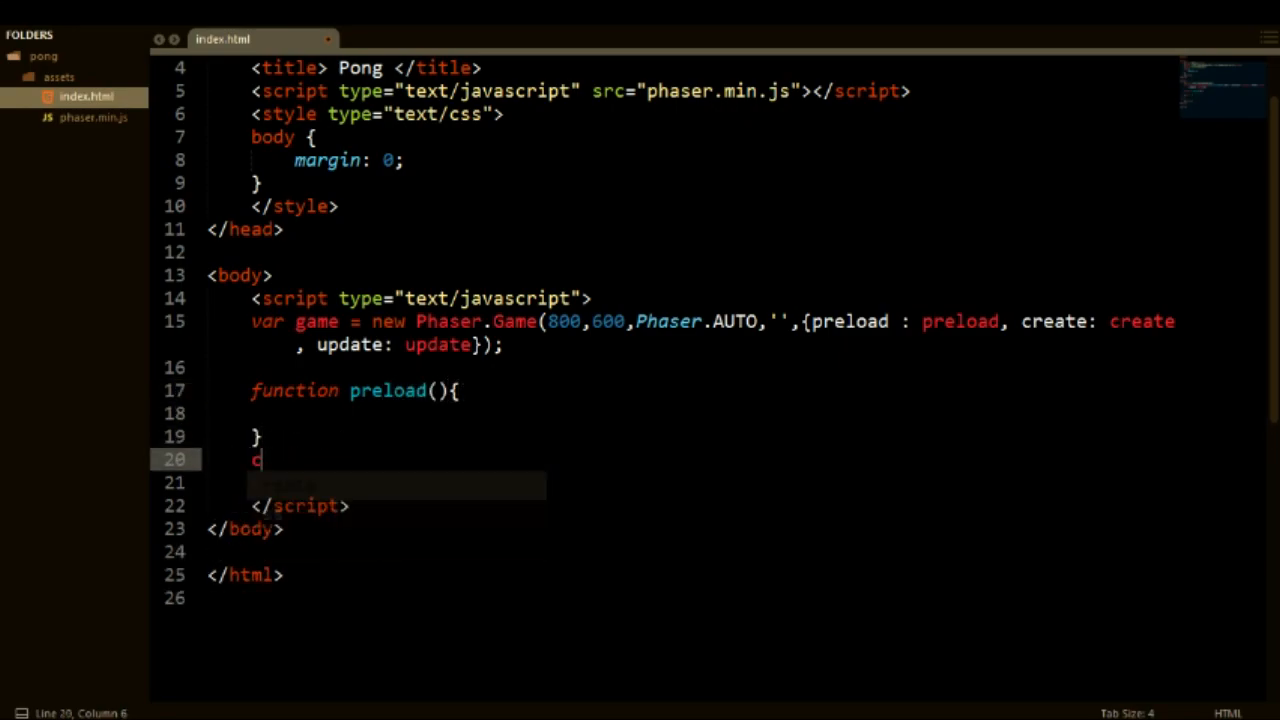
type("function create(){")
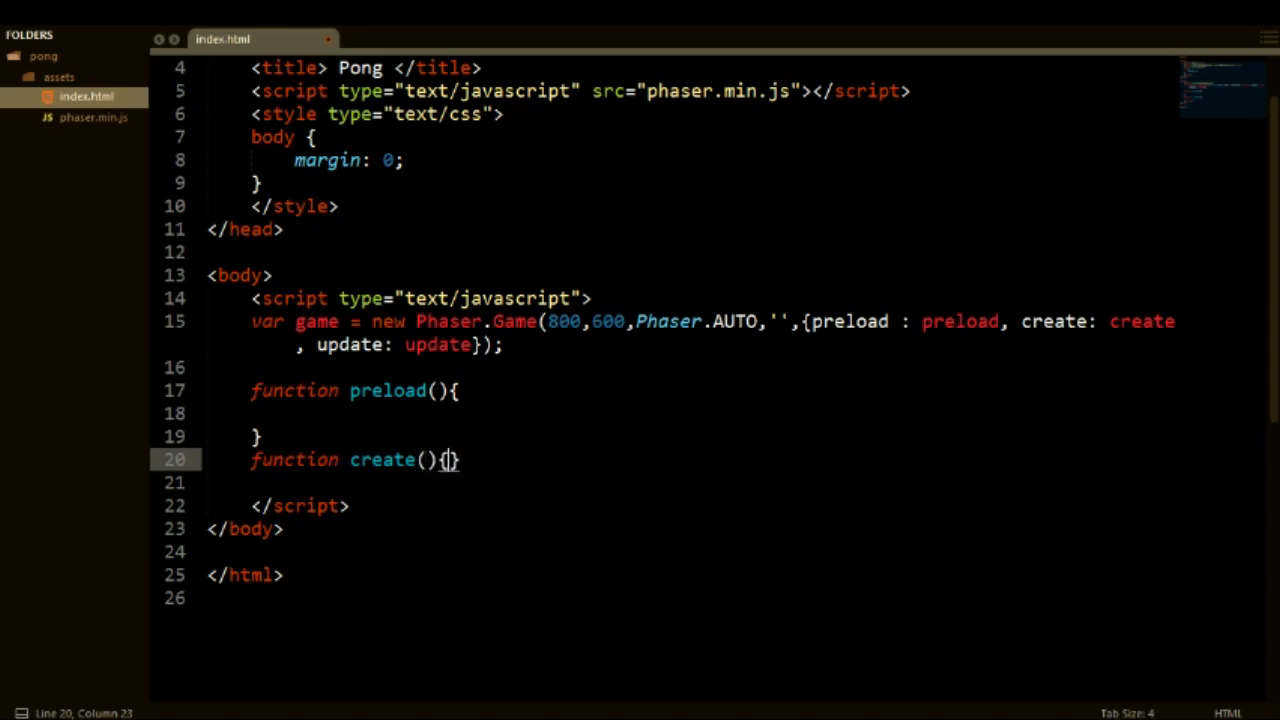
type("function update(){")
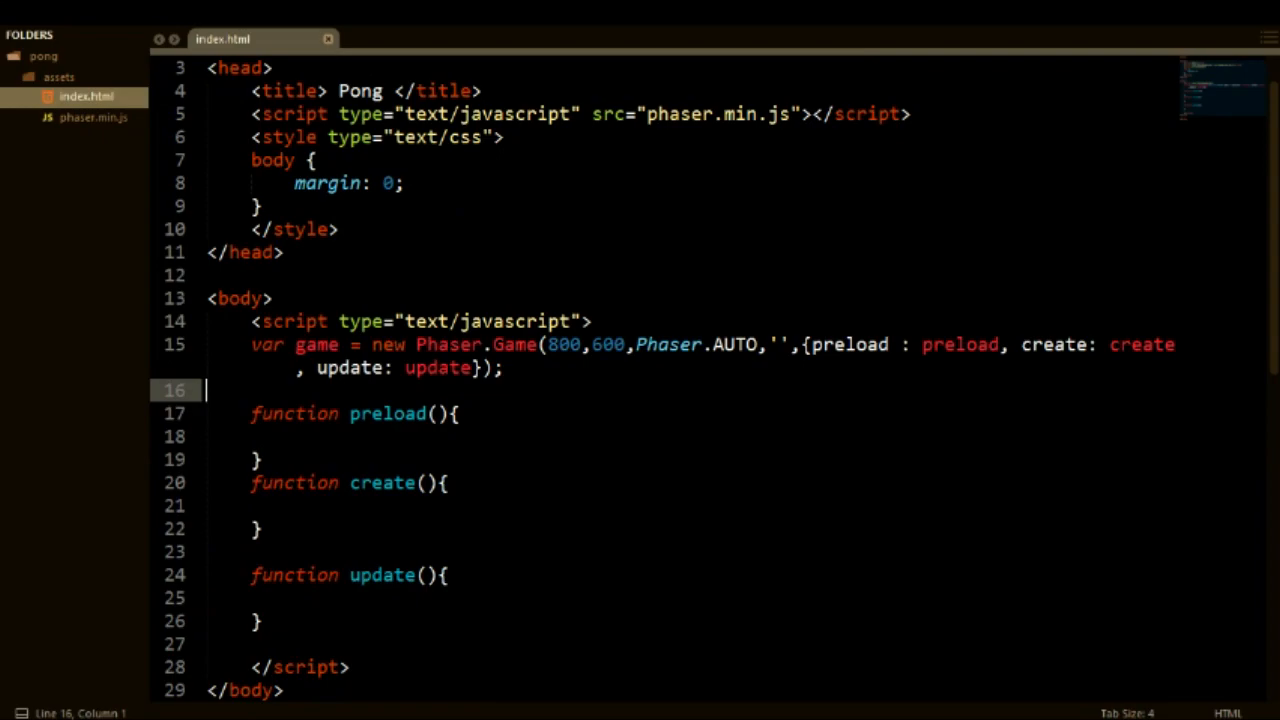
scroll("down", 3)
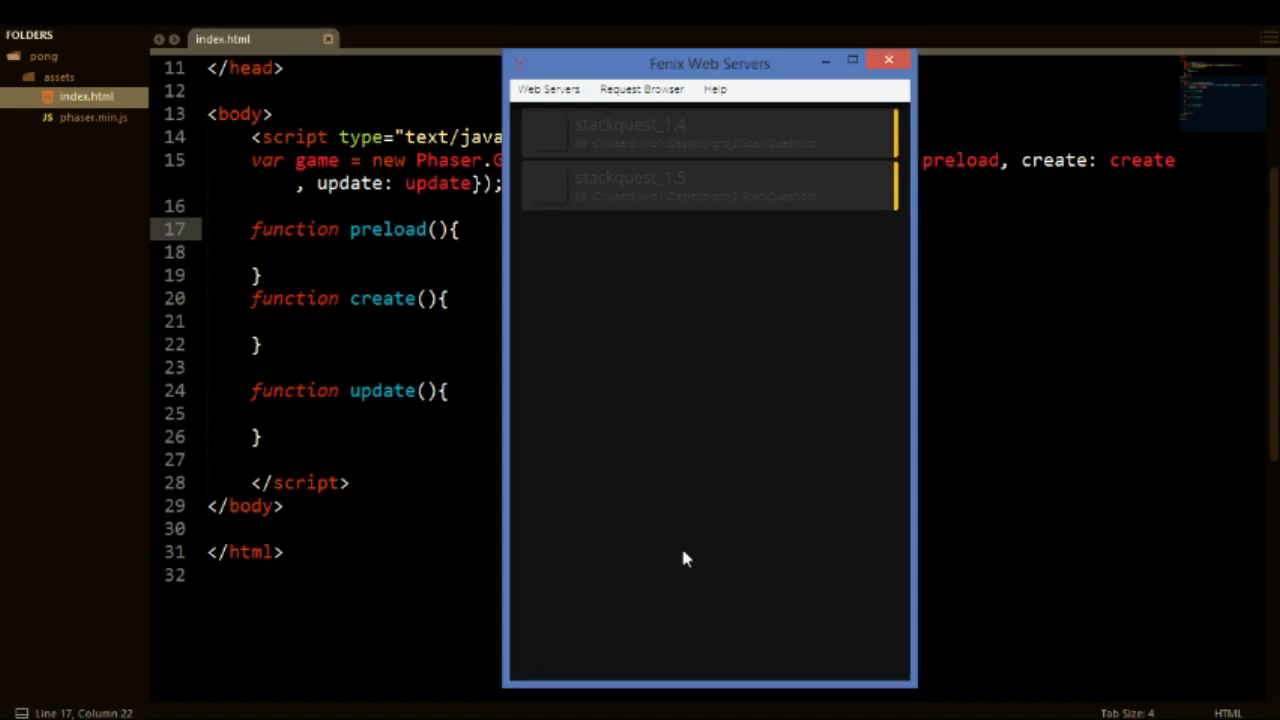
mouse_move(770, 380)
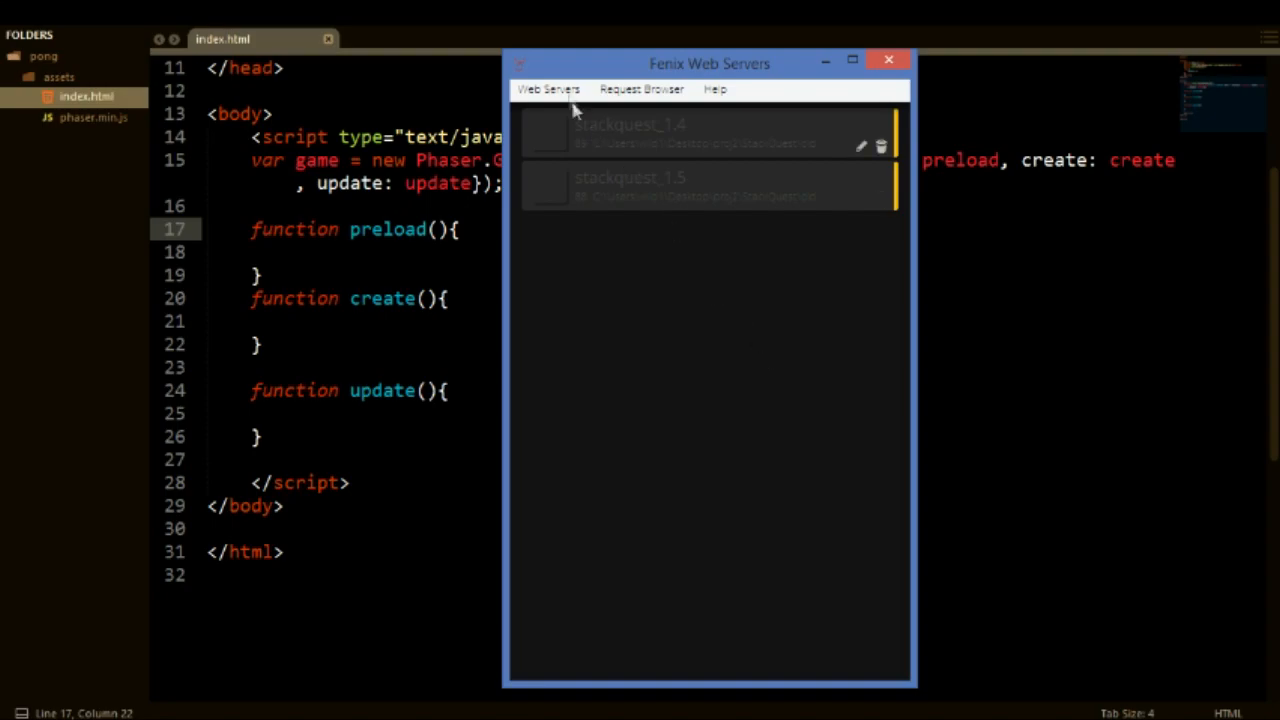
Create a new Pong web server on port 81 for the project folder.
left_click(548, 88)
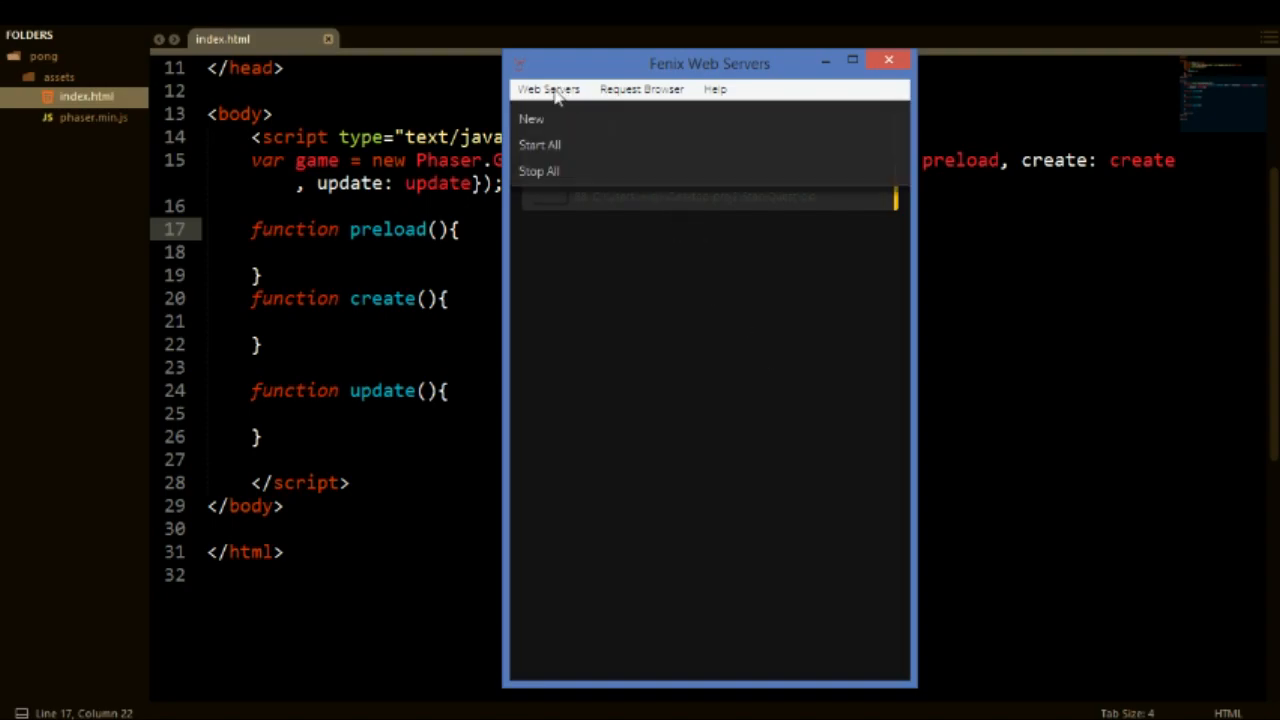
left_click(532, 120)
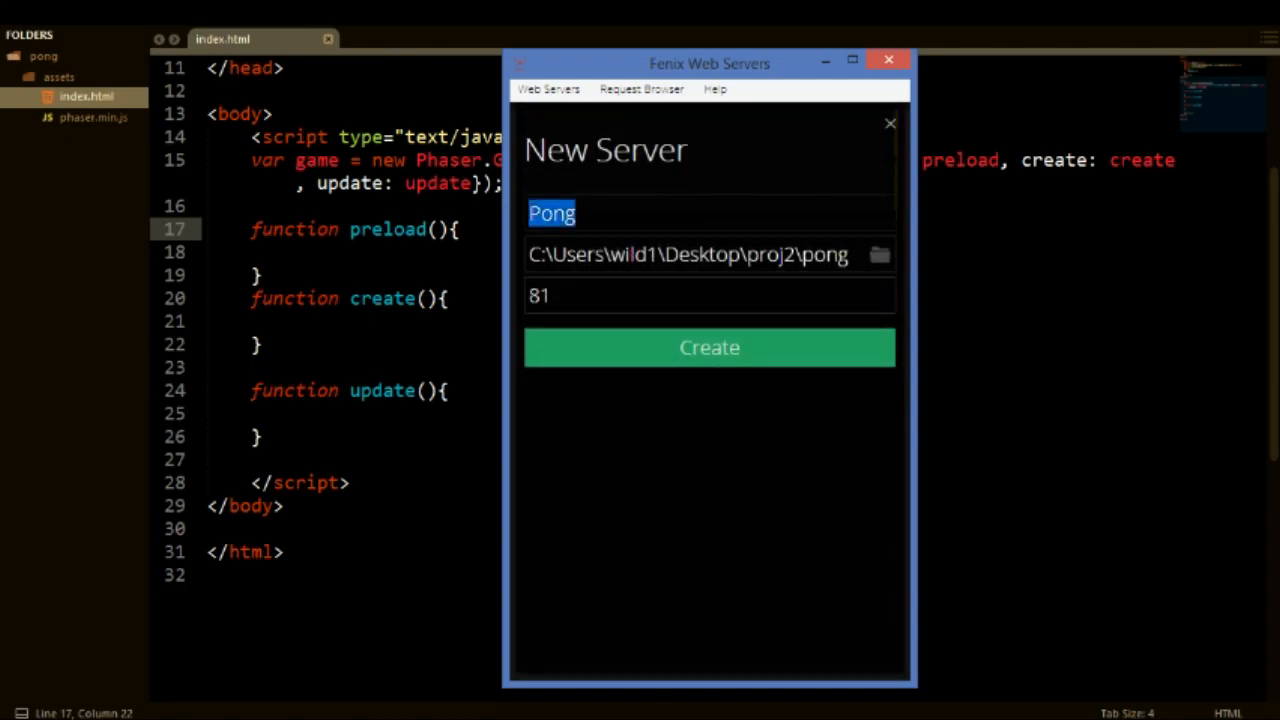
double_click(704, 254)
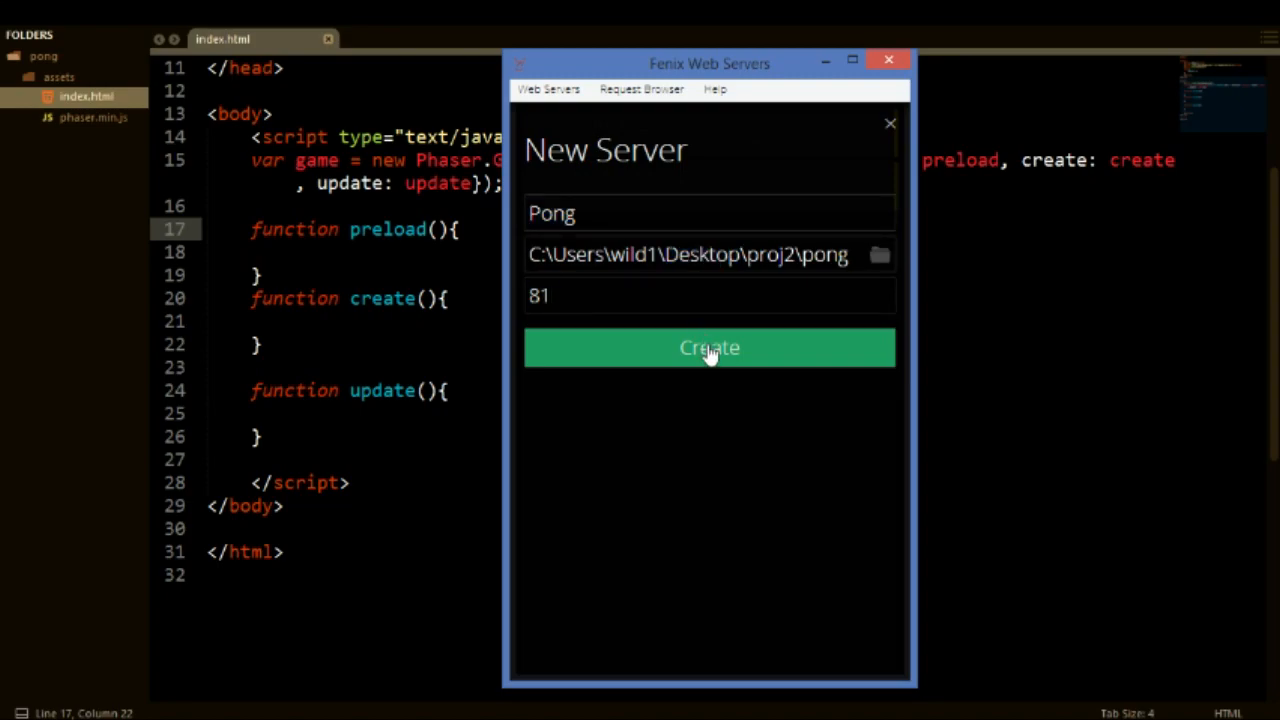
left_click(708, 348)
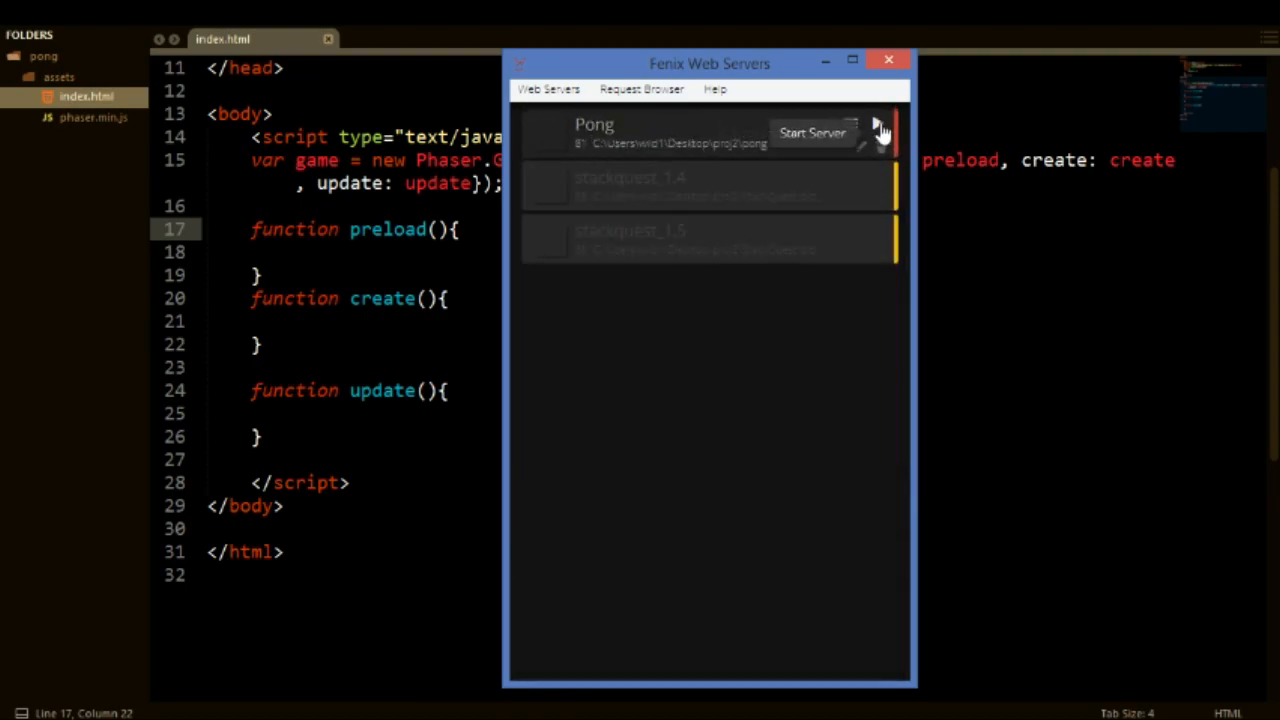
Start the Pong server and view its page in the browser.
left_click(812, 132)
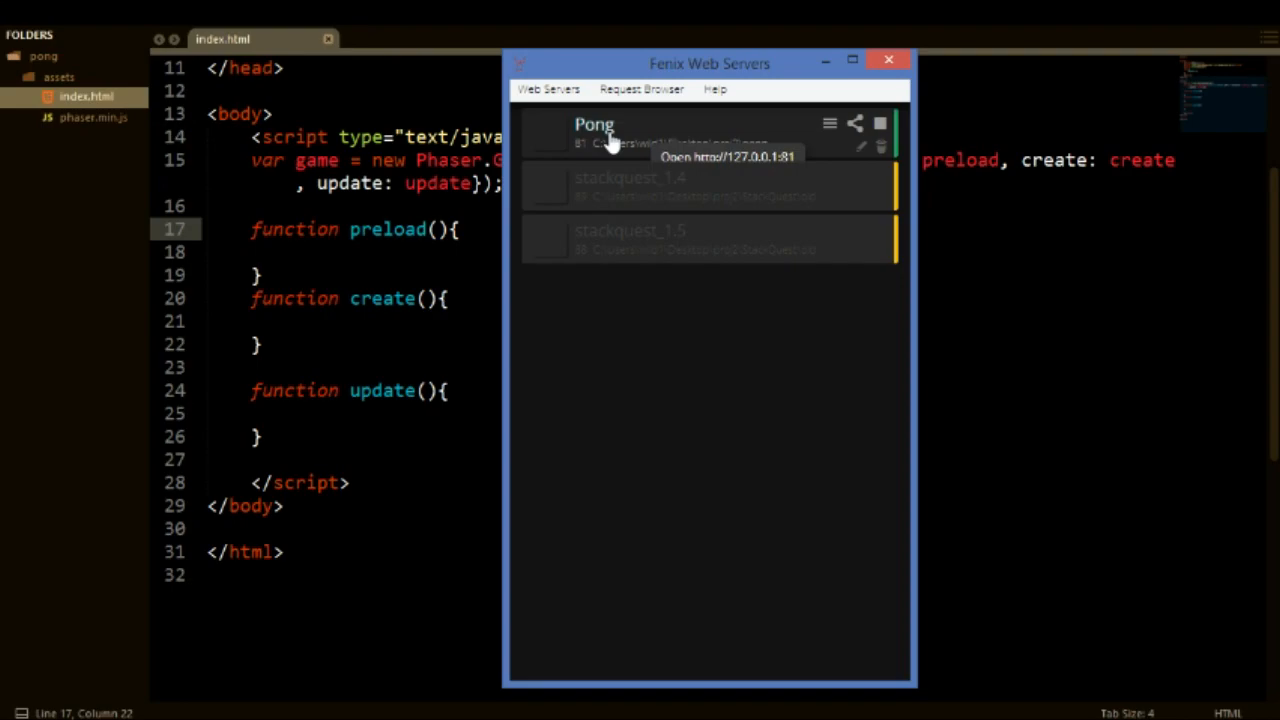
mouse_move(880, 128)
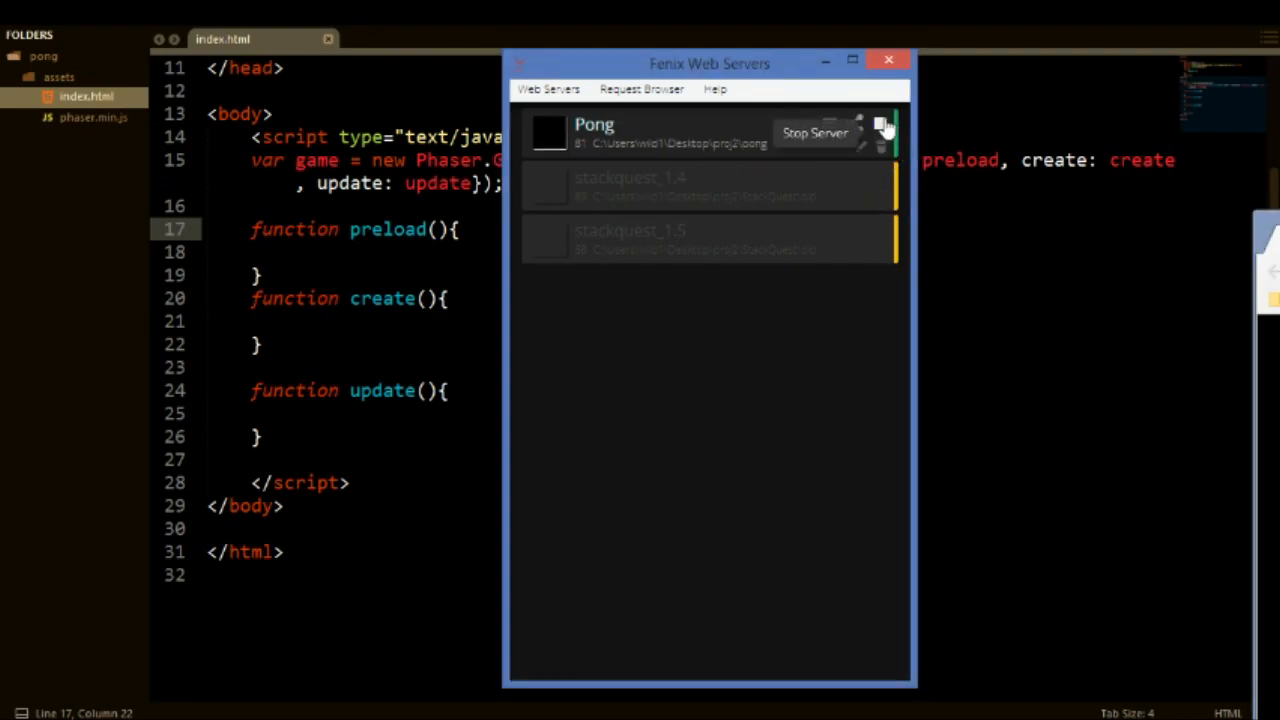
left_click(880, 132)
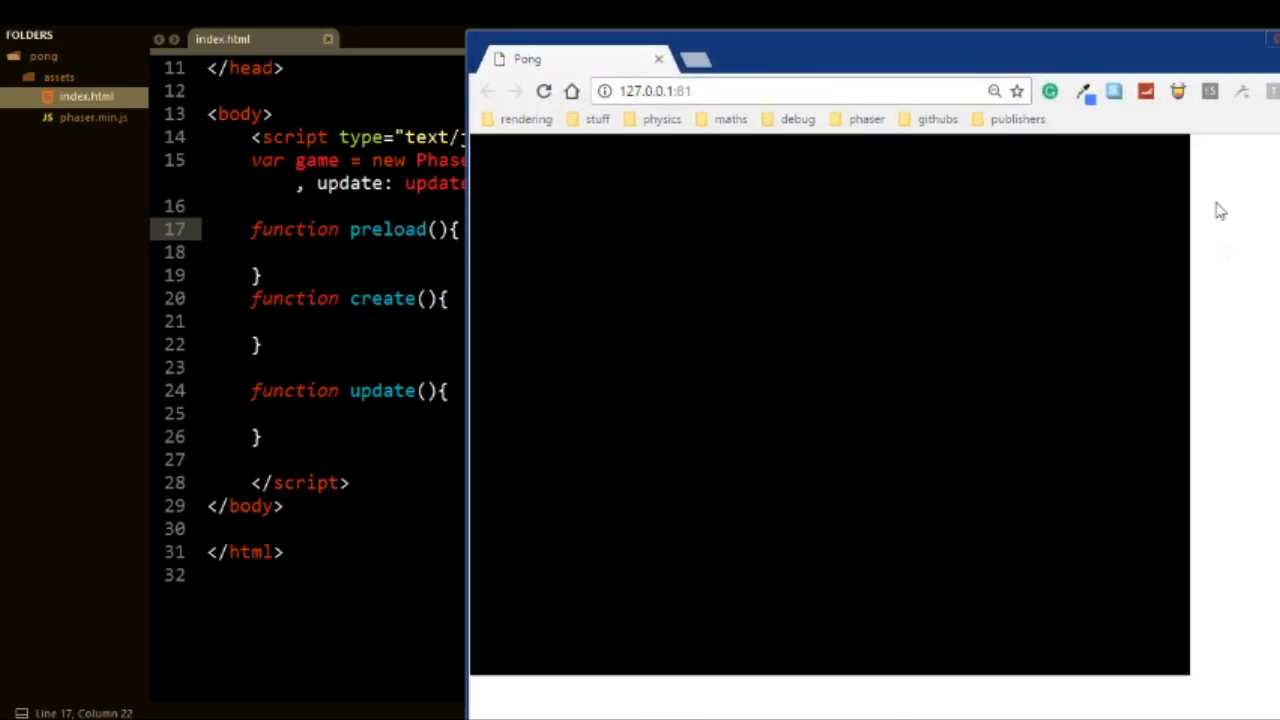
mouse_move(948, 308)
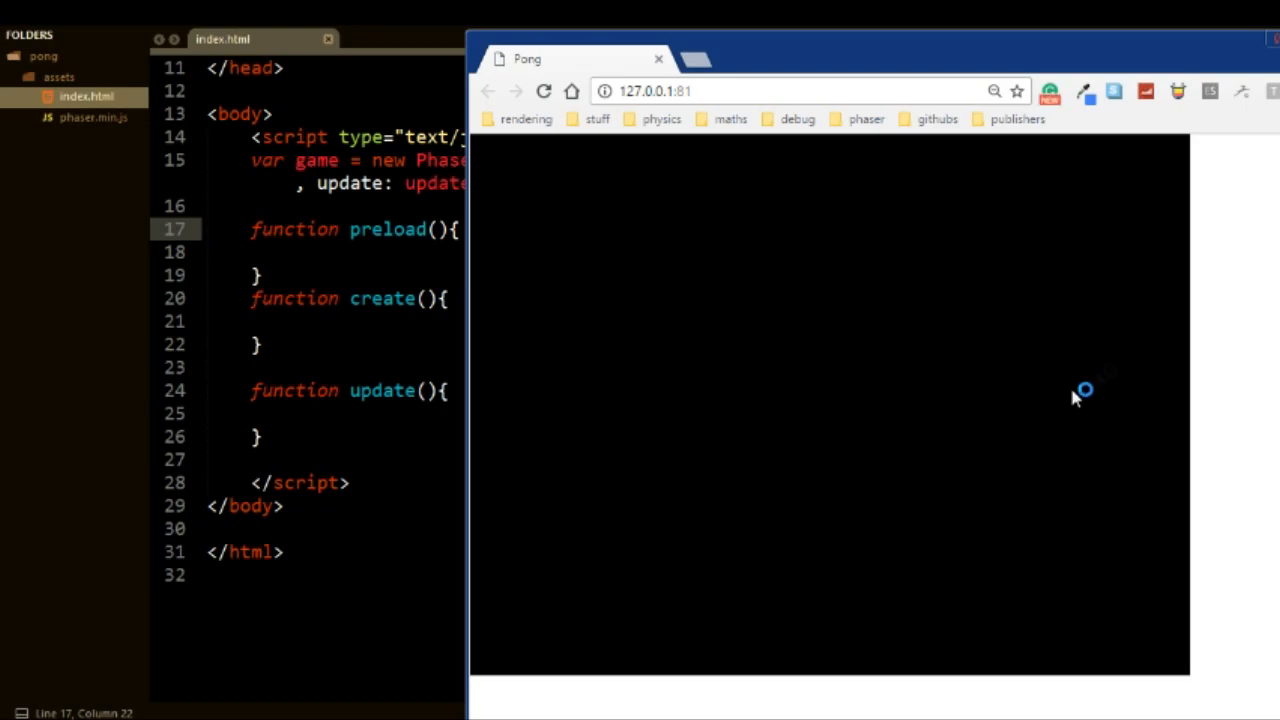
Show the DevTools console with the Phaser 2.6.2 banner and a 404 error.
key("F12")
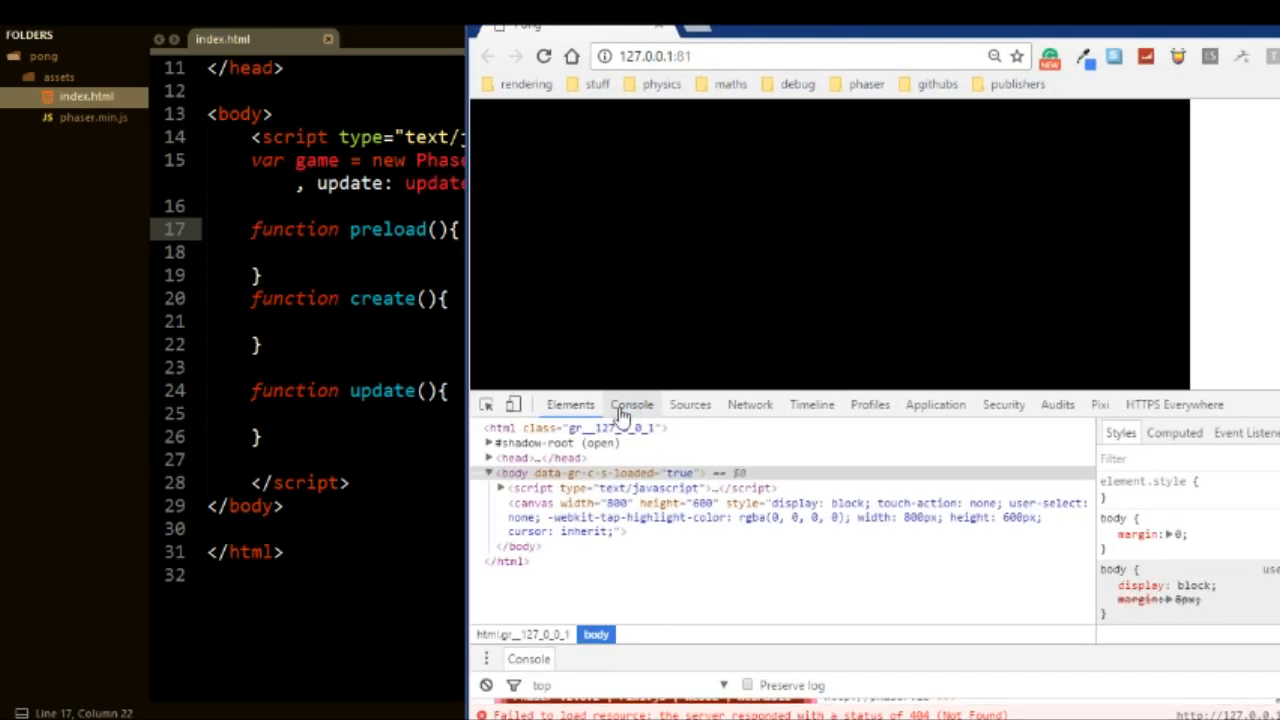
left_click(632, 404)
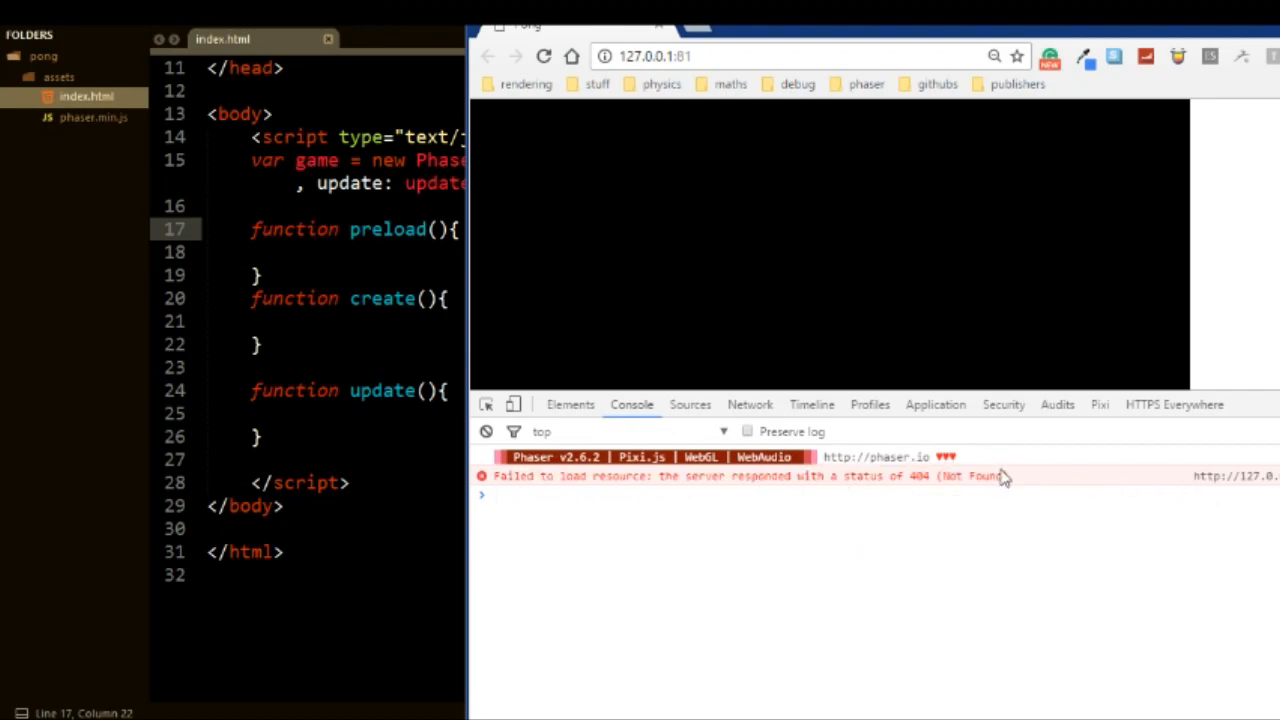
mouse_move(688, 180)
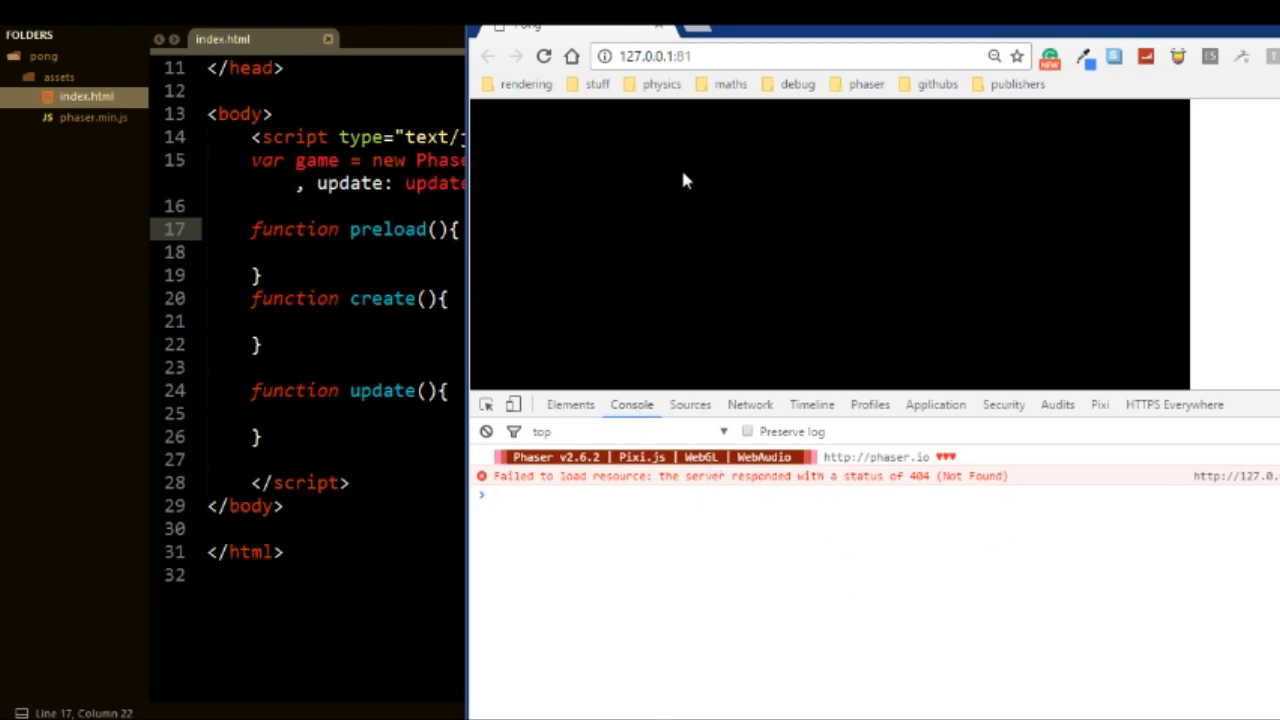